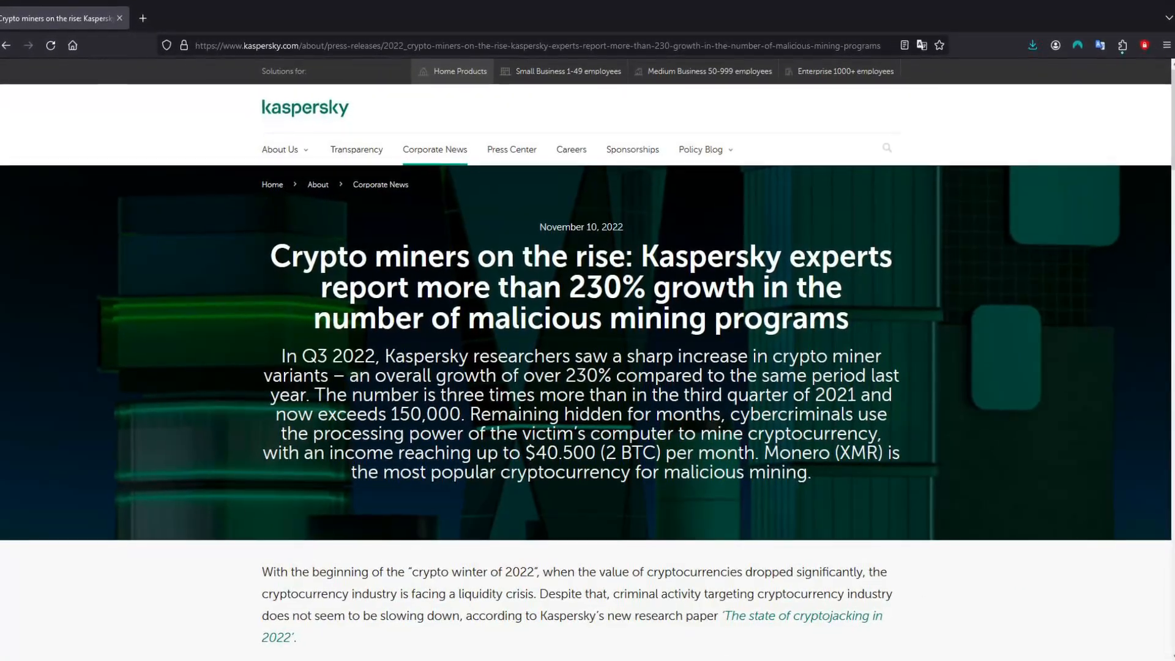
Scroll down through the Kaspersky crypto-miner article before moving to the RKill page.
scroll("down", 3)
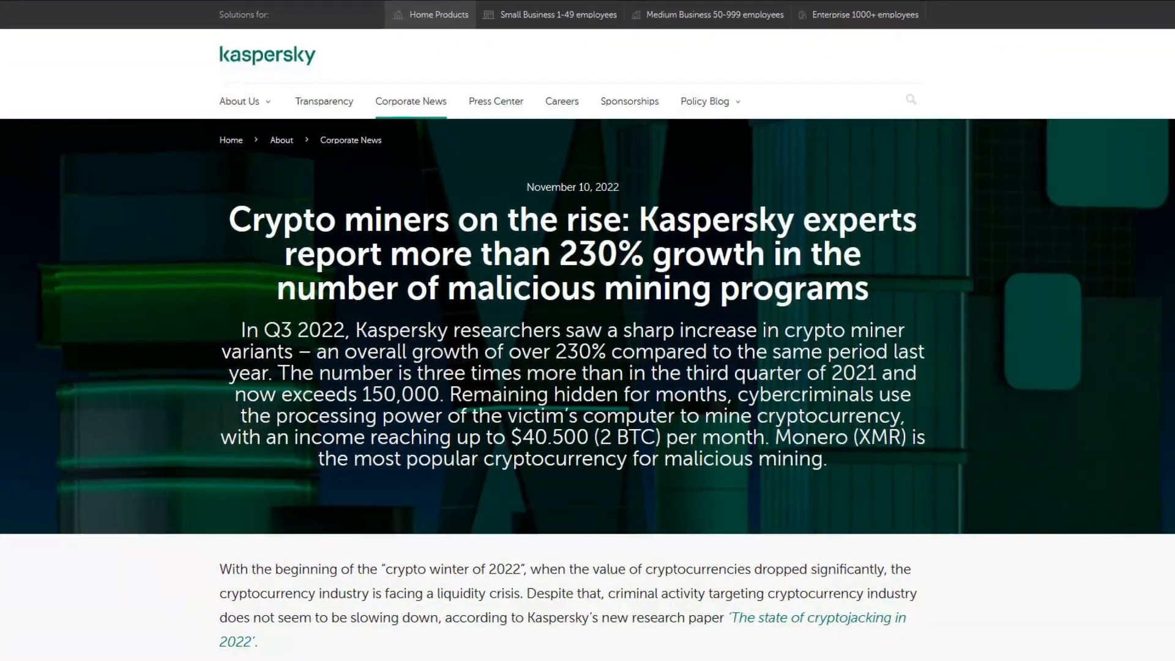
scroll("down", 3)
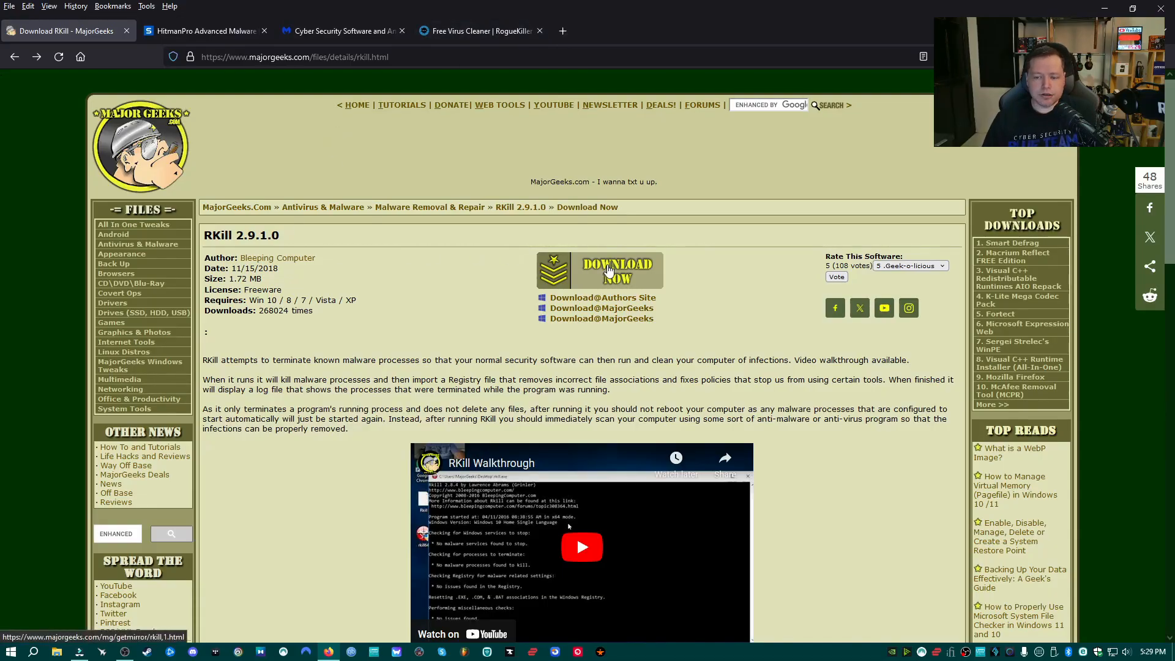
Download rkill.exe from MajorGeeks and save it to Downloads.
left_click(614, 269)
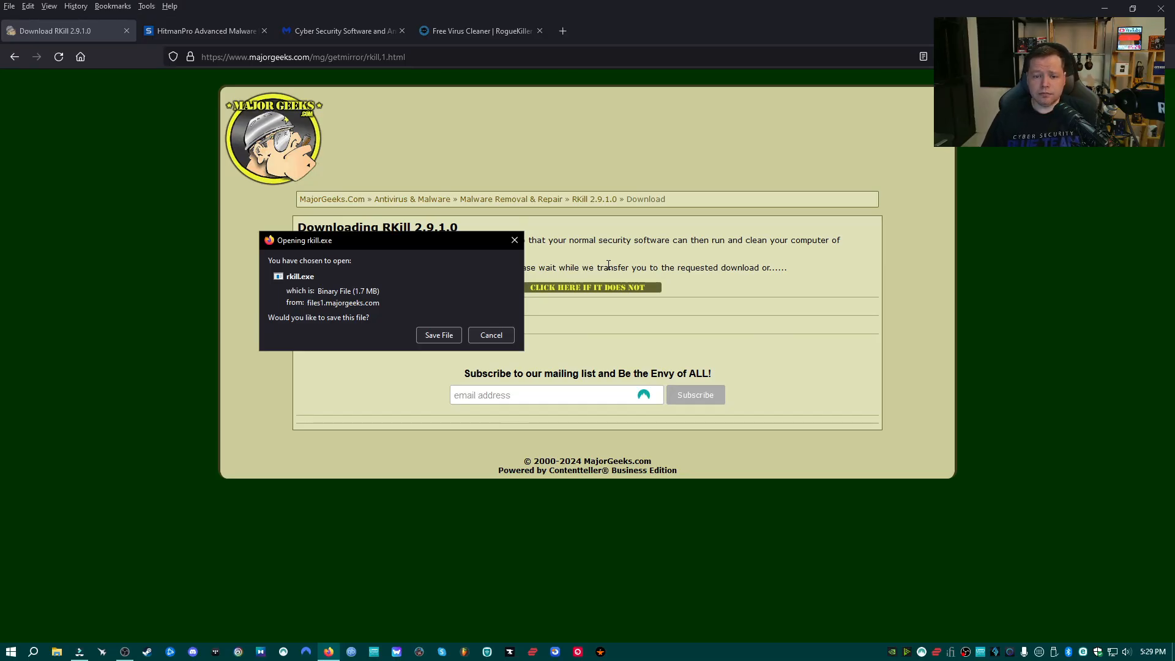
left_click(202, 31)
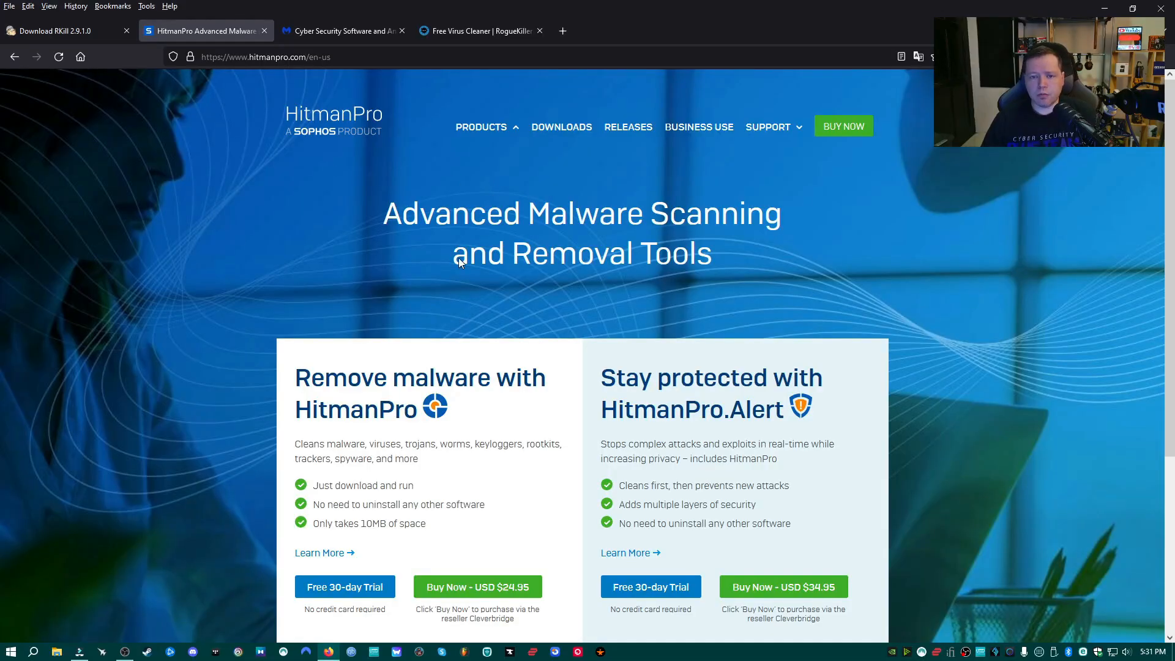
scroll("down", 3)
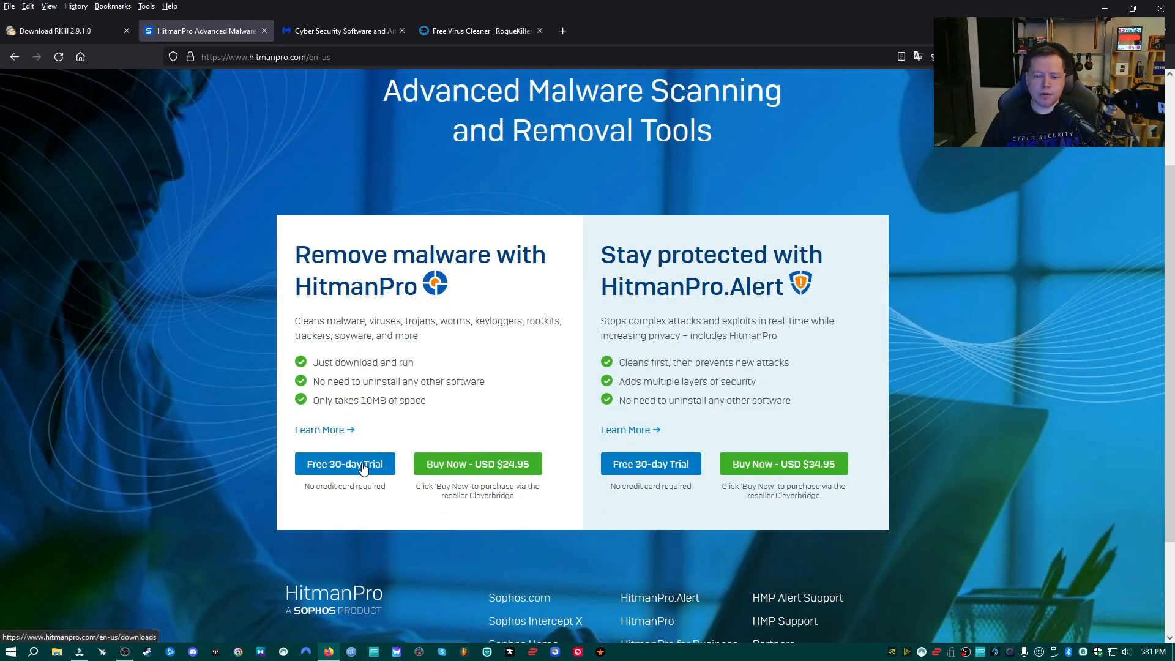
From HitmanPro's free 30-day trial page, download the 64-bit installer and save it to Downloads.
left_click(345, 462)
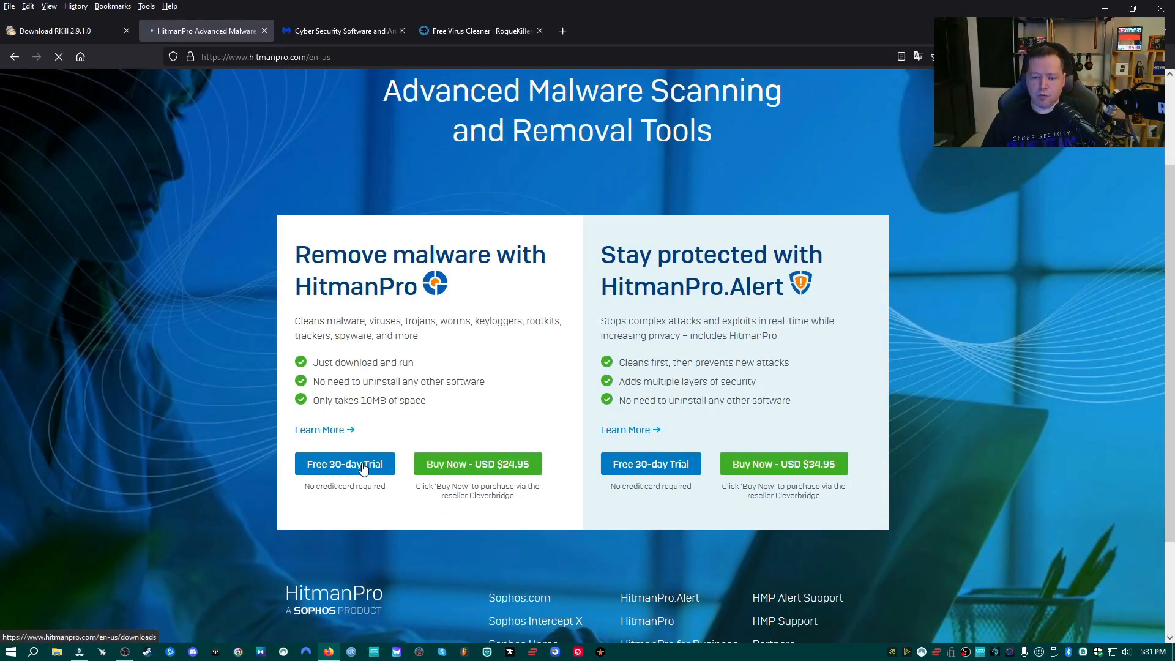
left_click(345, 462)
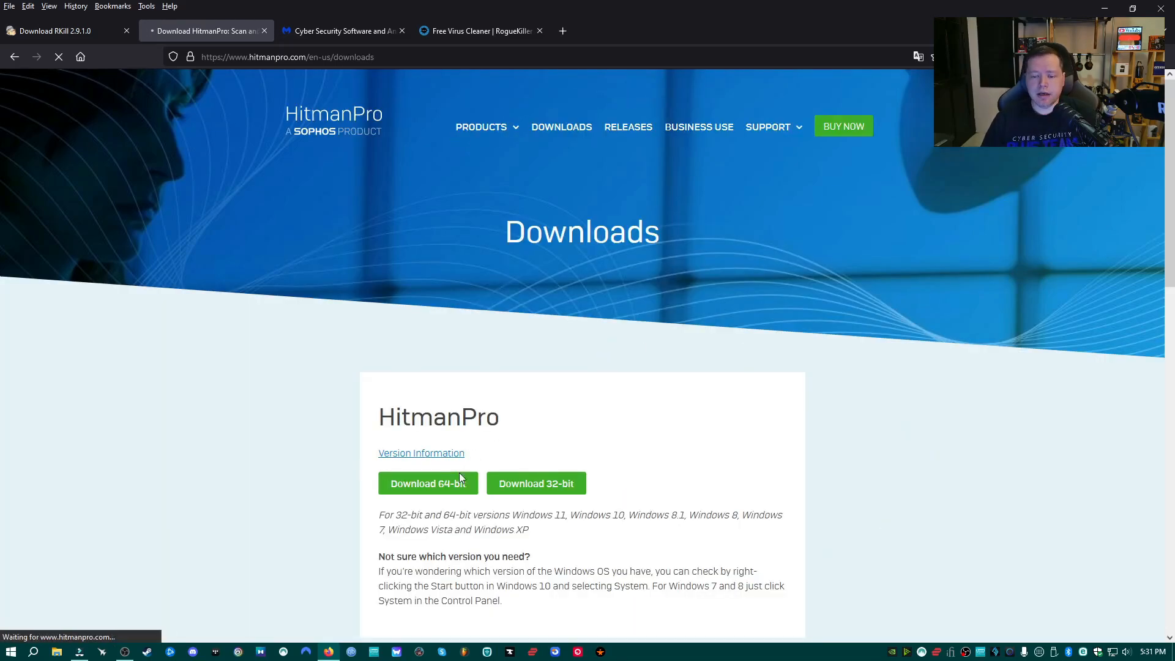
left_click(429, 483)
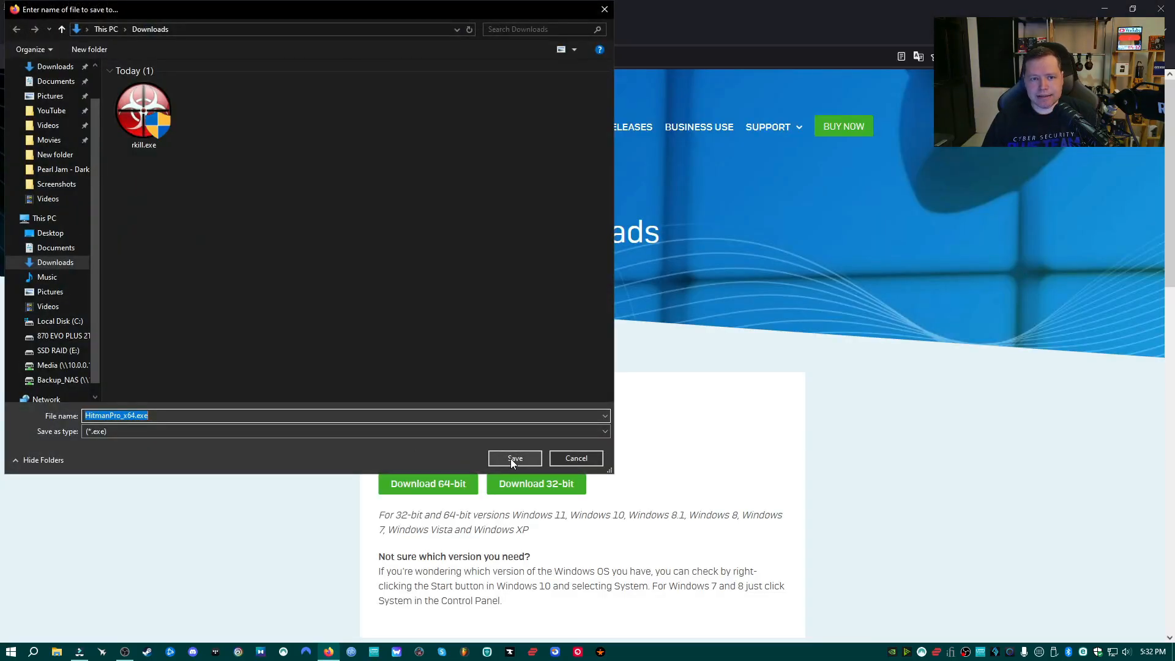
left_click(514, 458)
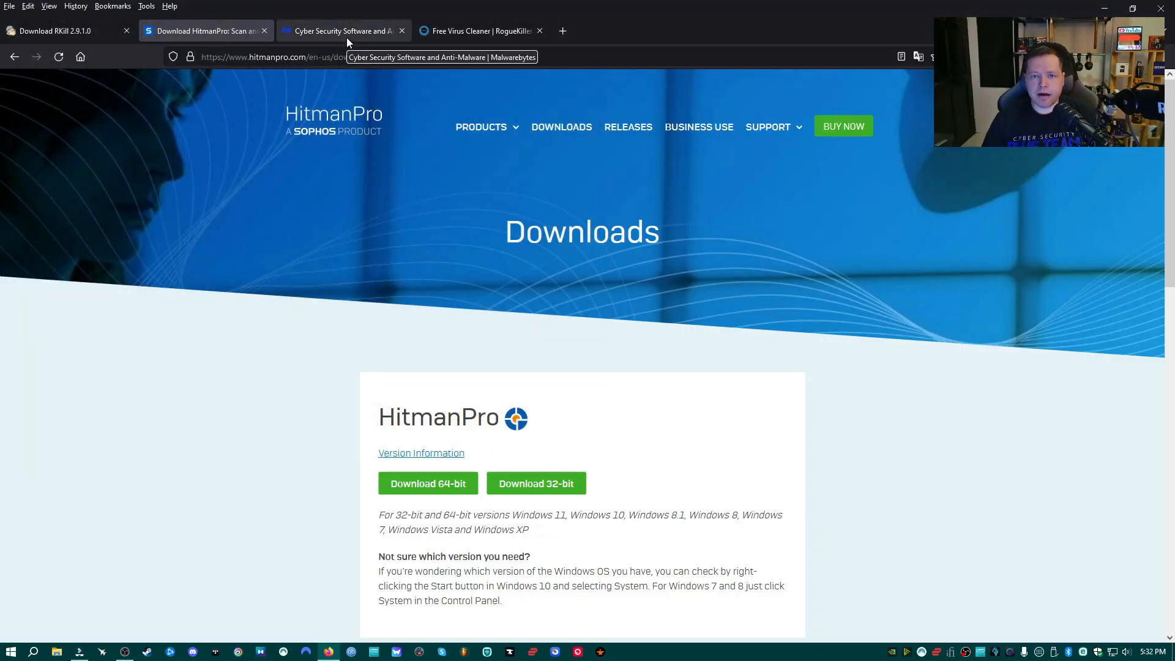
Start the free Malwarebytes download from its site.
left_click(341, 30)
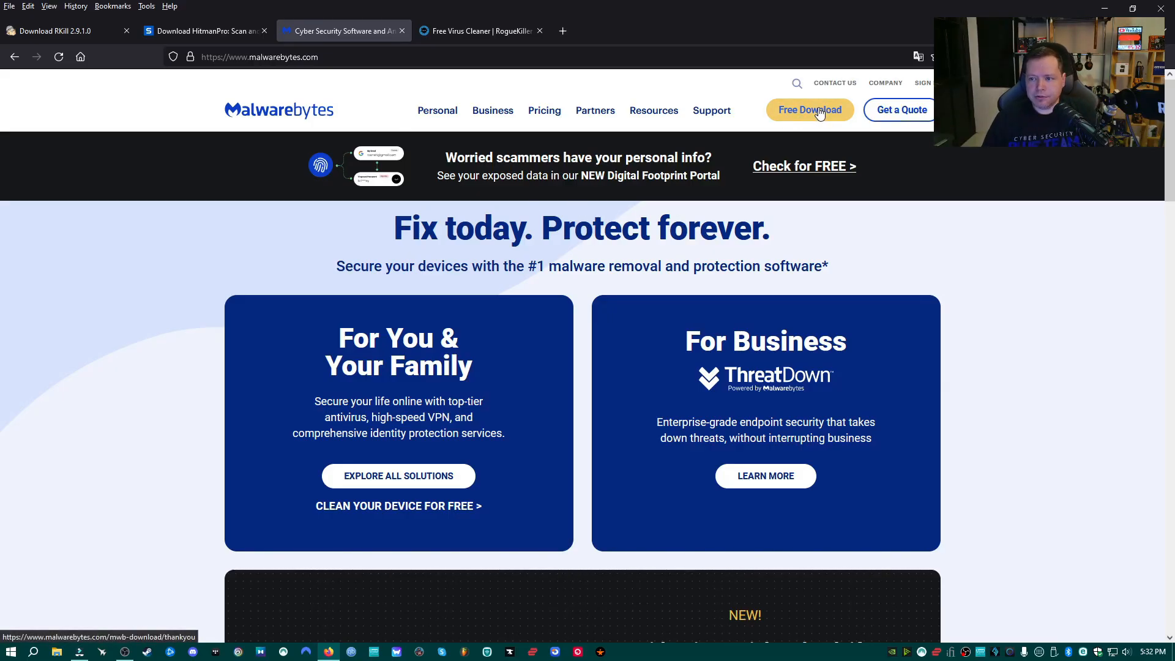
left_click(810, 109)
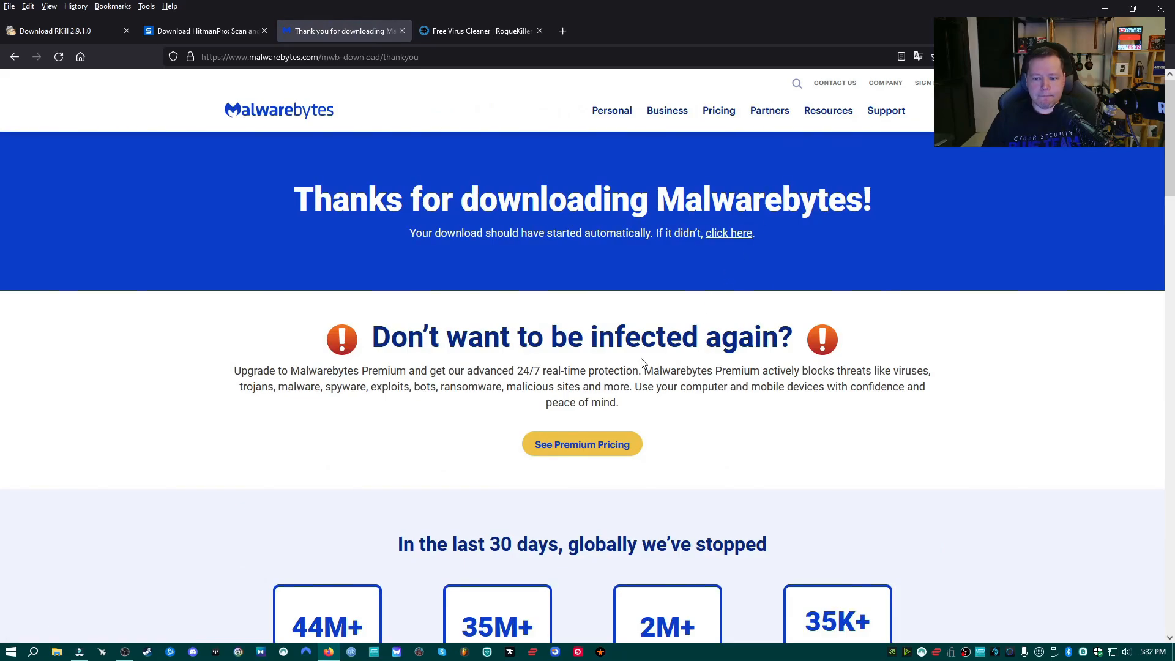
left_click(728, 232)
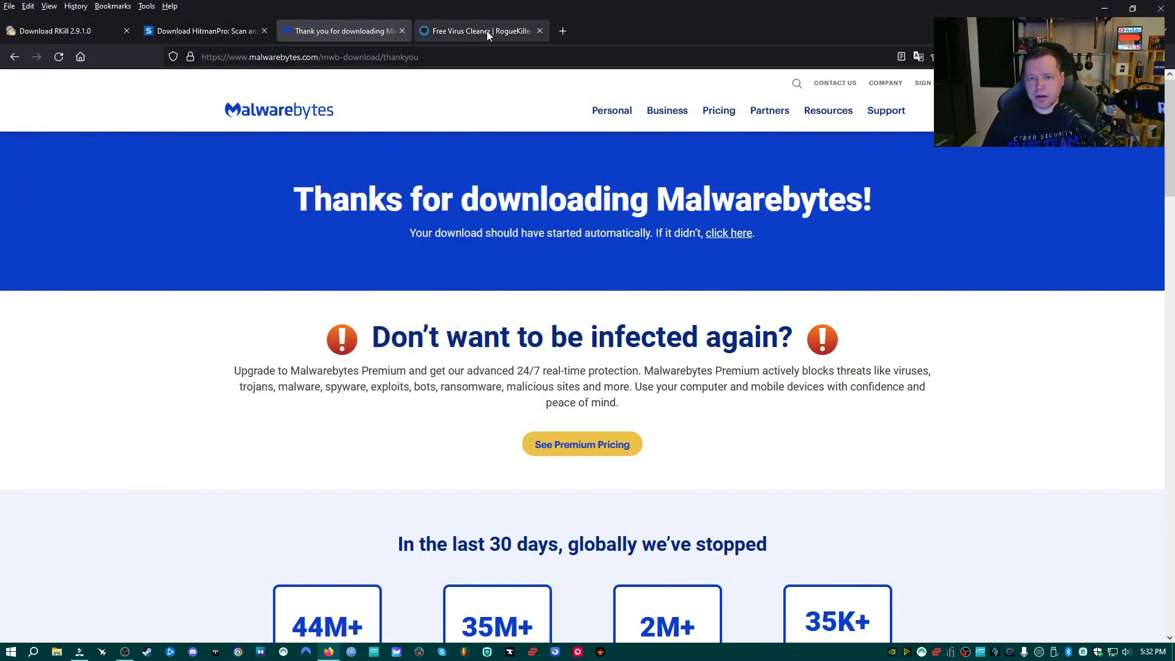
Download the RogueKiller setup file from Adlice, save it, and browse the other Adlice tools.
left_click(480, 31)
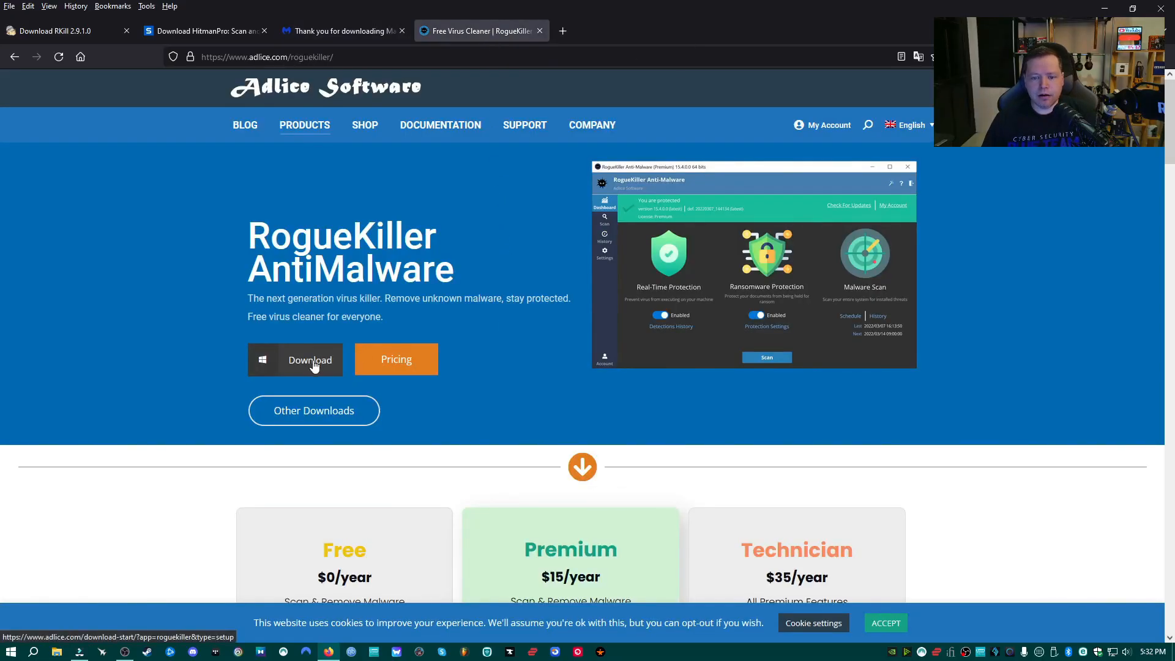
left_click(310, 360)
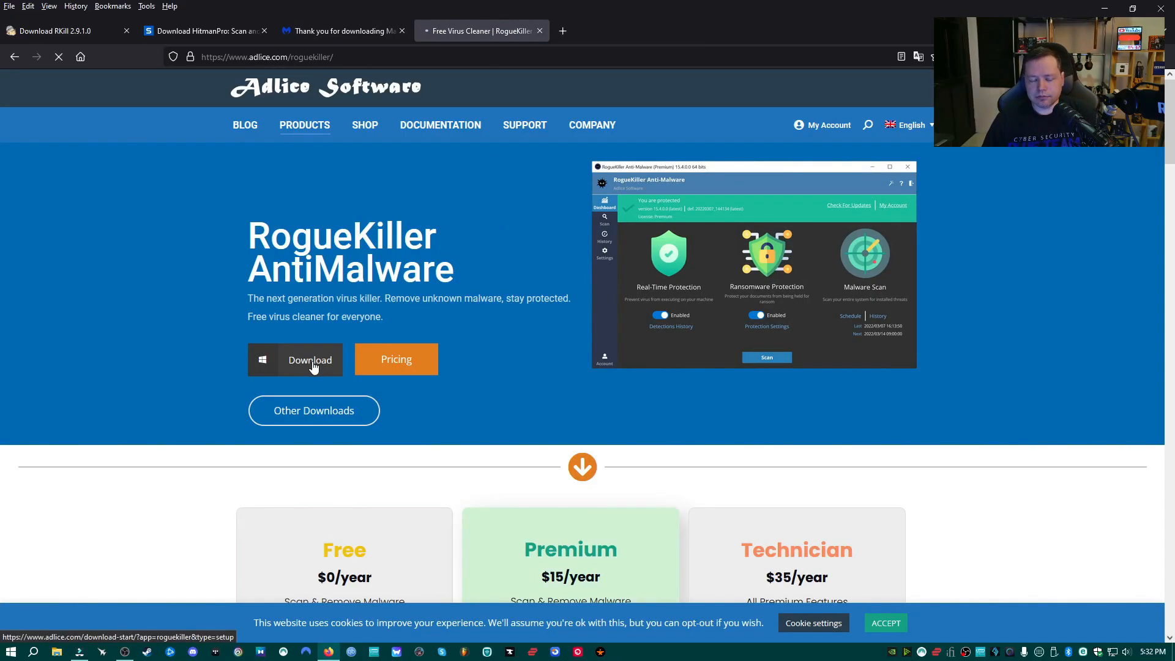
left_click(310, 359)
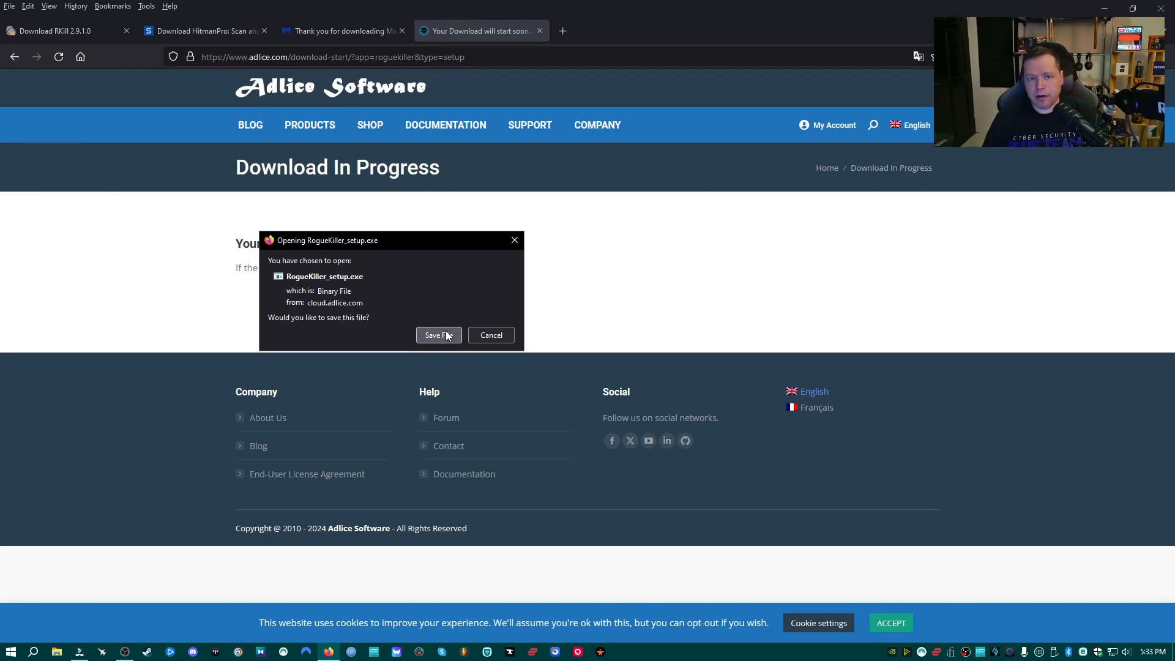
left_click(439, 336)
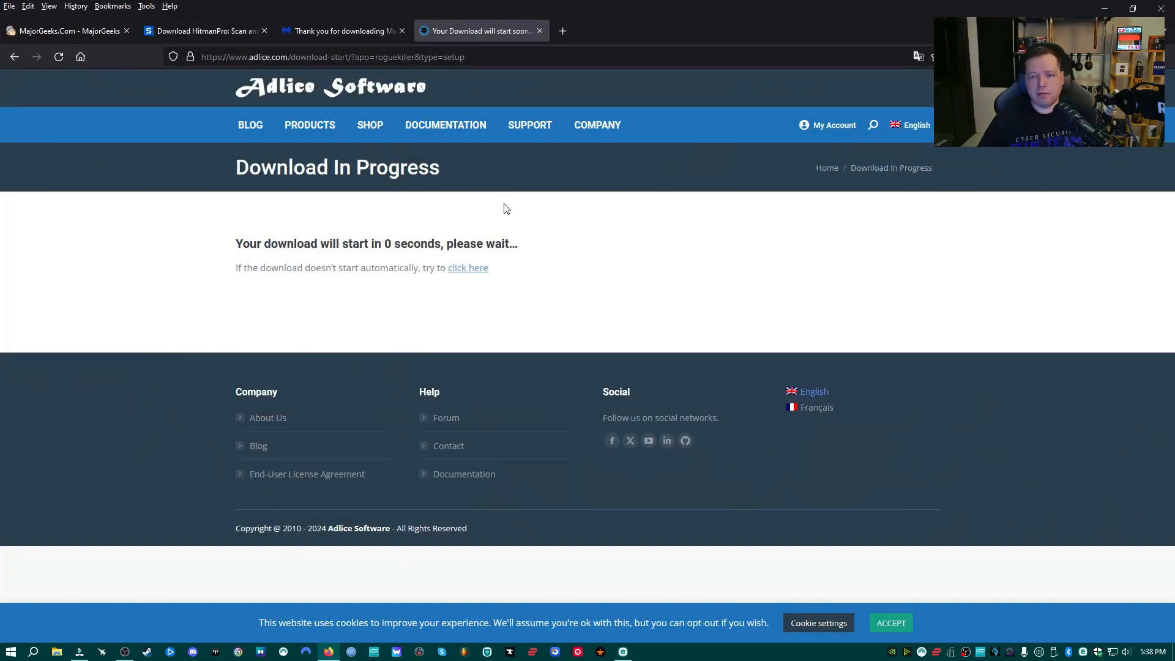
left_click(445, 125)
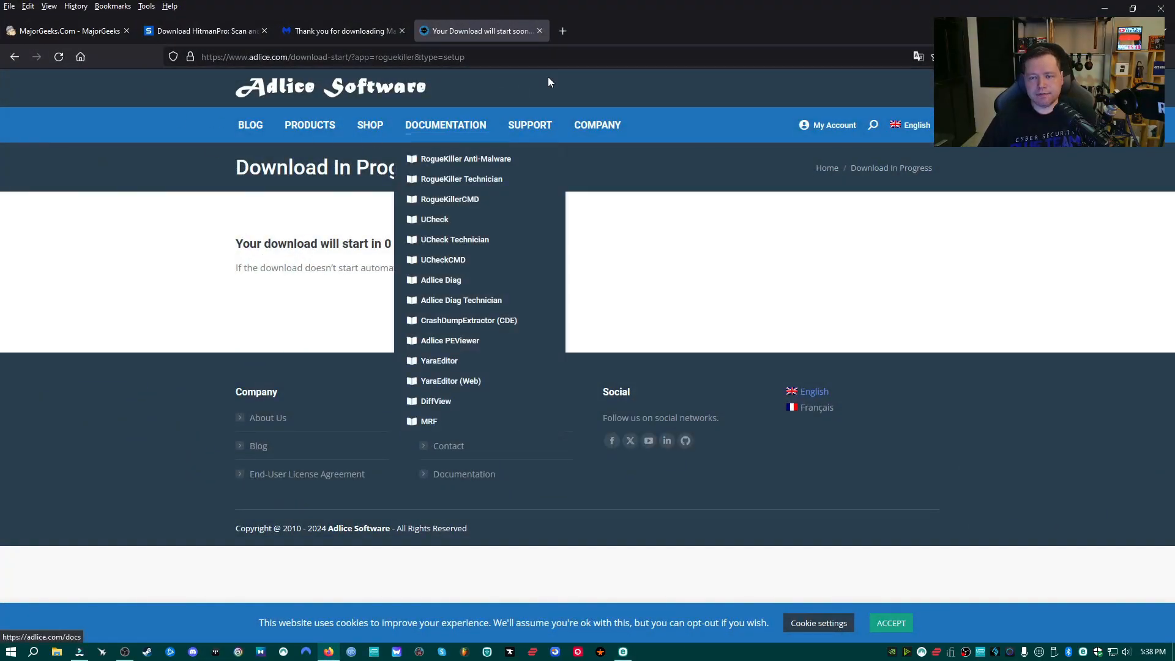
mouse_move(360, 397)
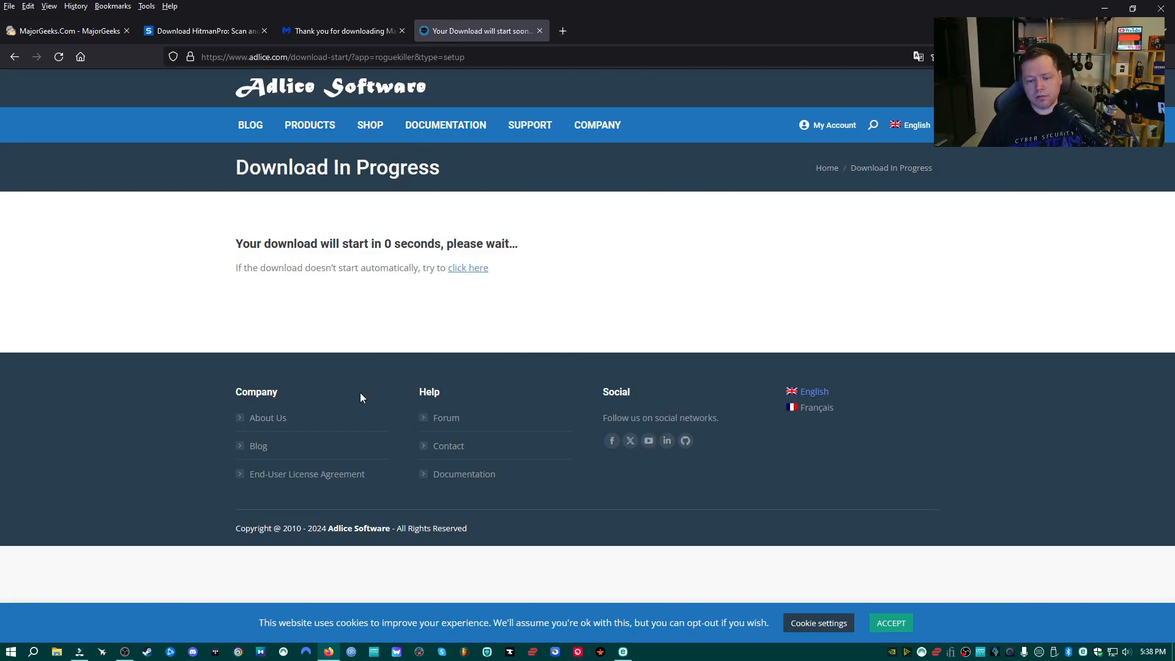
Download the Autoruns and Autorunsc archive from the Sysinternals page.
left_click(700, 30)
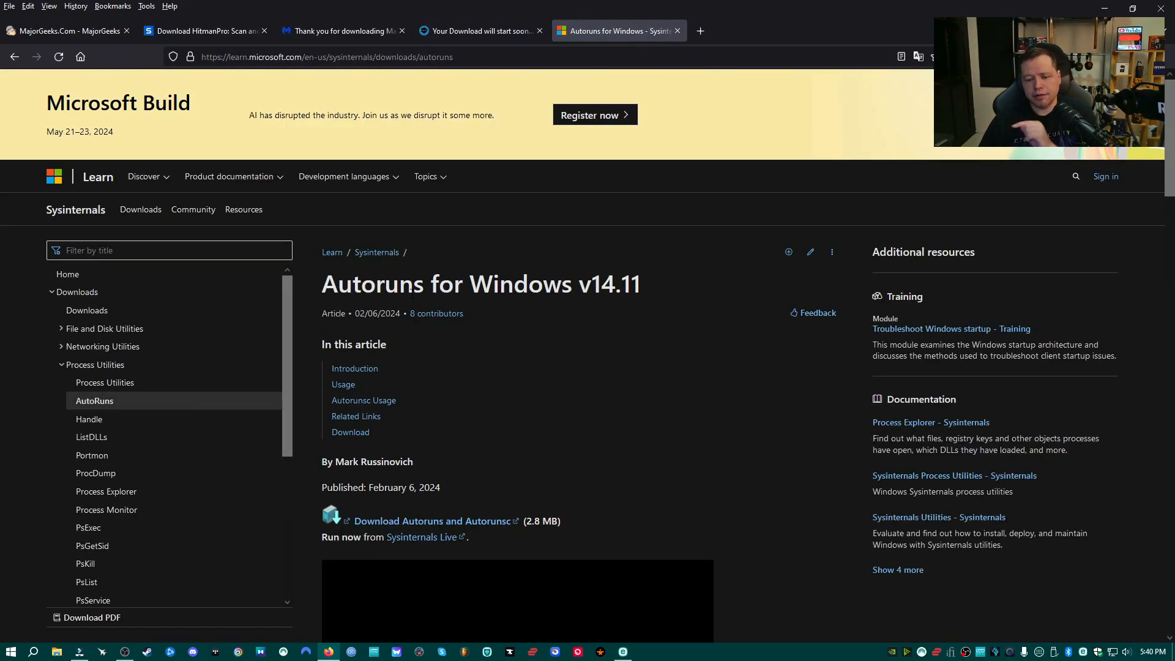
scroll("down", 3)
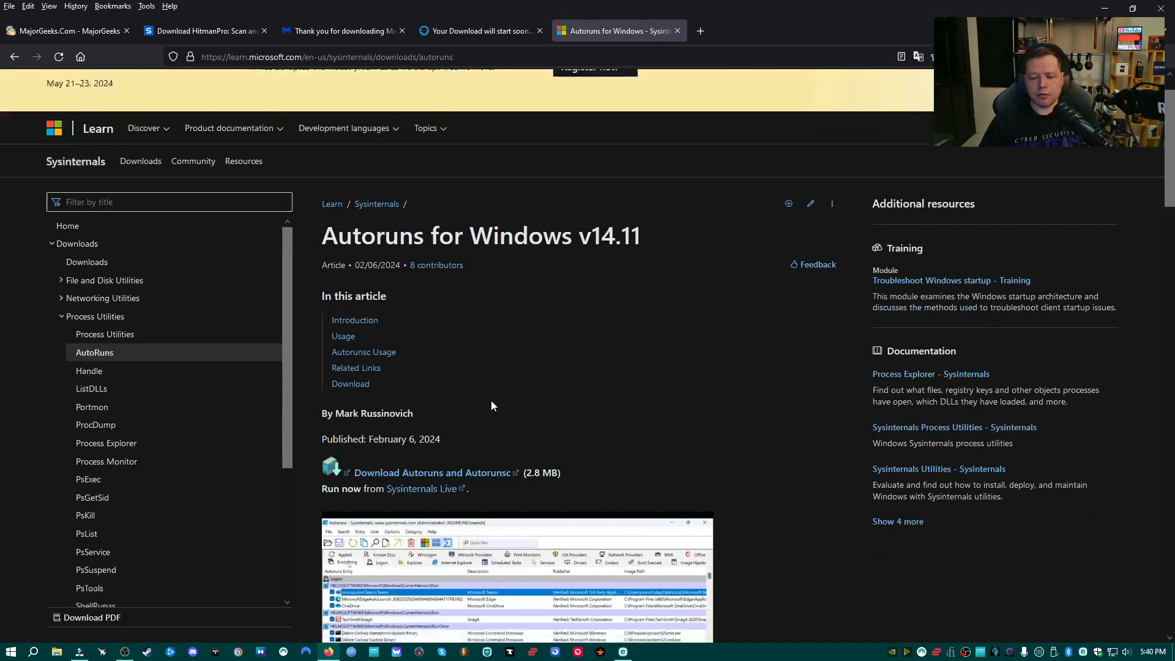
scroll("down", 3)
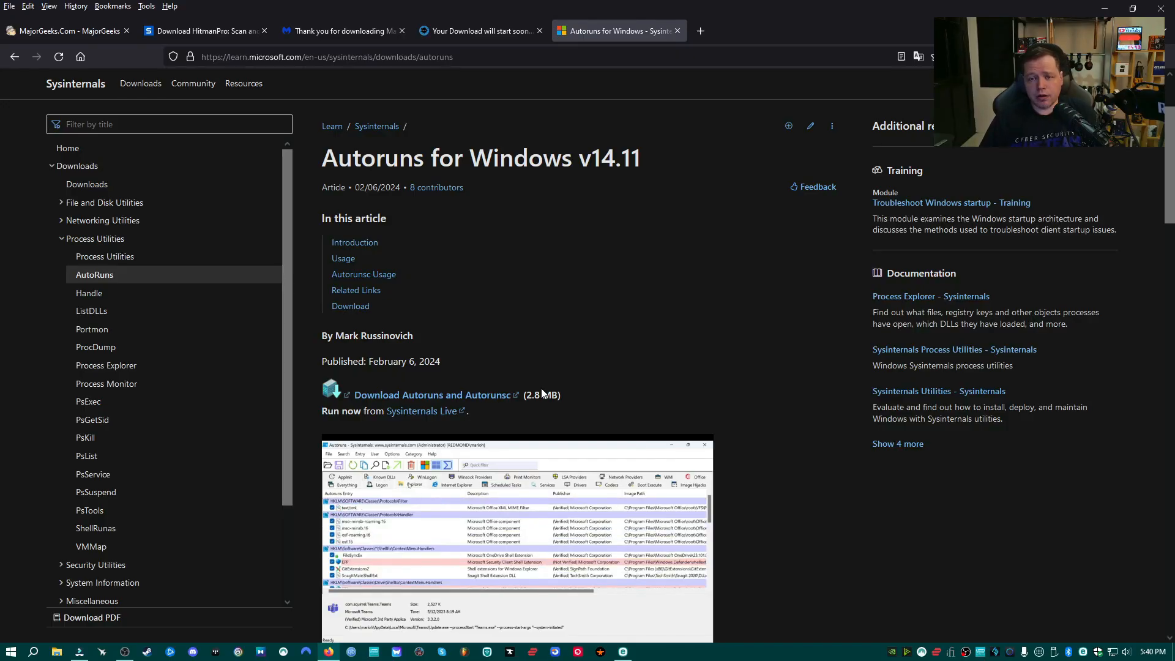
mouse_move(433, 396)
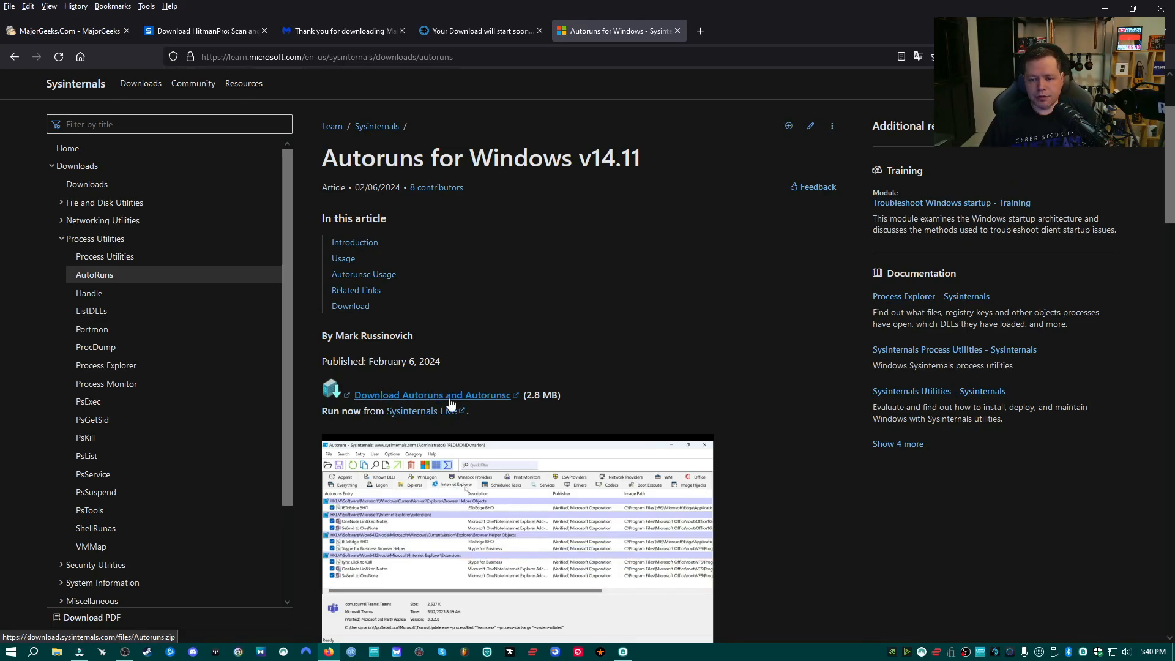
left_click(433, 396)
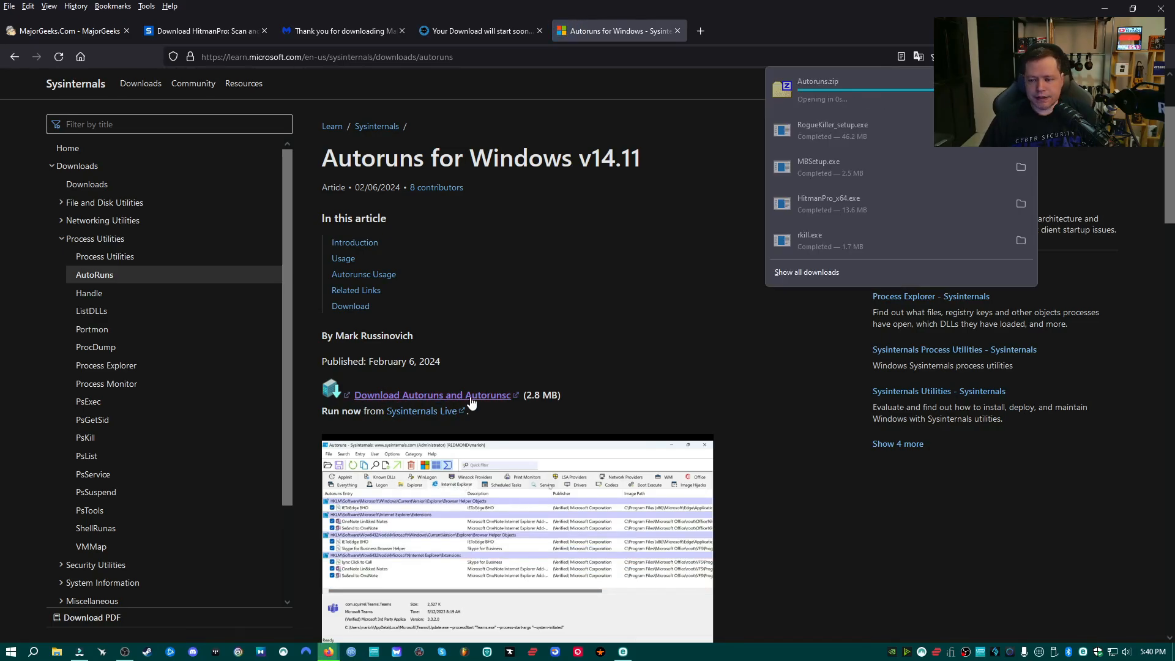
Extract the downloaded zip into an Autoruns subfolder of Downloads.
left_click(851, 98)
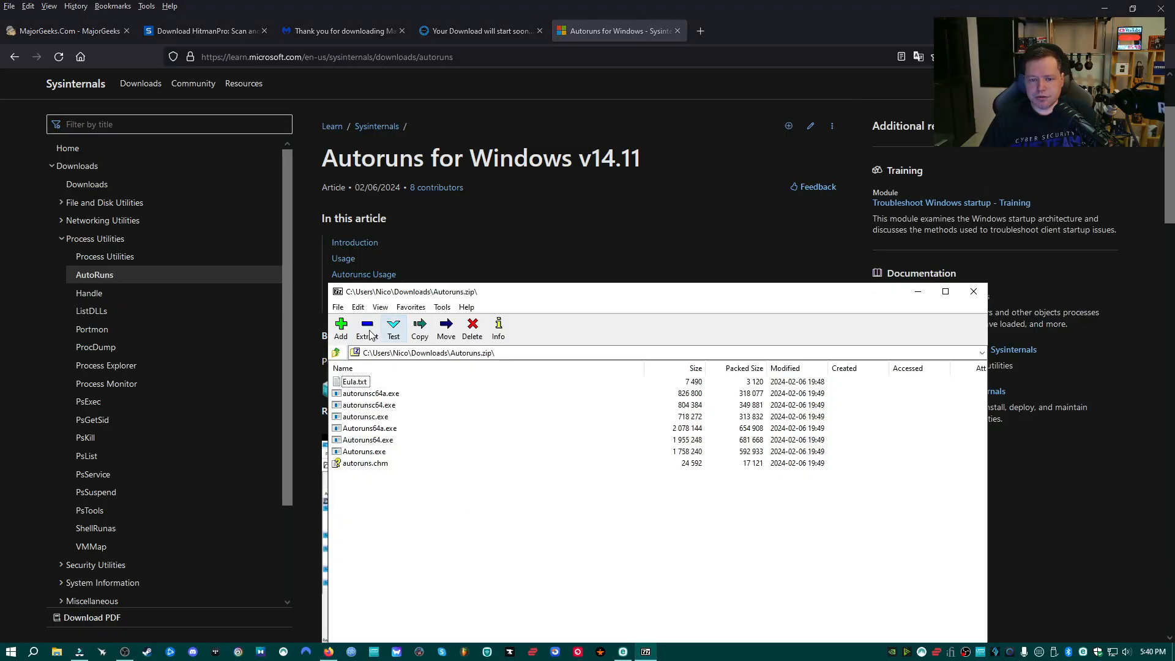
left_click(418, 330)
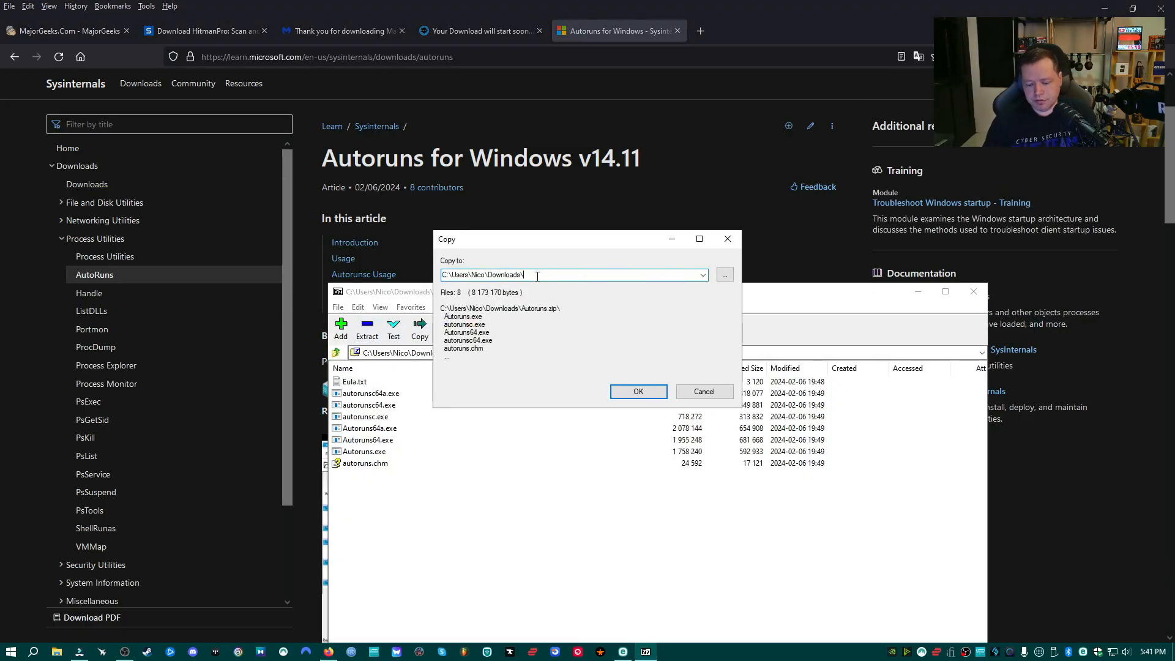
type("Autoruns")
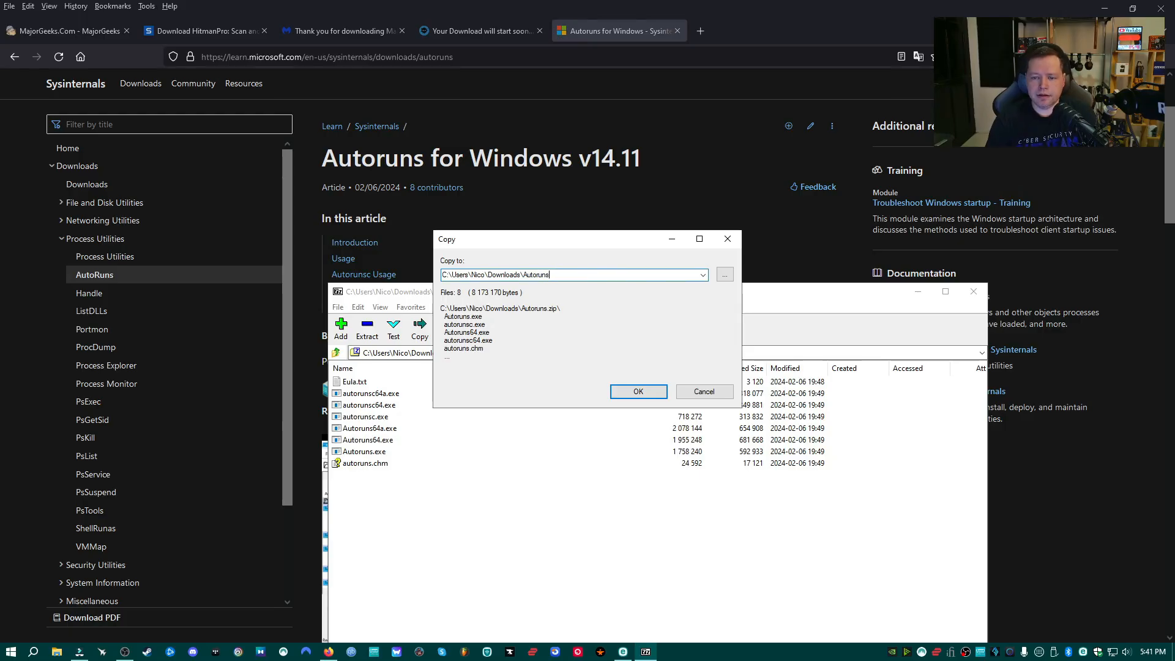
left_click(638, 392)
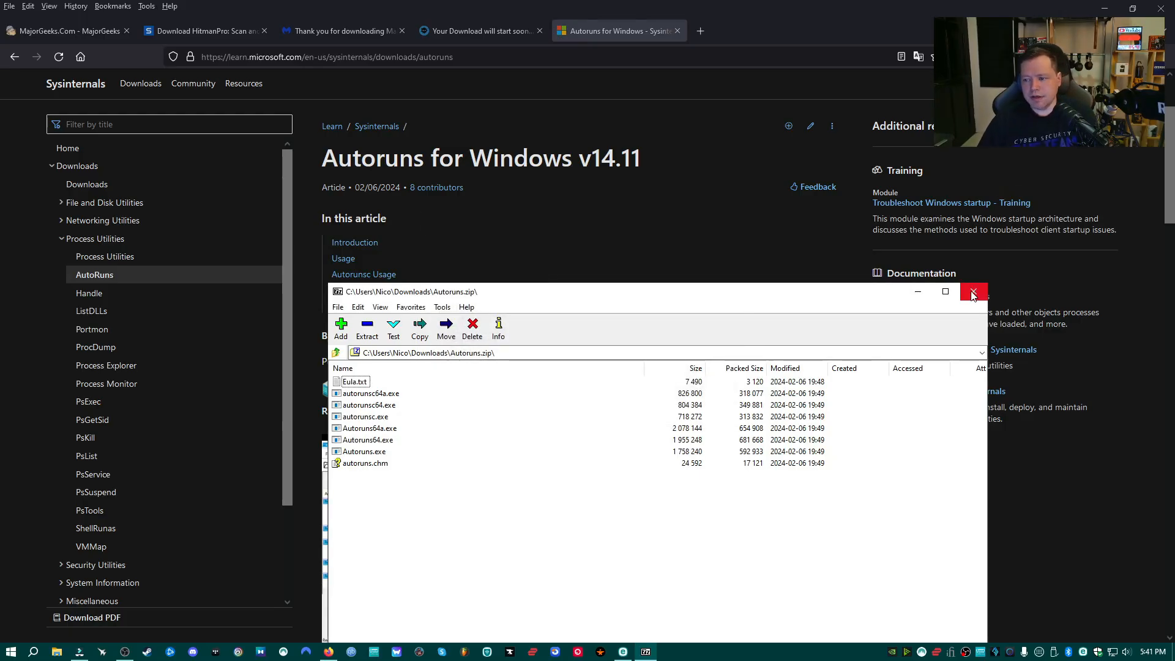
left_click(973, 291)
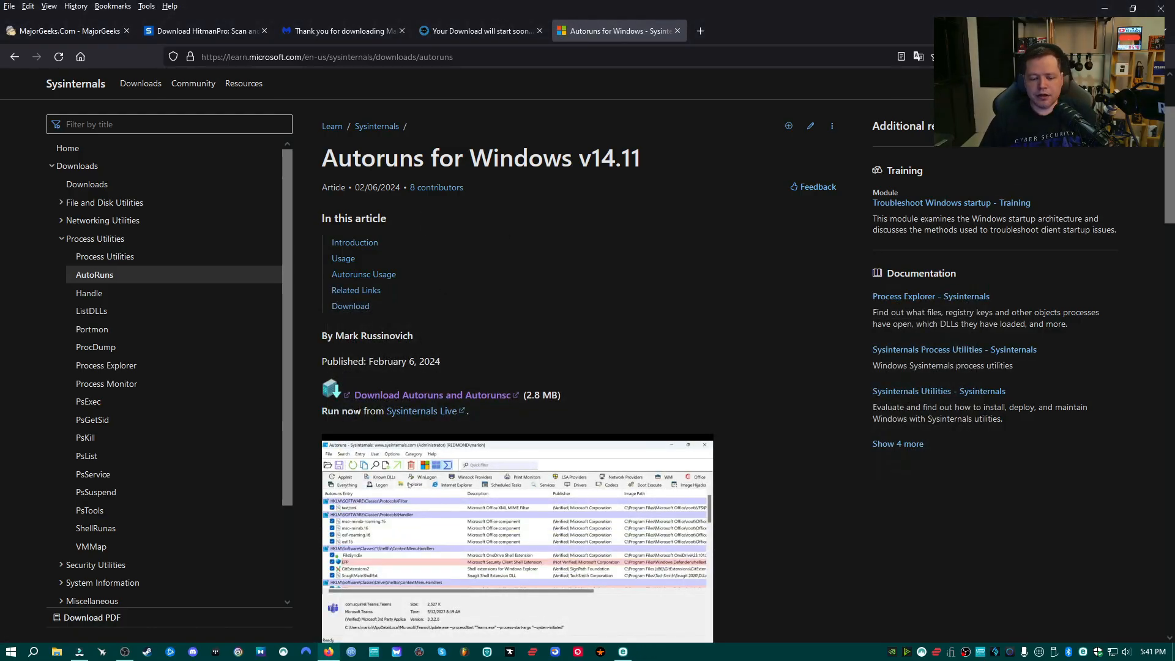
mouse_move(648, 262)
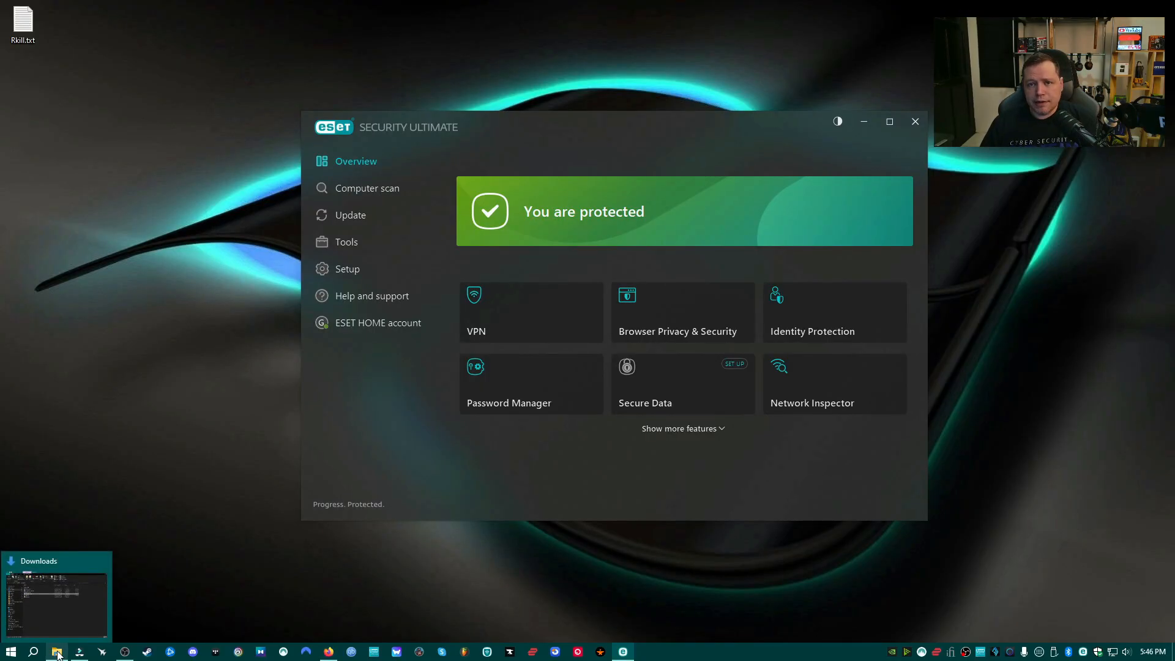
Upload rkill.exe from Downloads to VirusTotal and review the vendor results.
left_click(56, 651)
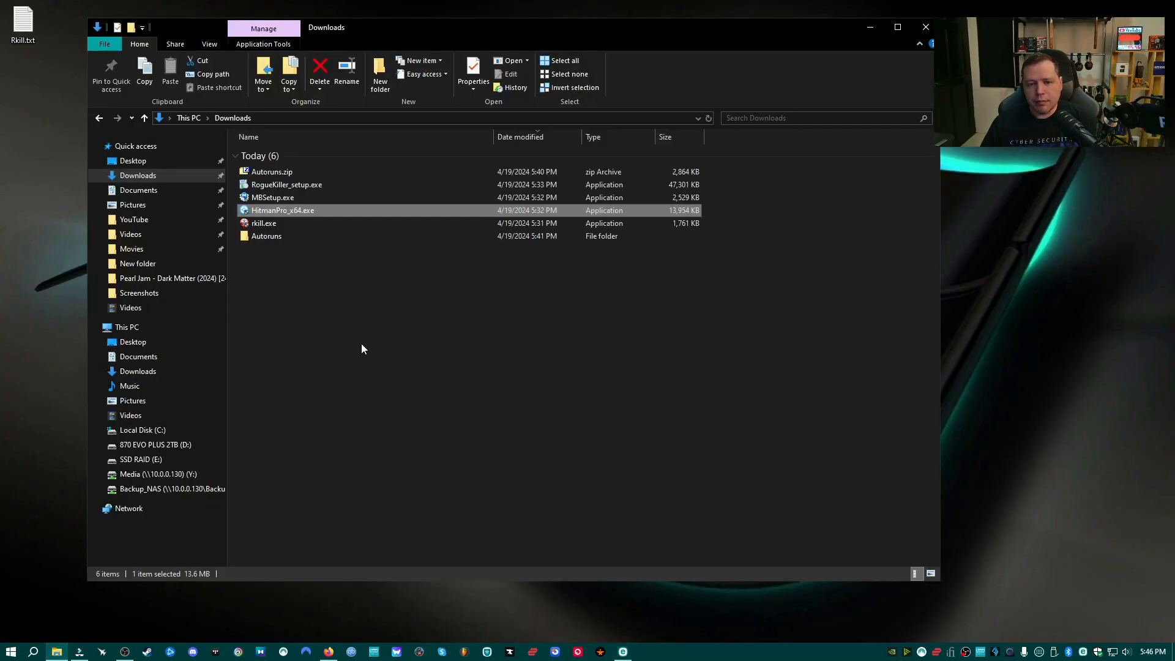
left_click(264, 223)
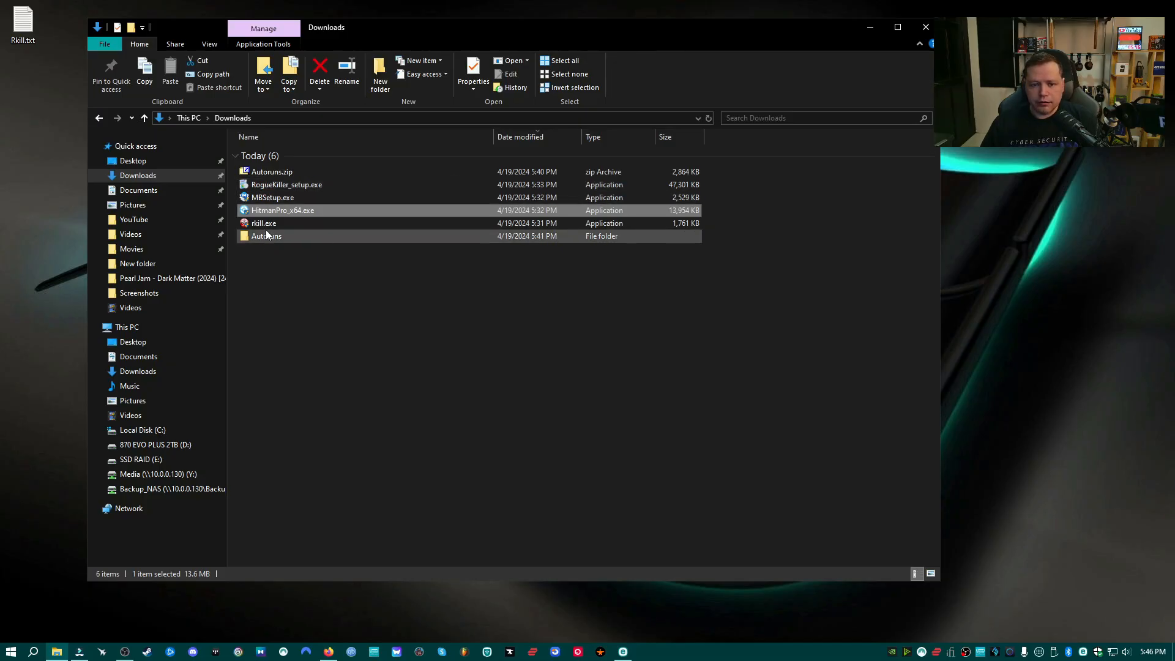
left_click(264, 223)
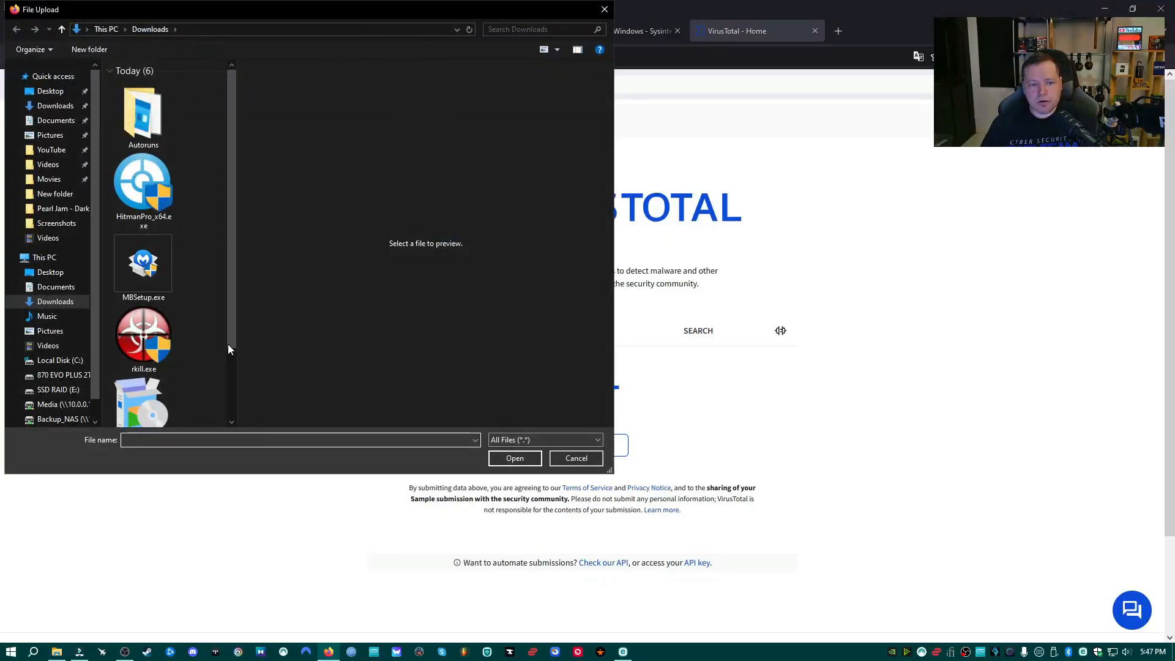
double_click(142, 335)
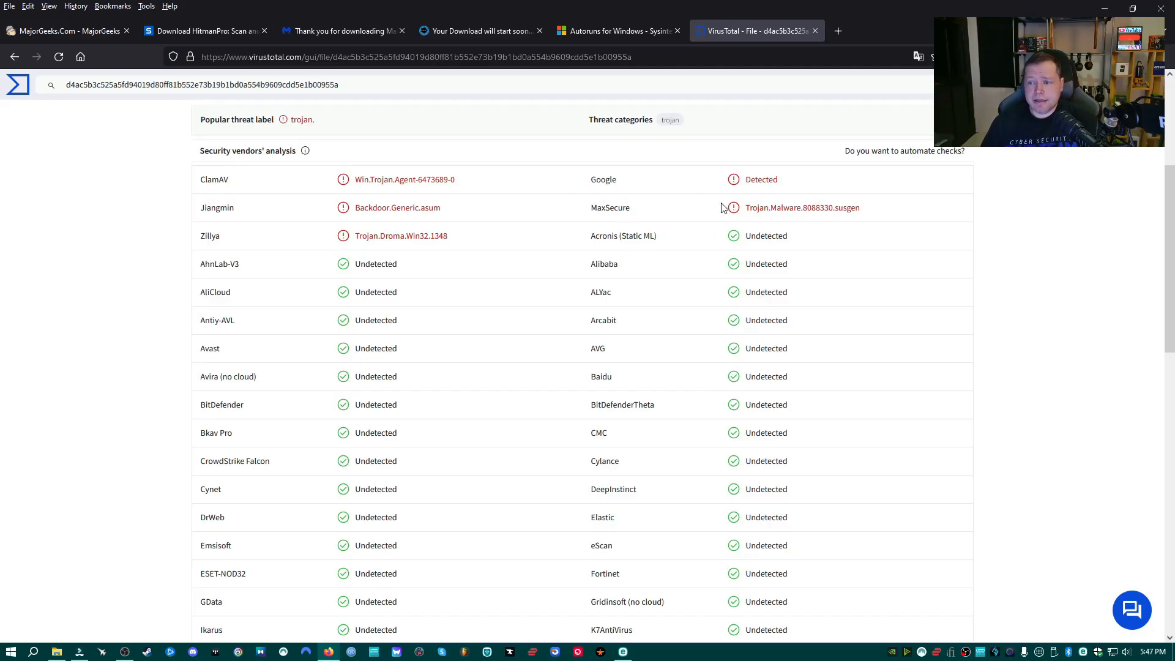
scroll("down", 3)
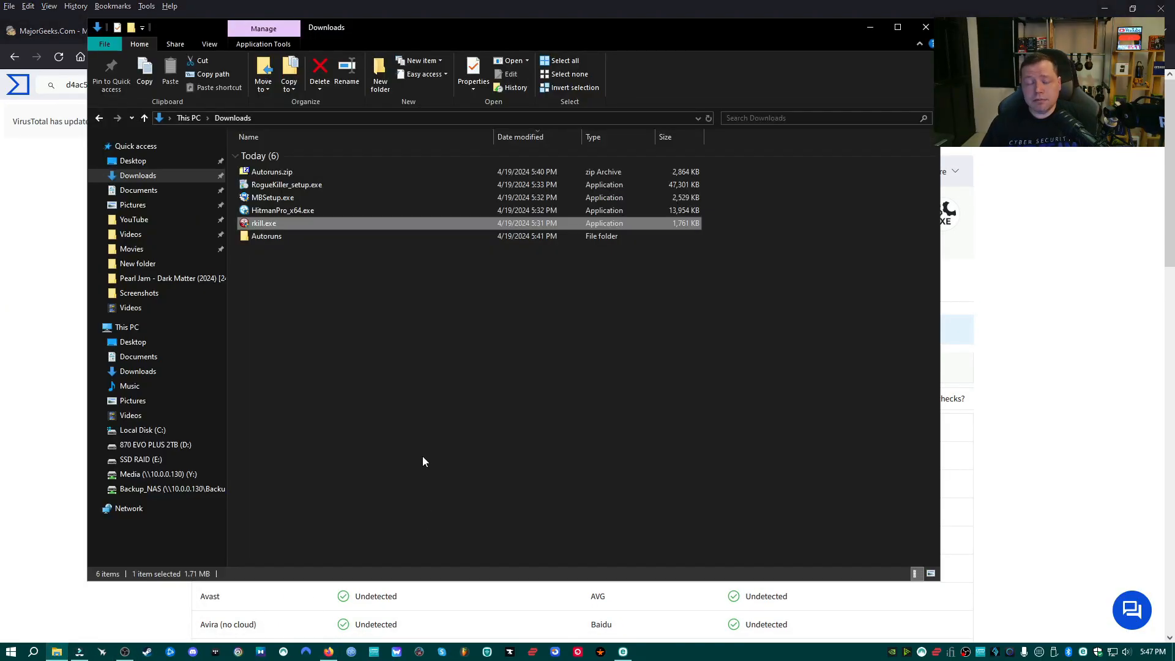
mouse_move(388, 365)
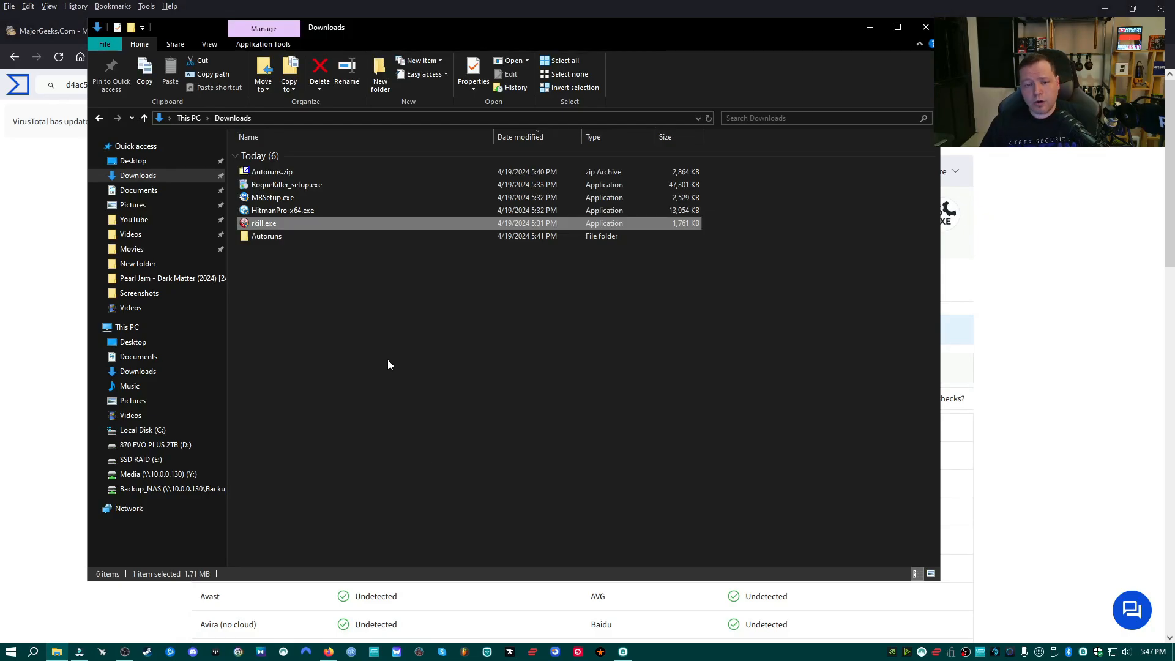
mouse_move(283, 229)
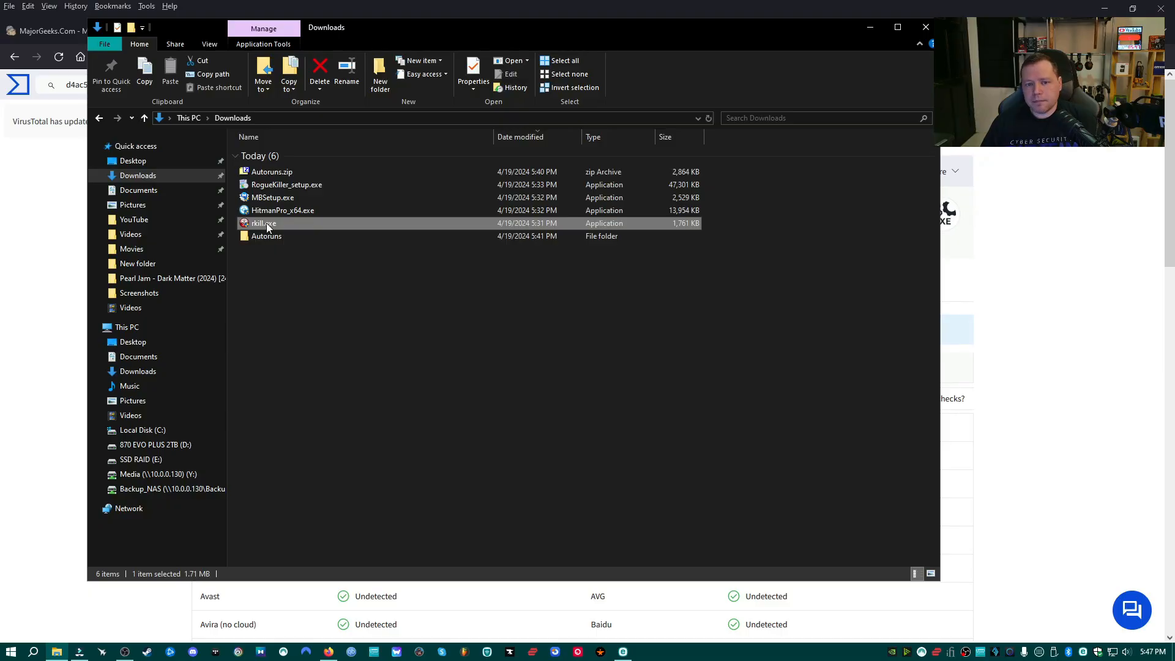
Run rkill.exe, let its console finish its checks, then close it.
double_click(263, 223)
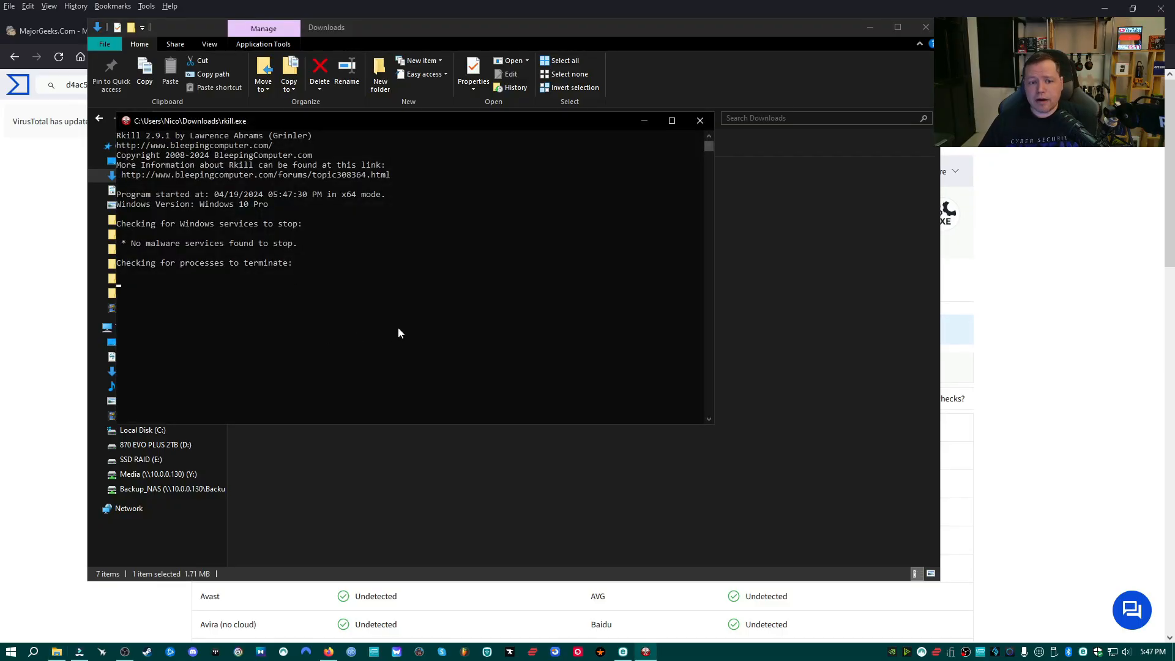
mouse_move(140, 257)
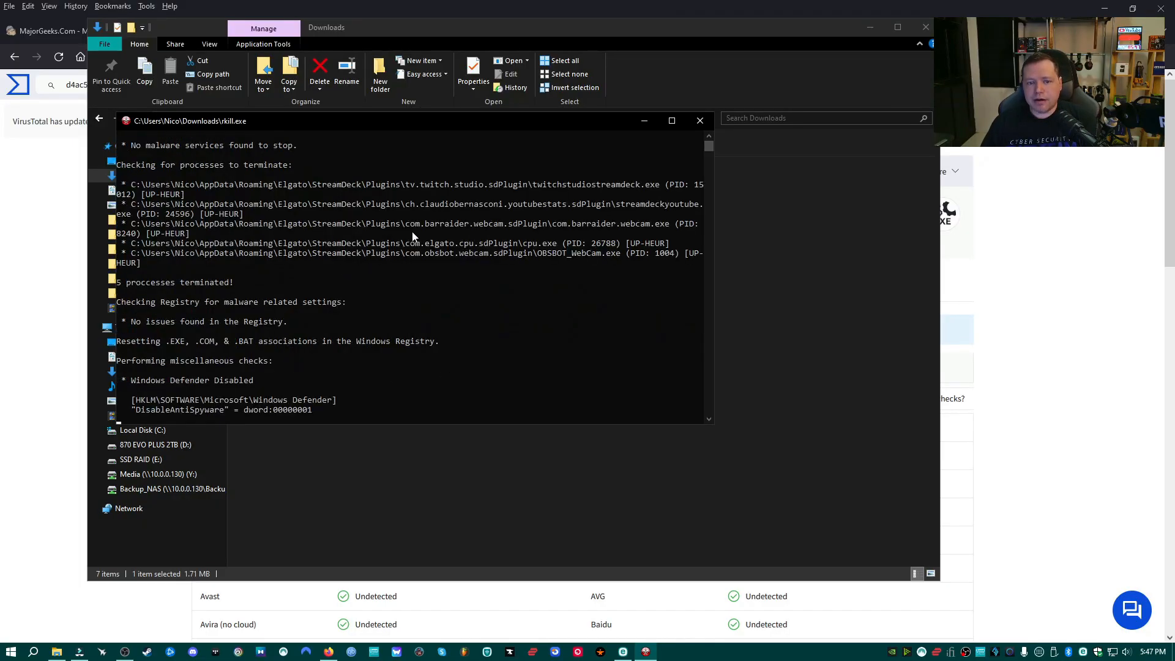
mouse_move(405, 308)
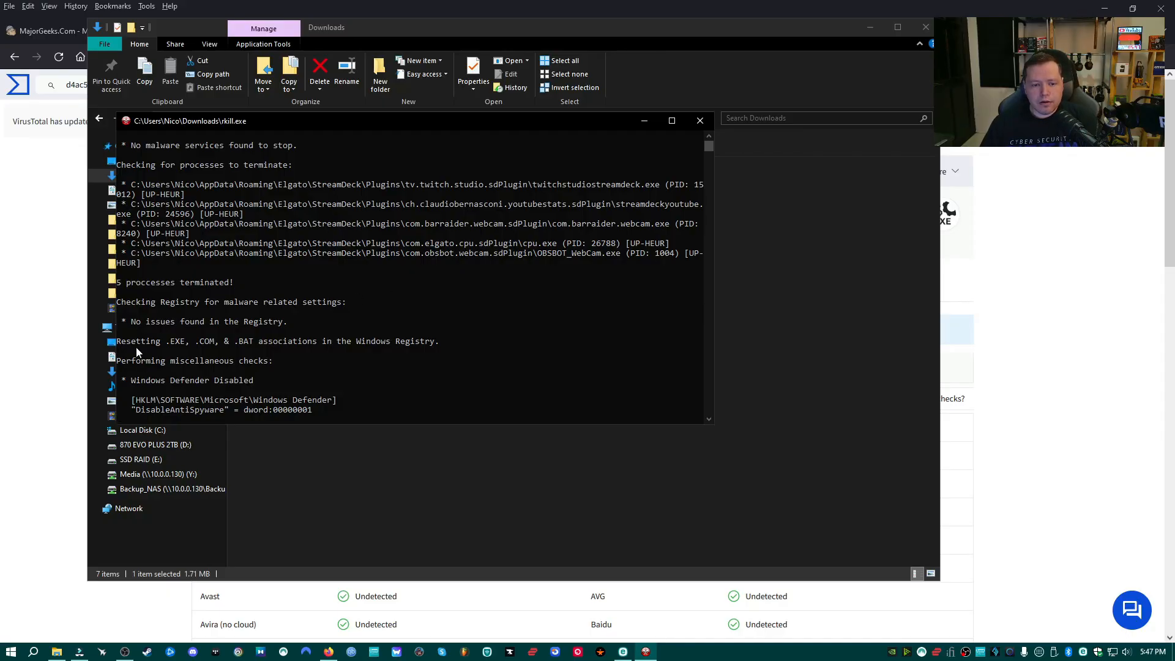
left_click(699, 121)
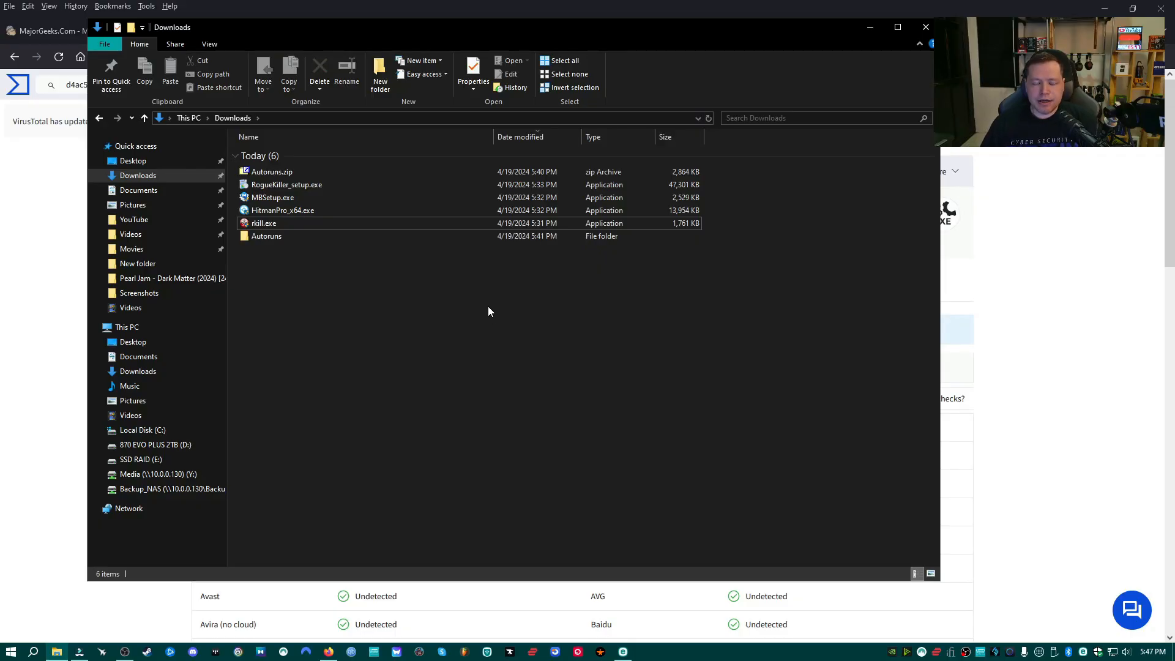
mouse_move(443, 245)
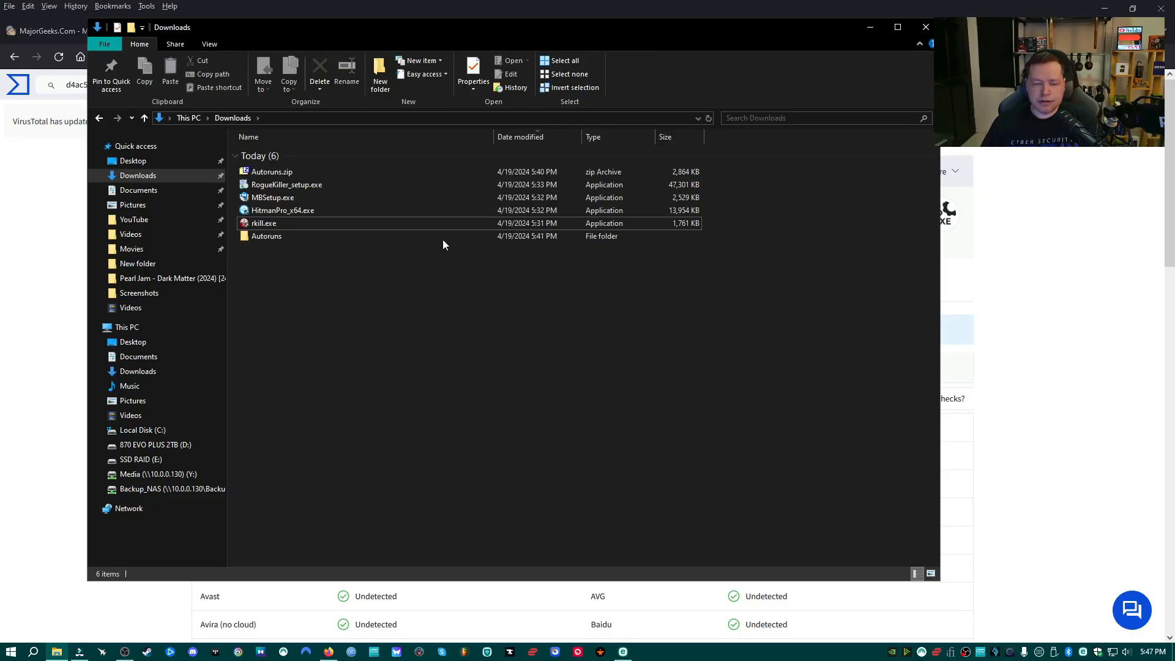
mouse_move(311, 215)
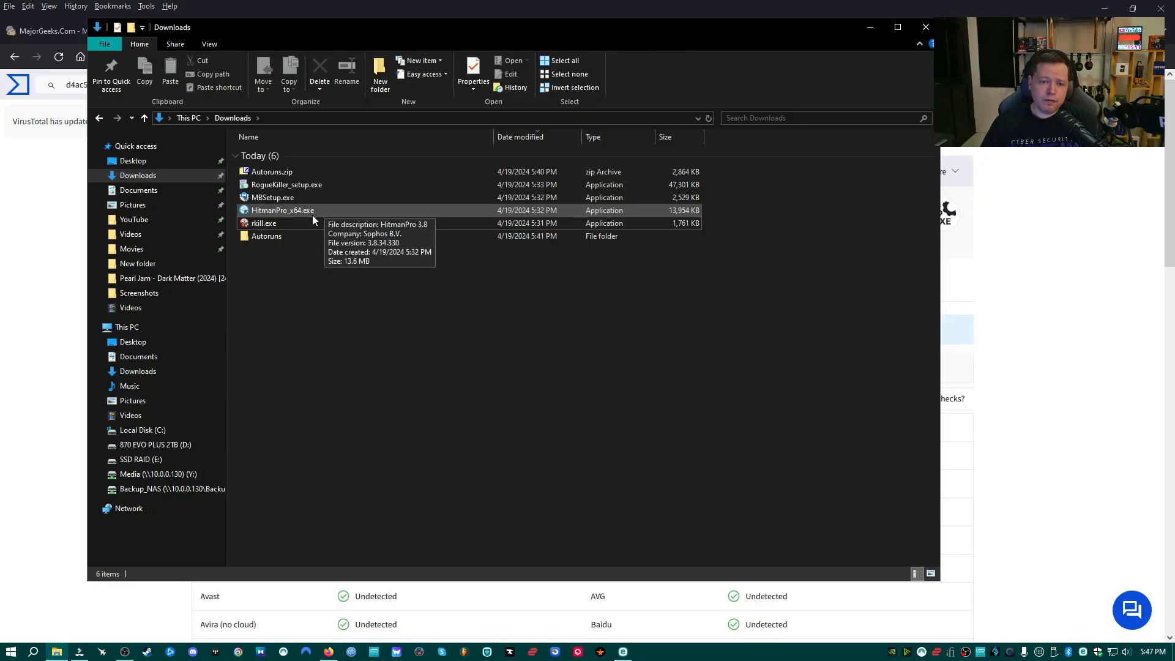
Launch HitmanPro_x64.exe and start a one-time scan without installing.
double_click(283, 210)
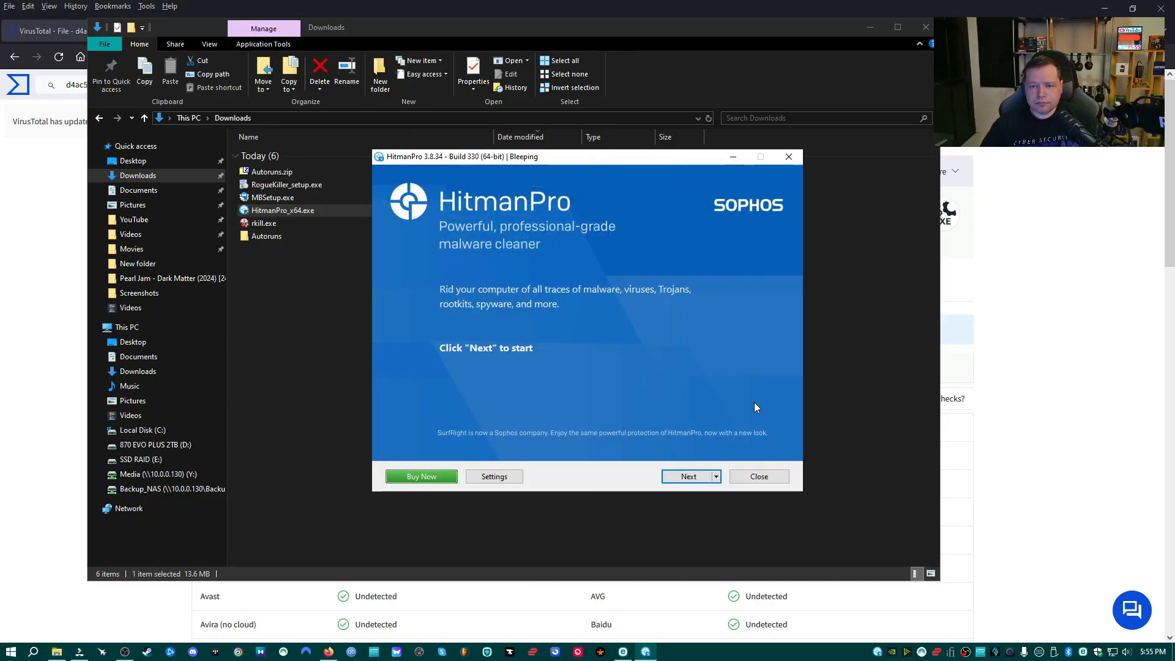
mouse_move(747, 409)
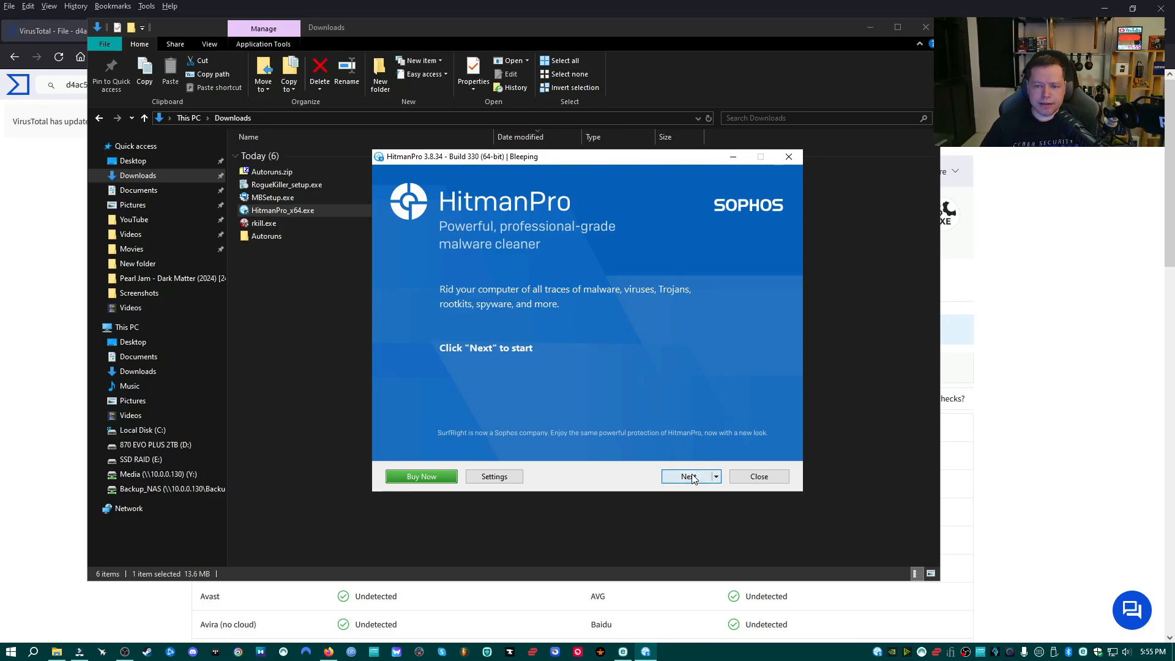
left_click(686, 477)
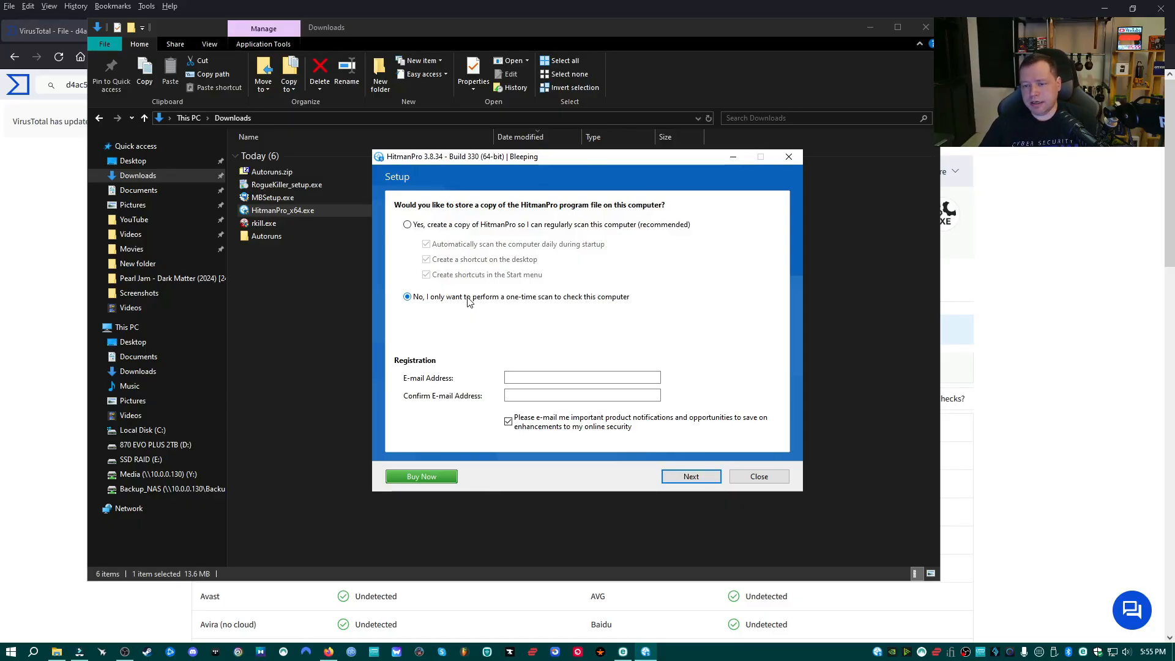
mouse_move(436, 302)
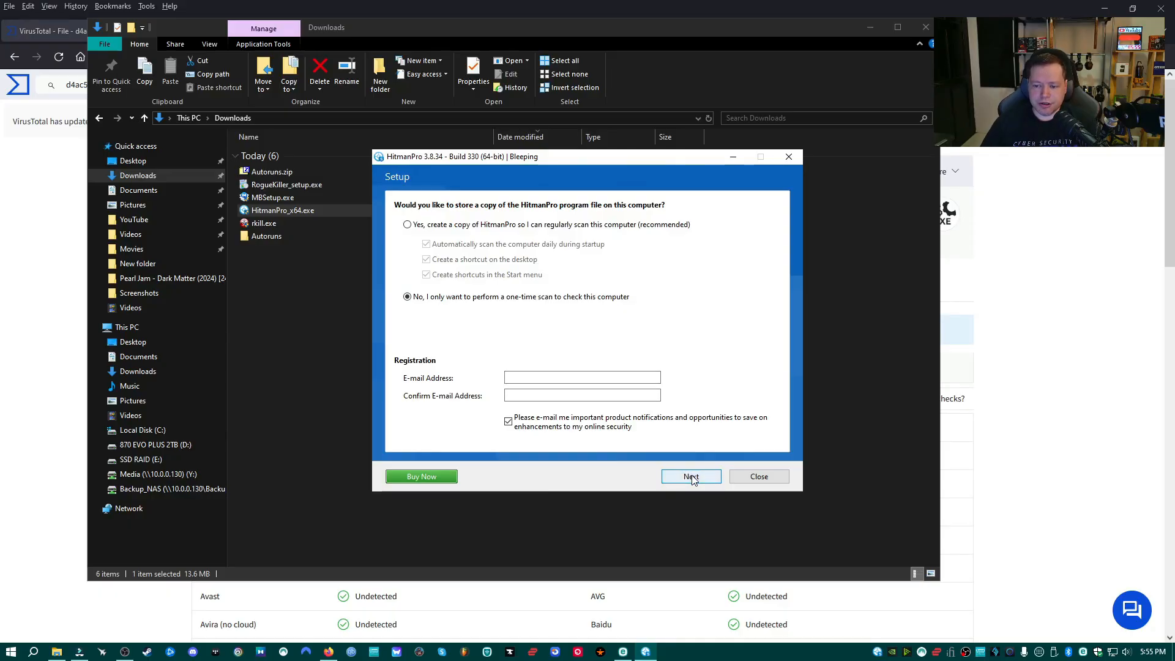
left_click(689, 476)
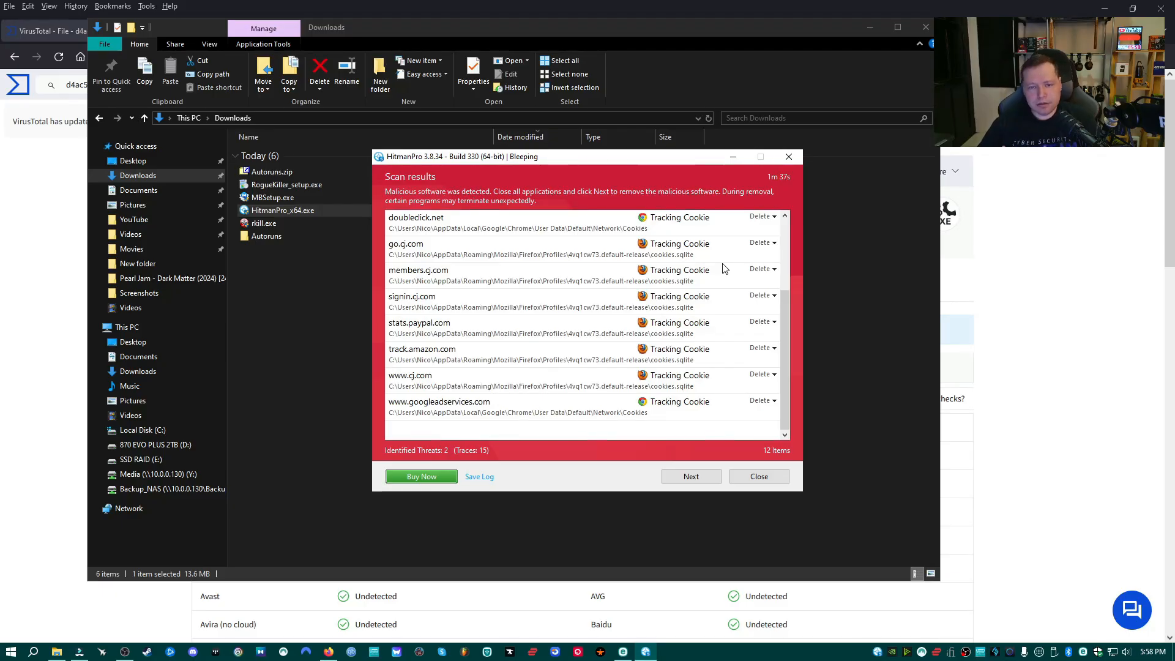
mouse_move(710, 453)
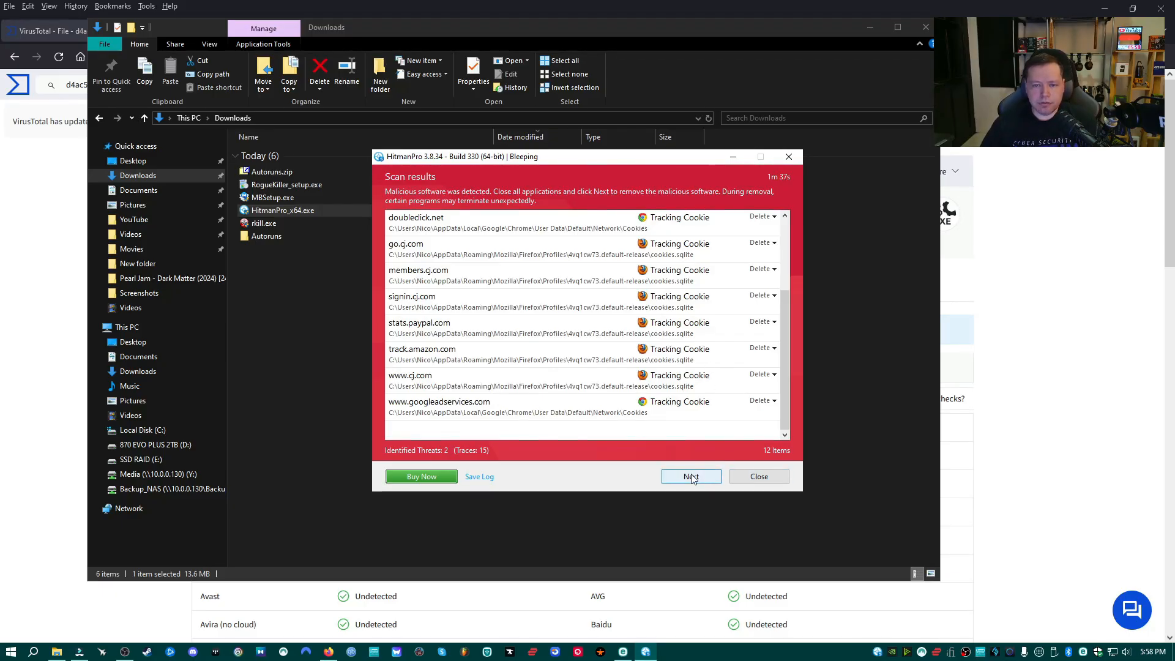
Delete the detected tracking cookies, view the results summary, and close HitmanPro.
left_click(691, 476)
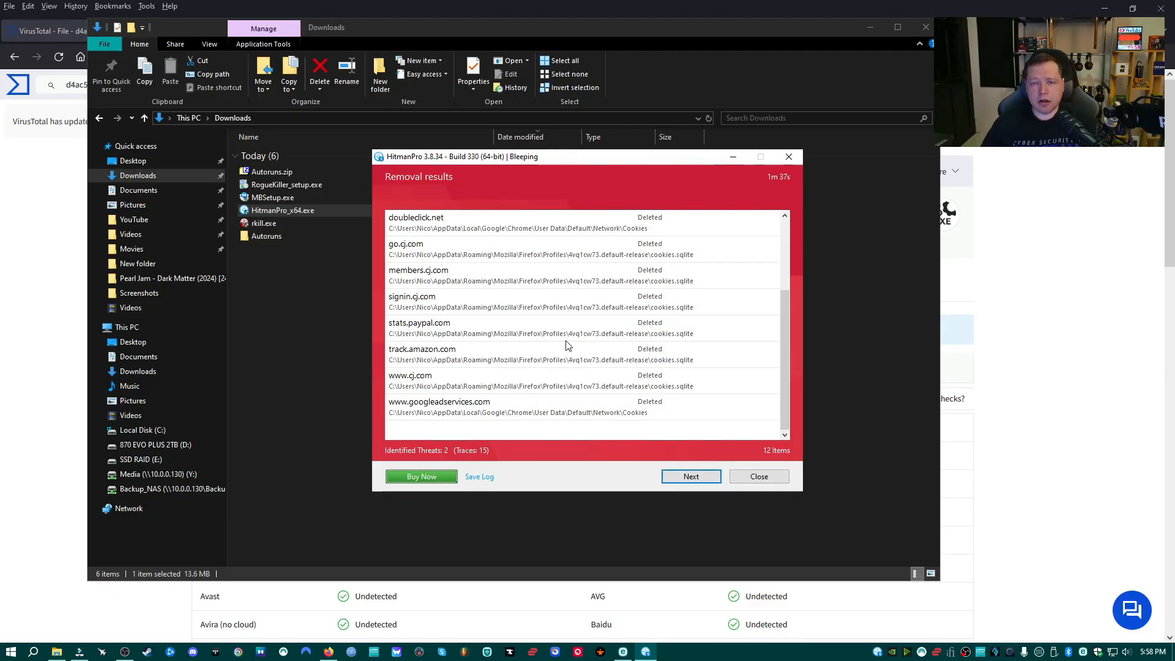
mouse_move(663, 471)
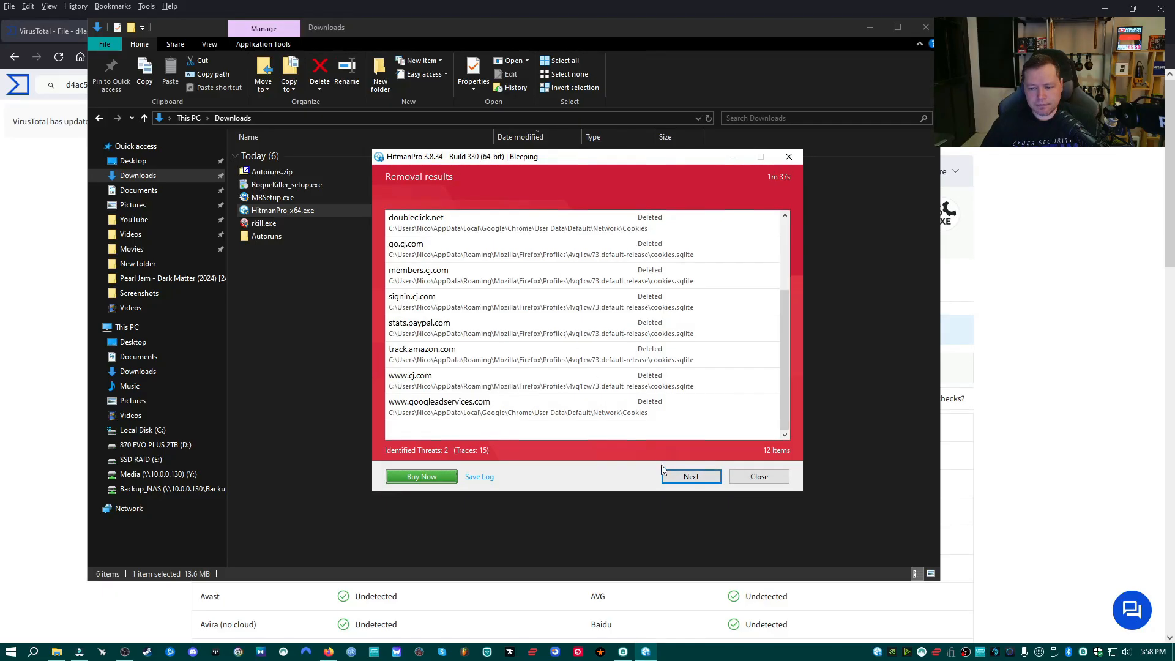
left_click(689, 477)
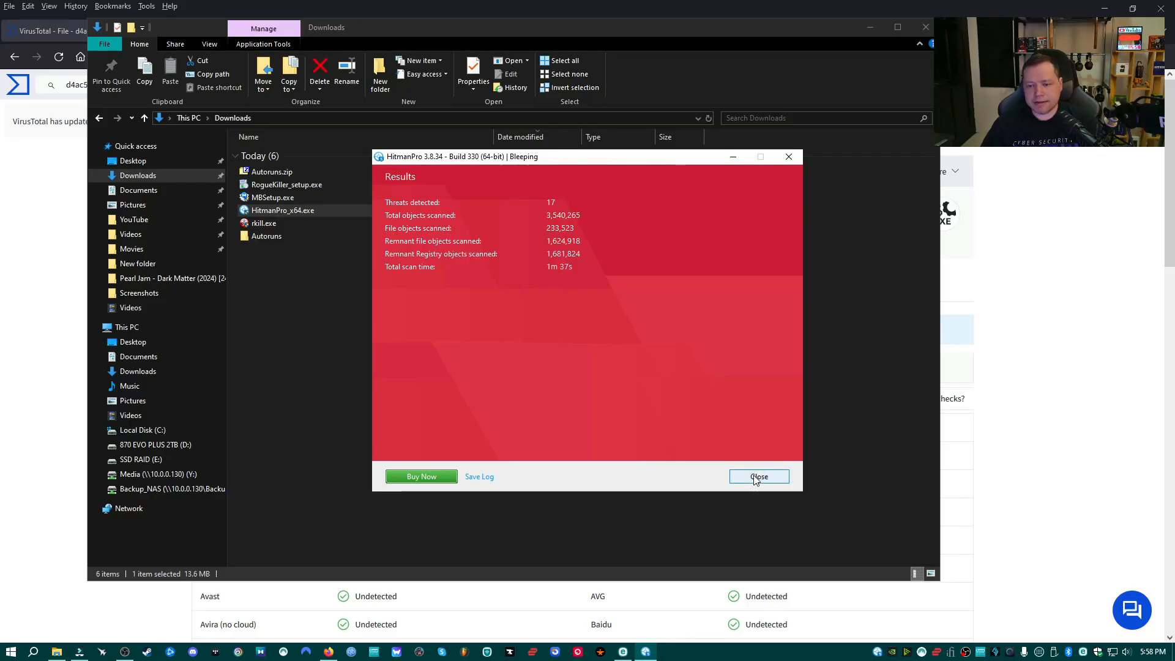
left_click(759, 476)
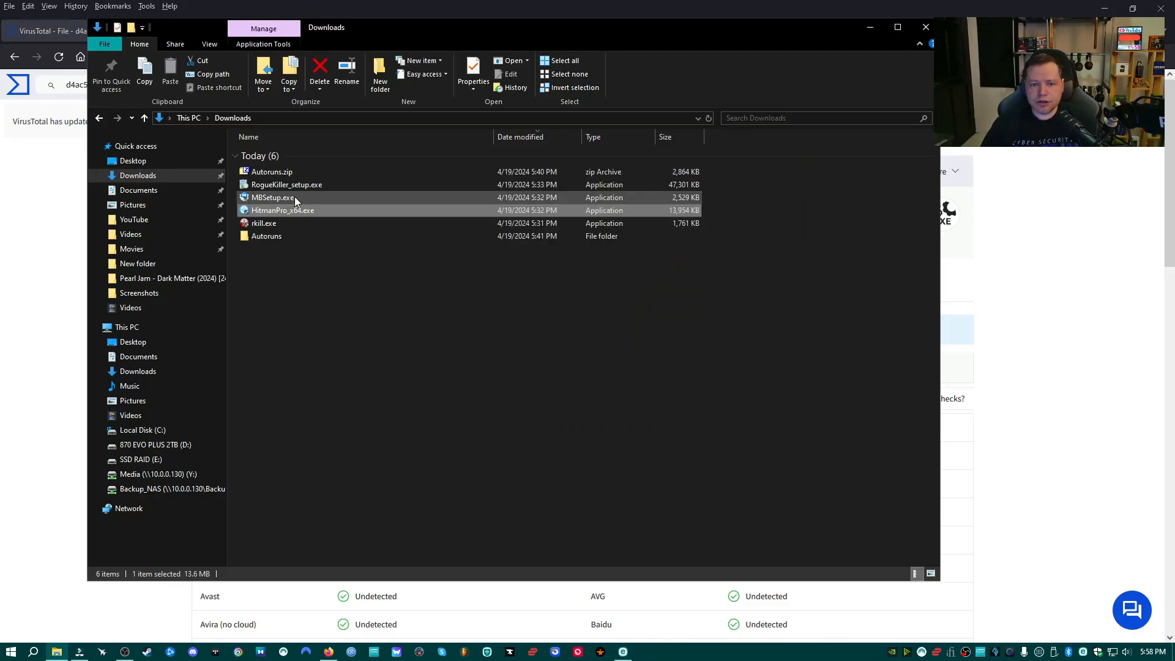
Step through the RogueKiller Setup wizard, accept the licence, install, and close with Finish.
left_click(287, 185)
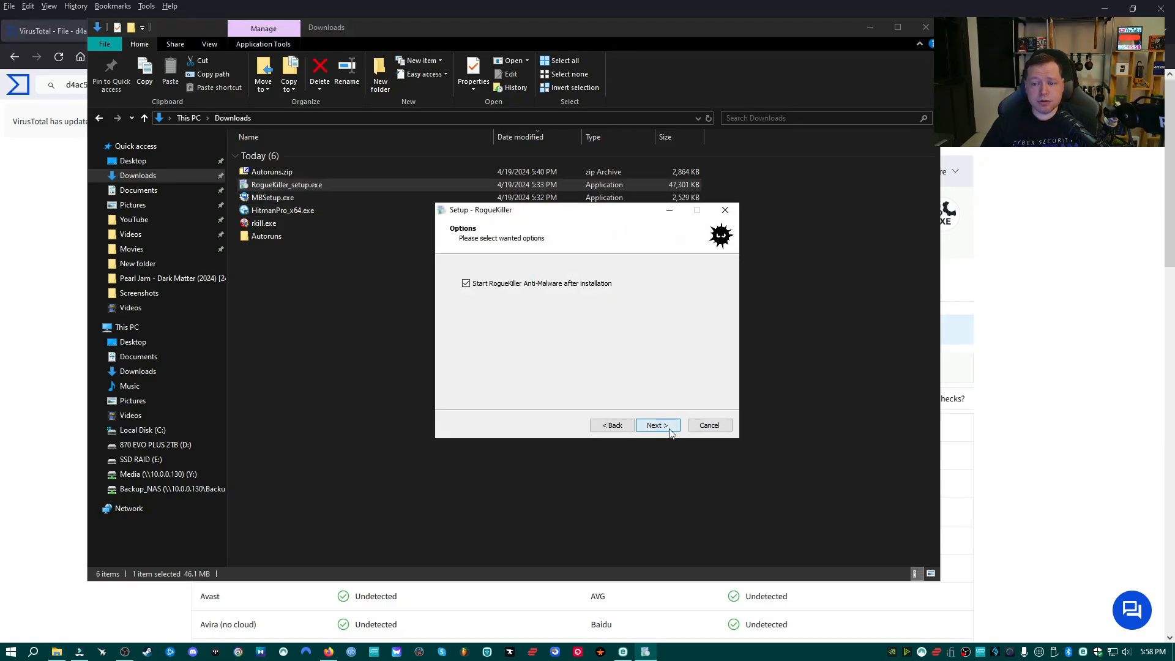
left_click(656, 425)
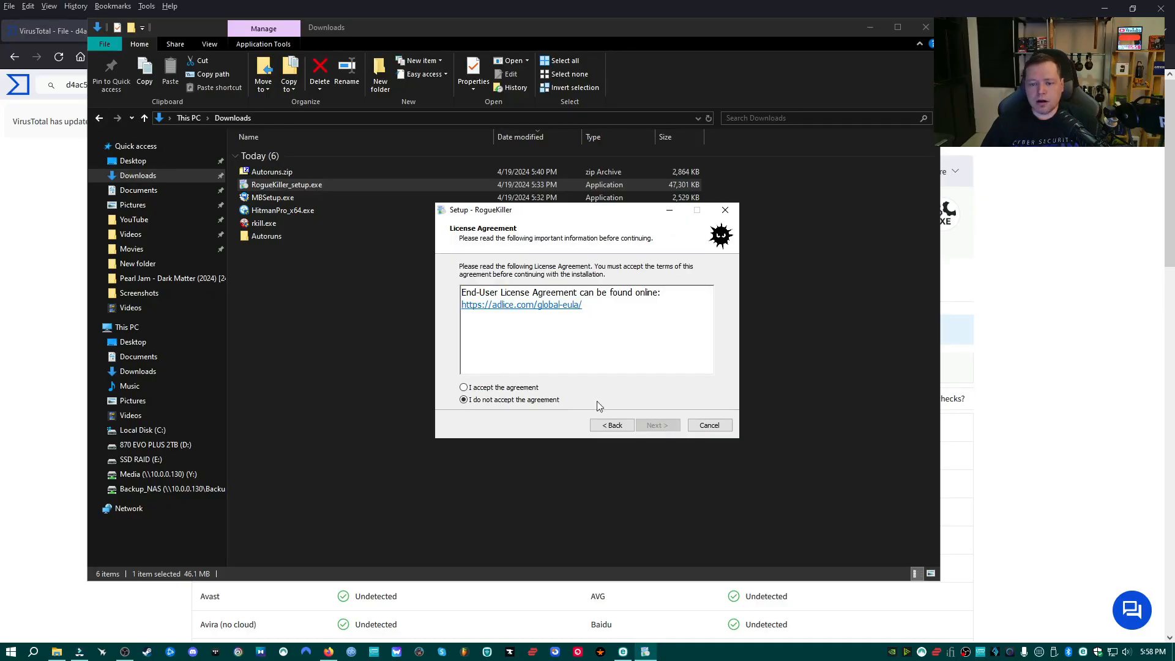
left_click(657, 425)
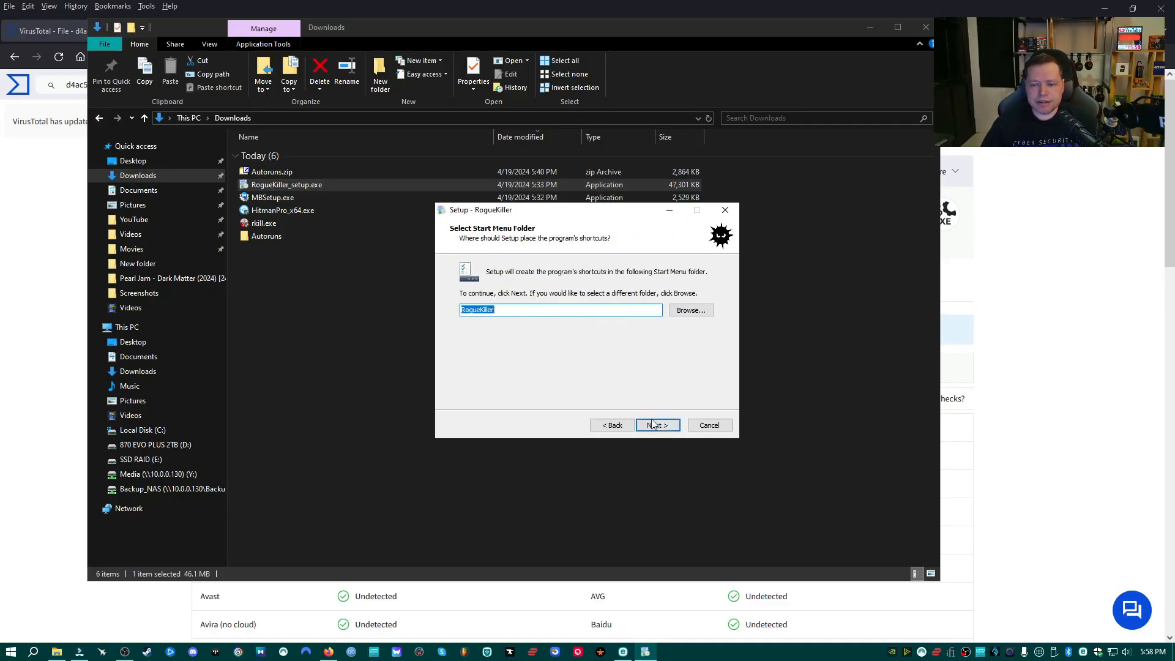
left_click(657, 424)
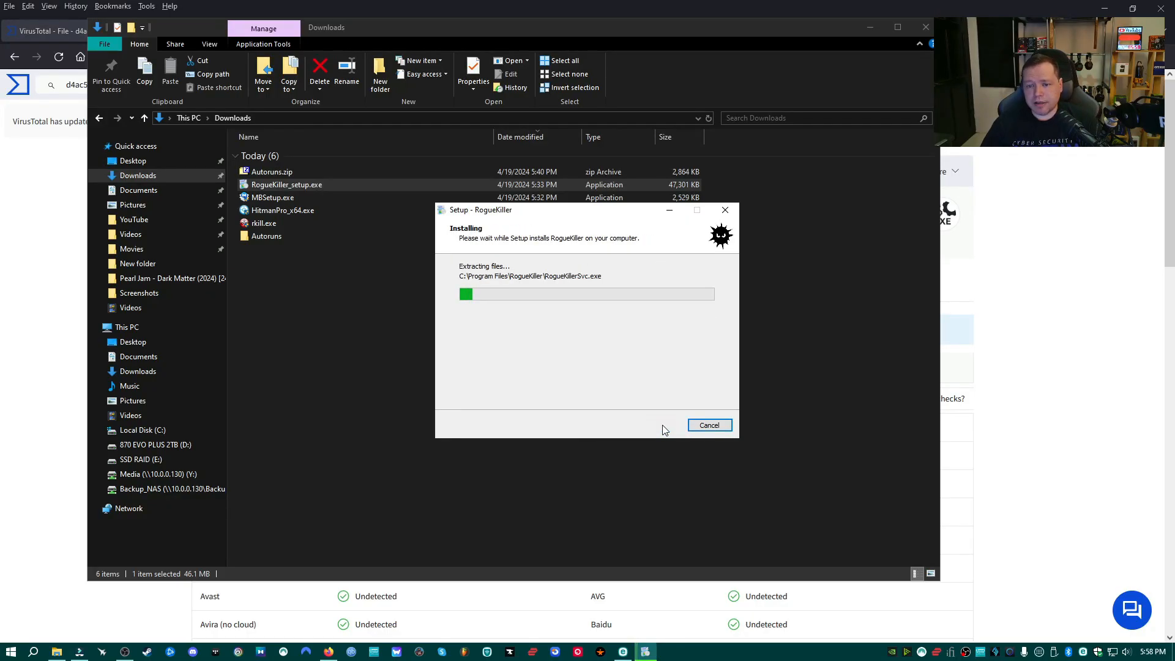
mouse_move(568, 370)
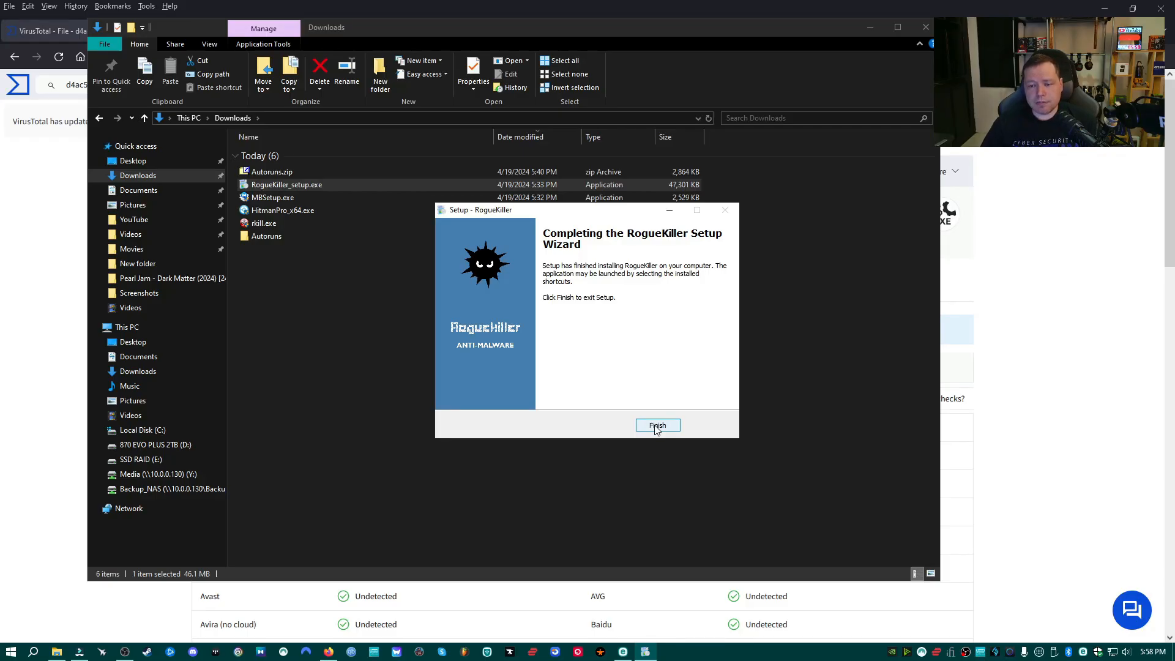
left_click(657, 424)
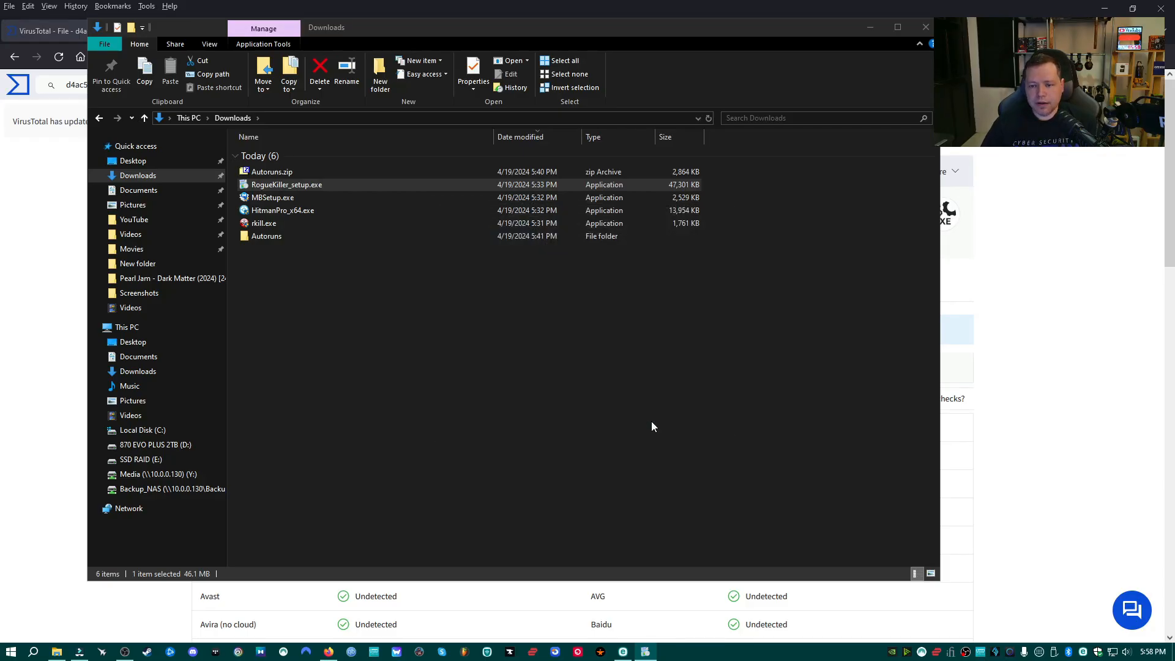
In RogueKiller, go to Scan and start a Quick Scan of the machine.
left_click(287, 185)
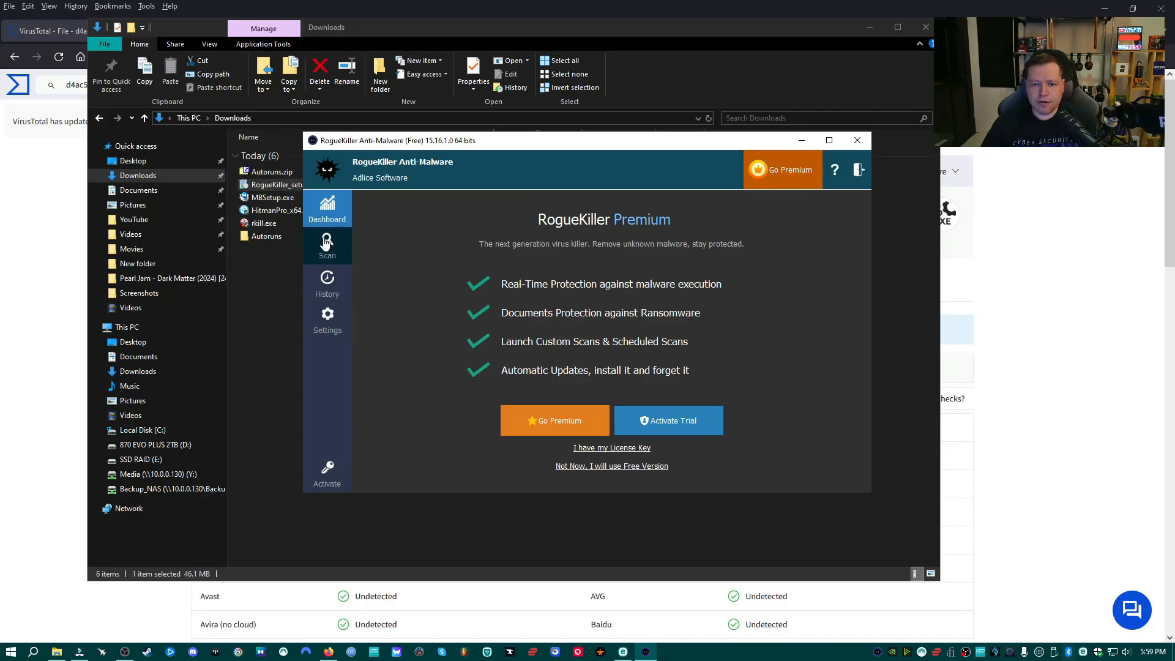
left_click(327, 246)
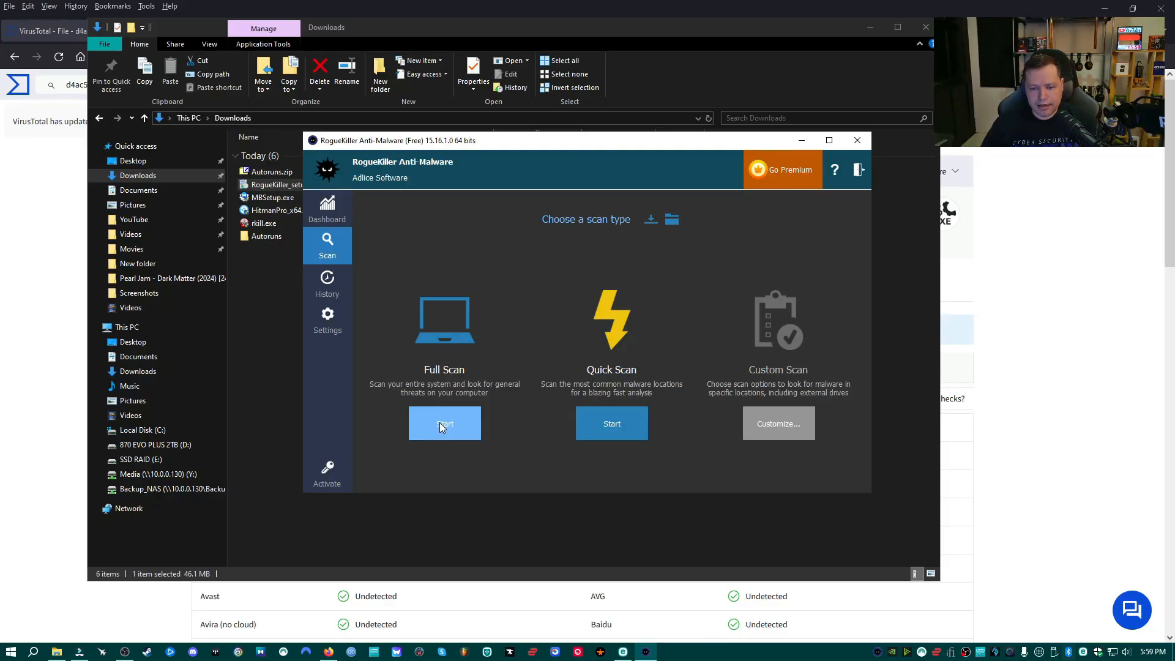
left_click(444, 424)
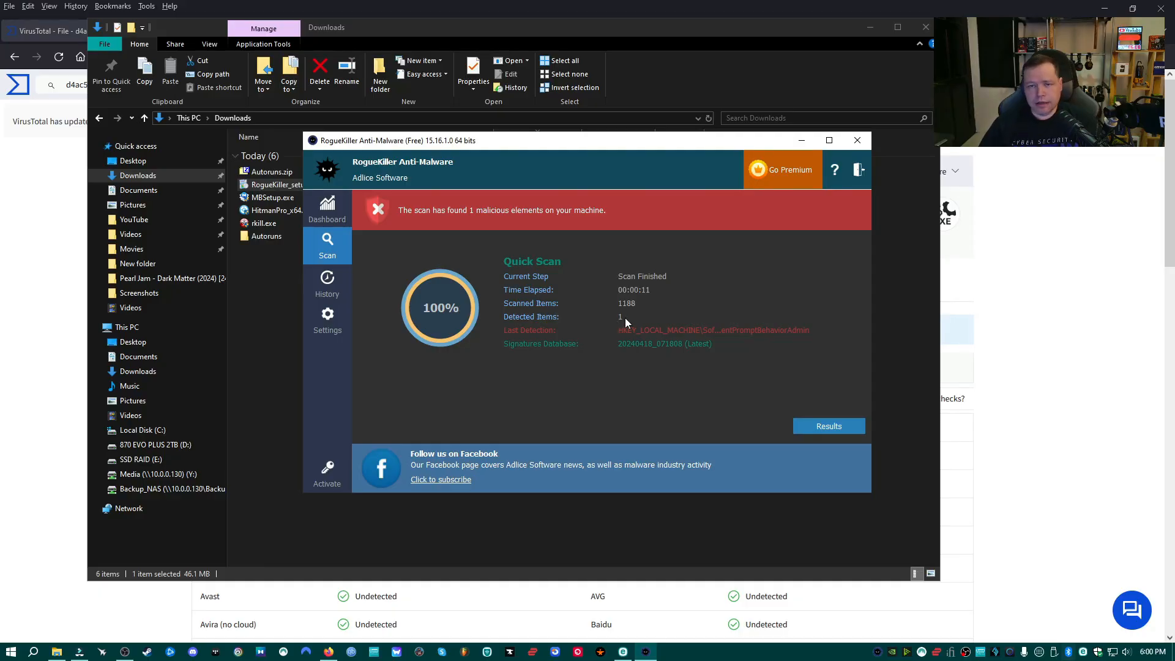
mouse_move(470, 354)
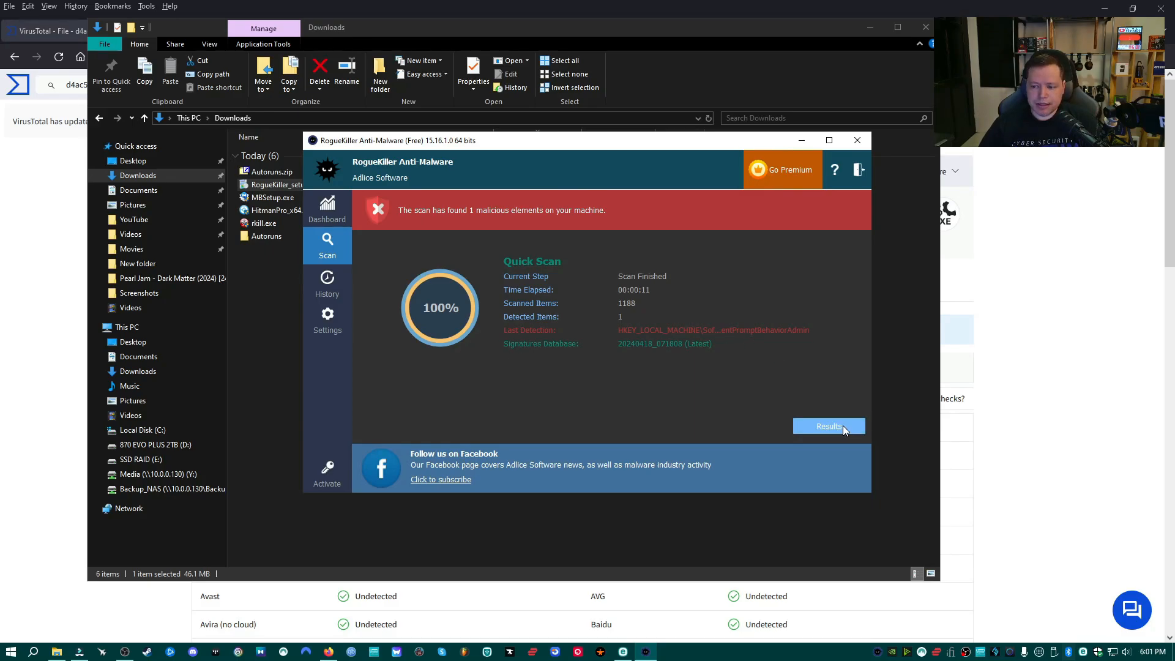
View the ConsentPromptBehaviorAdmin detection, confirm its exclusion, and run Removal.
left_click(829, 426)
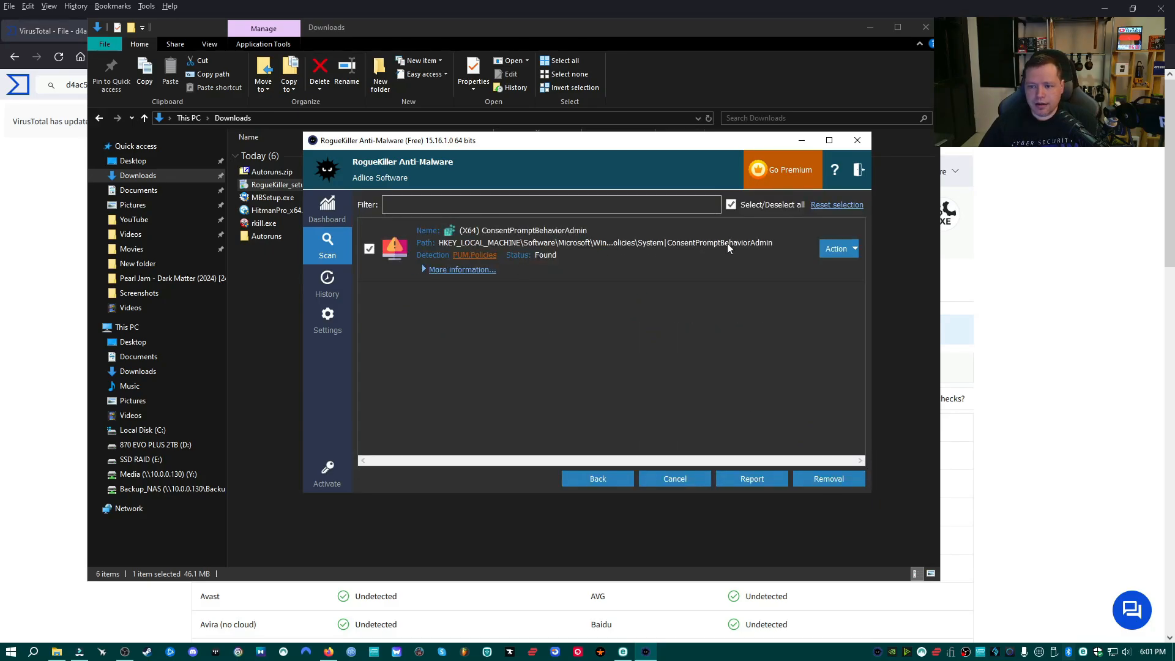
mouse_move(660, 253)
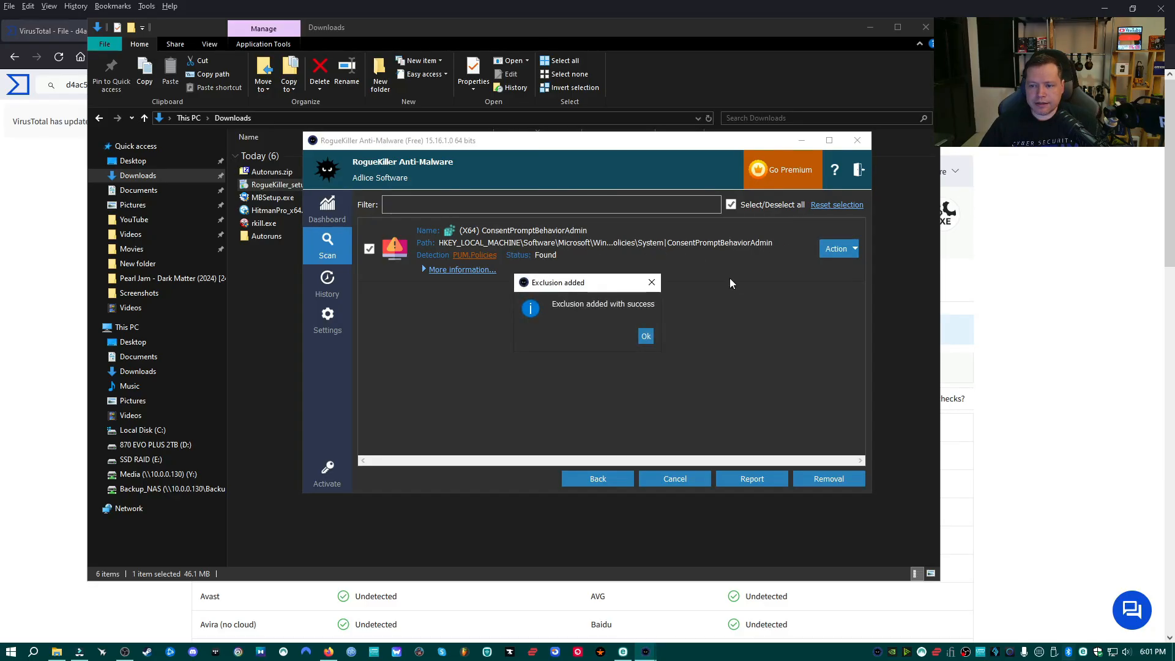
left_click(645, 335)
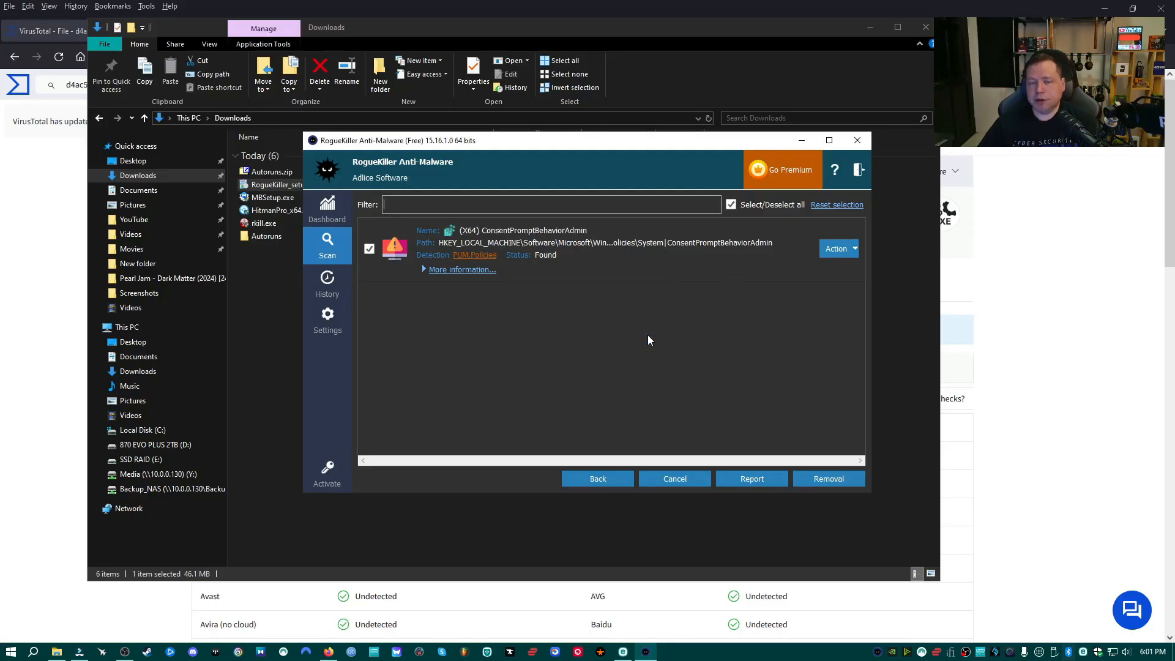
mouse_move(608, 351)
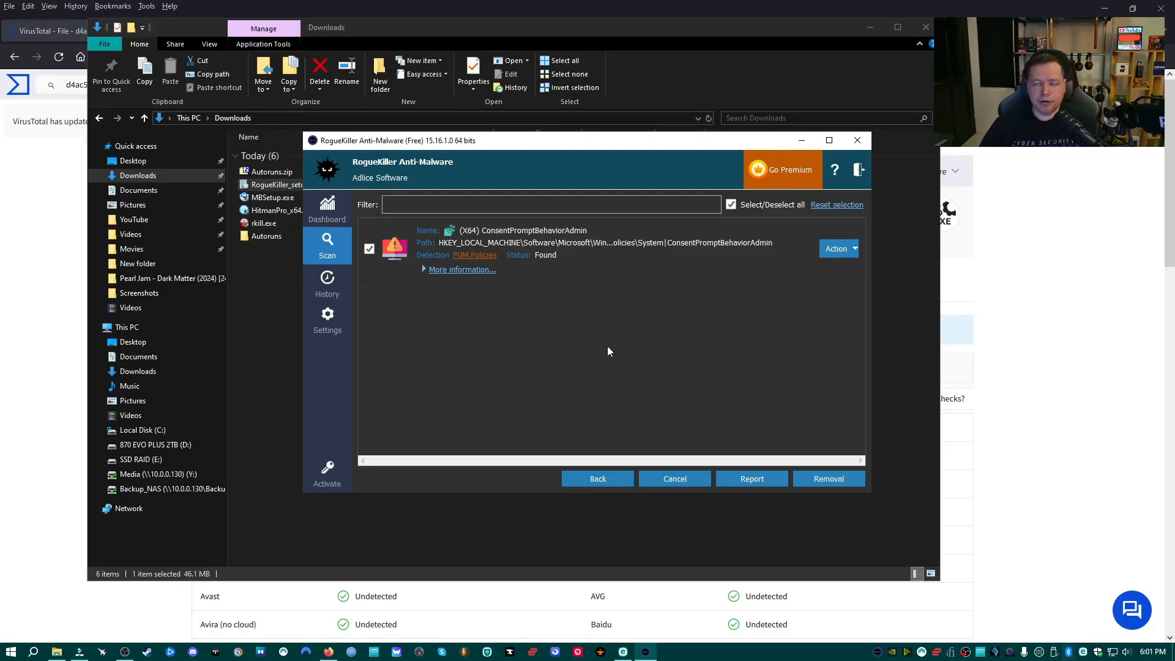
mouse_move(629, 336)
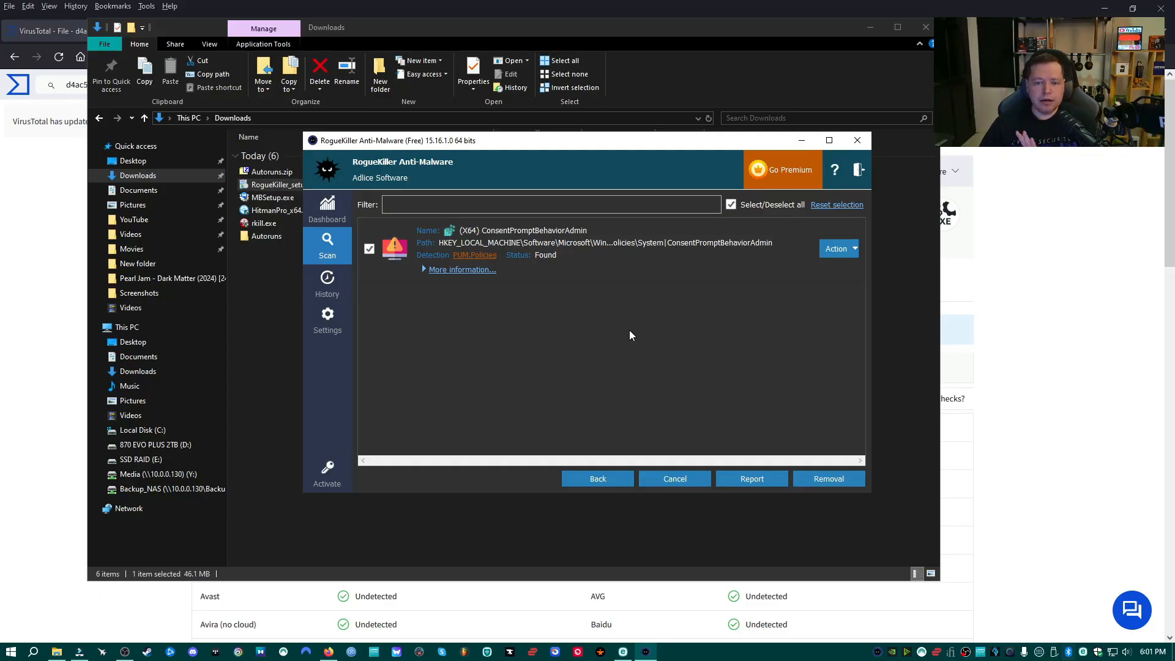
mouse_move(432, 352)
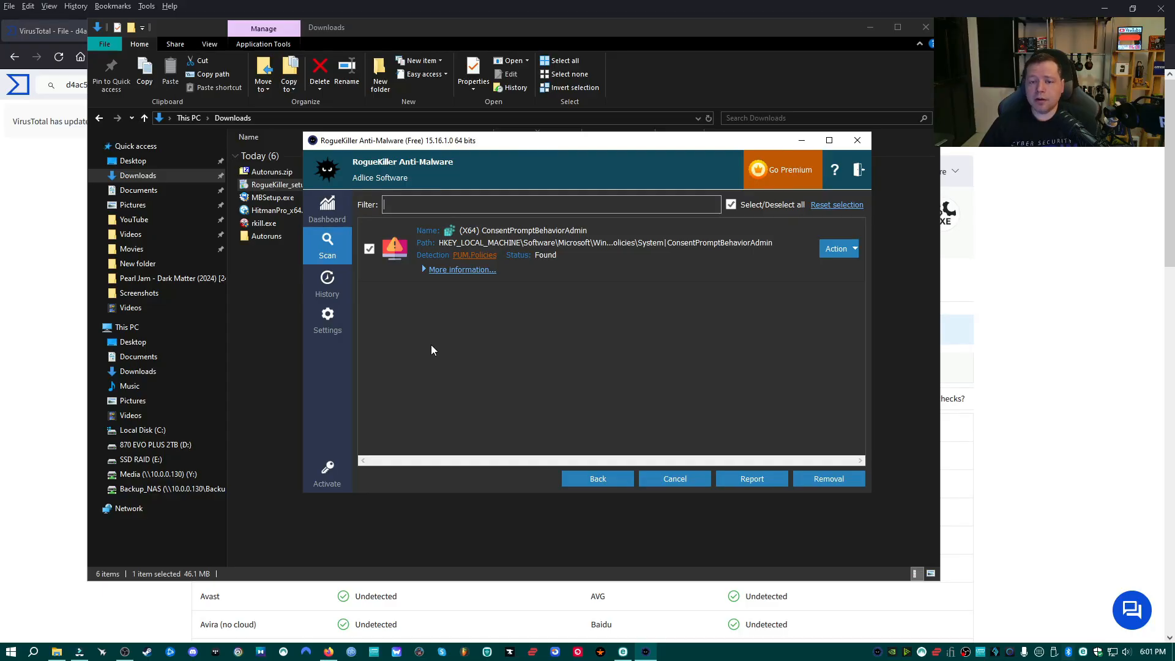
mouse_move(462, 269)
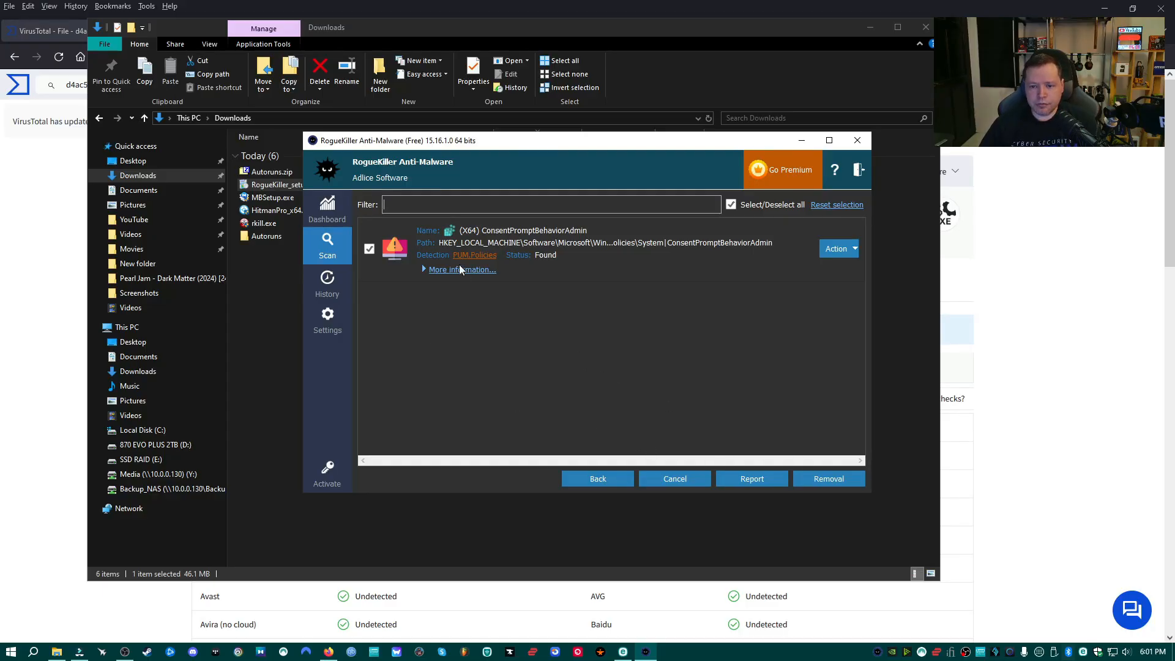
mouse_move(829, 479)
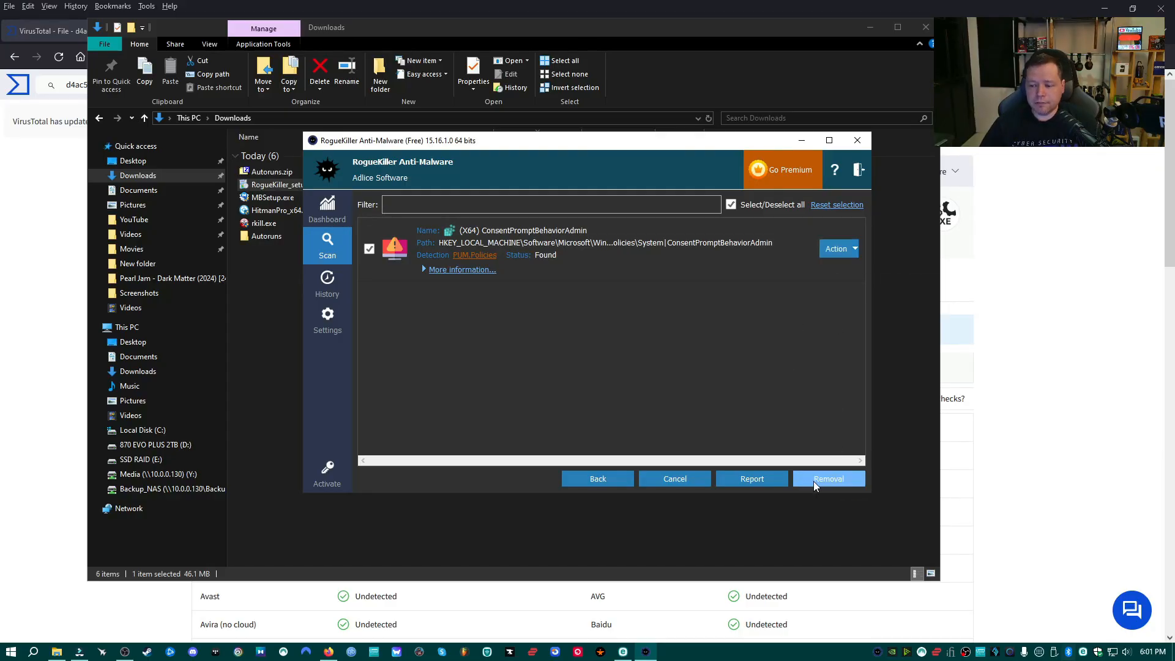
left_click(829, 479)
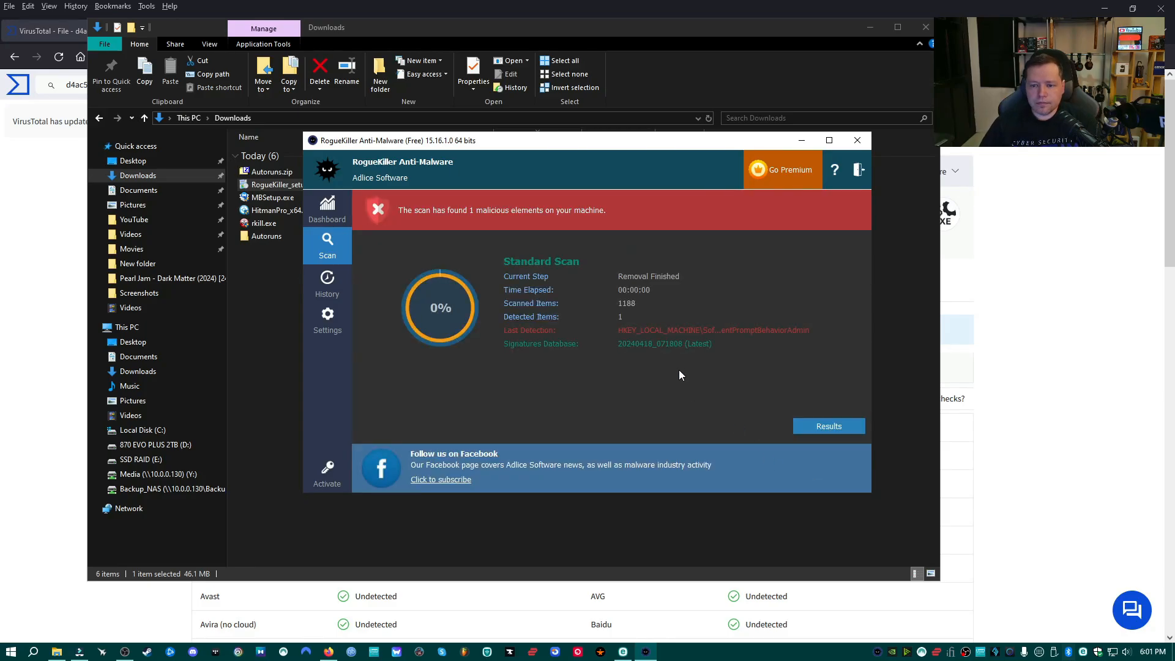
mouse_move(703, 396)
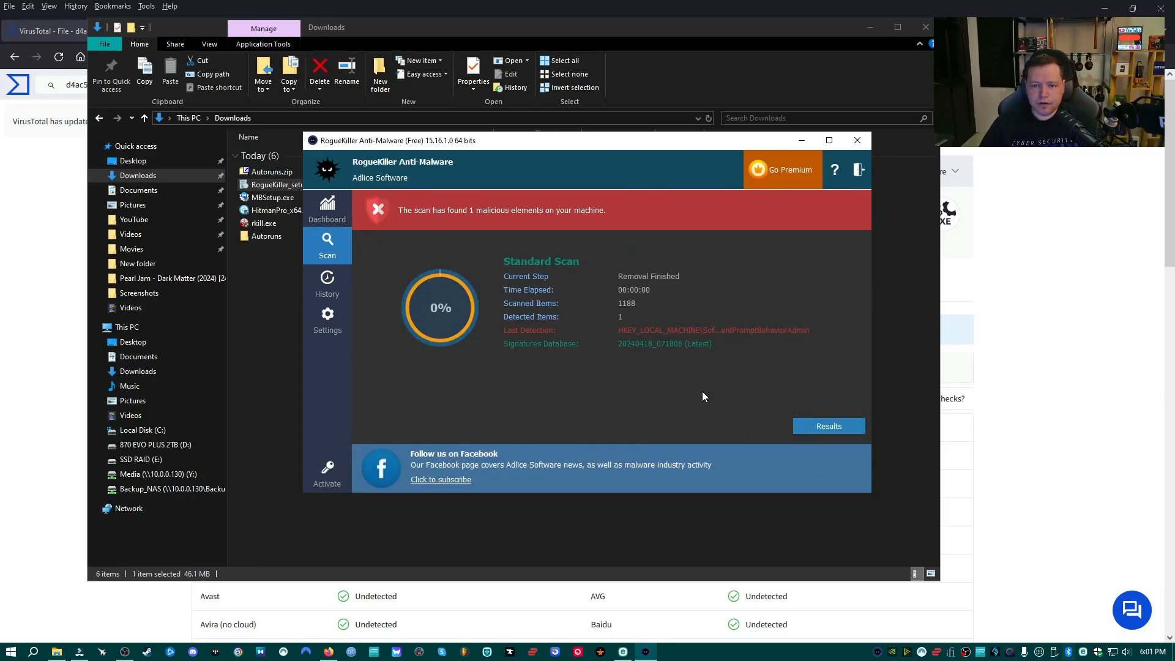
Close RogueKiller and launch MBSetup.exe to begin the Malwarebytes install.
left_click(857, 140)
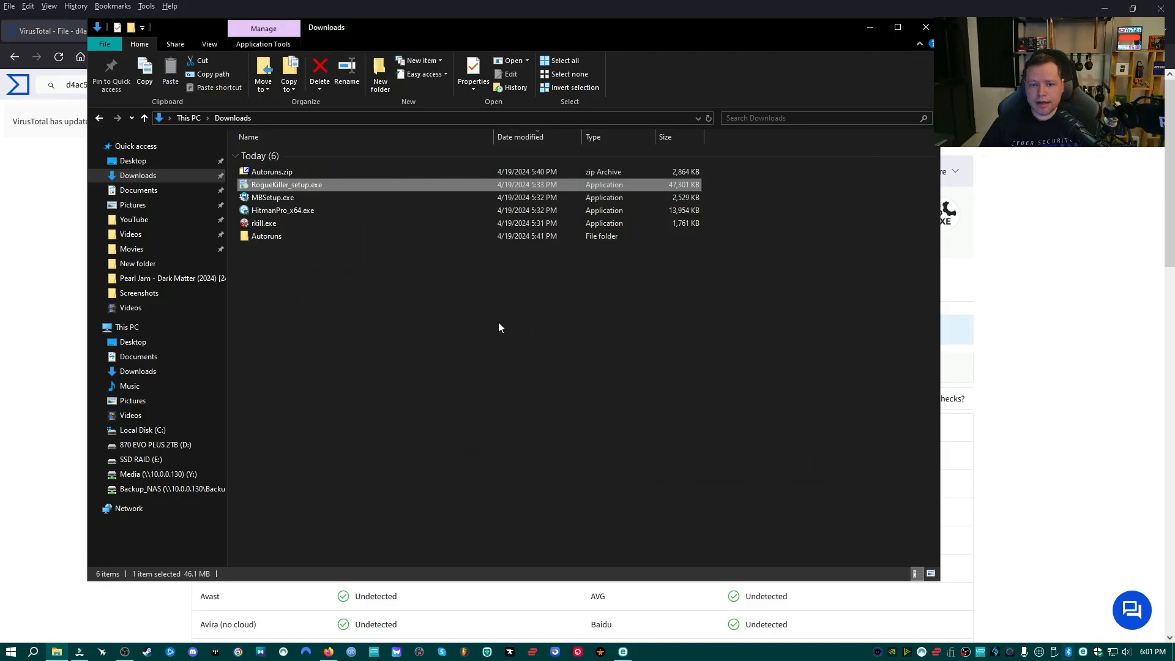
mouse_move(422, 306)
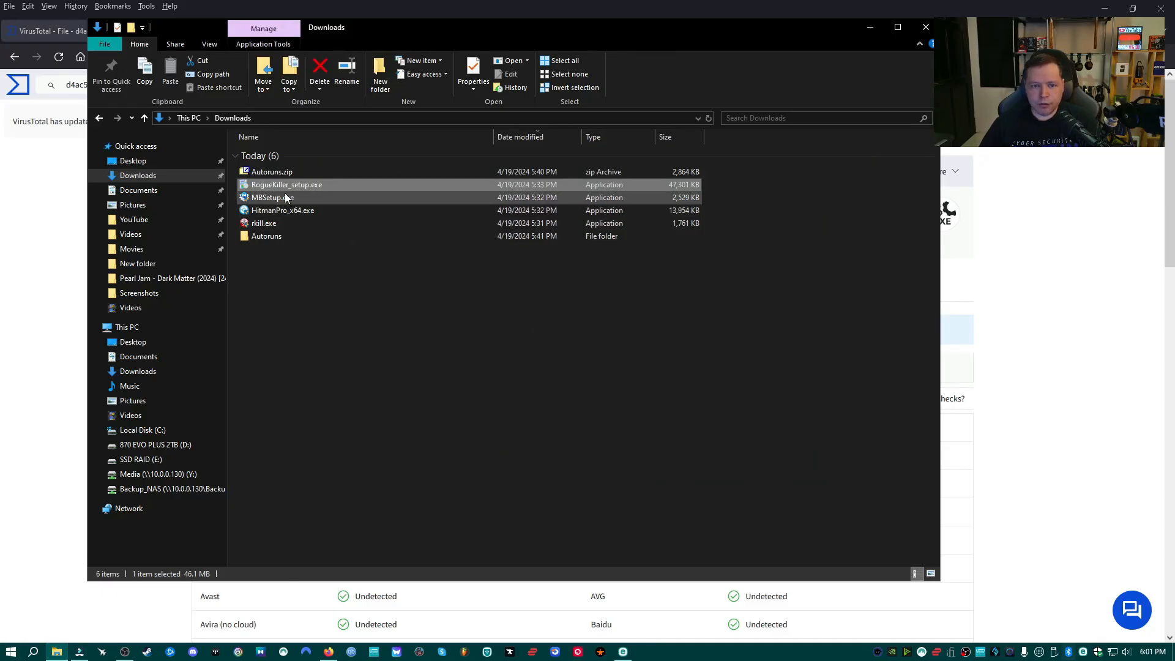
mouse_move(272, 197)
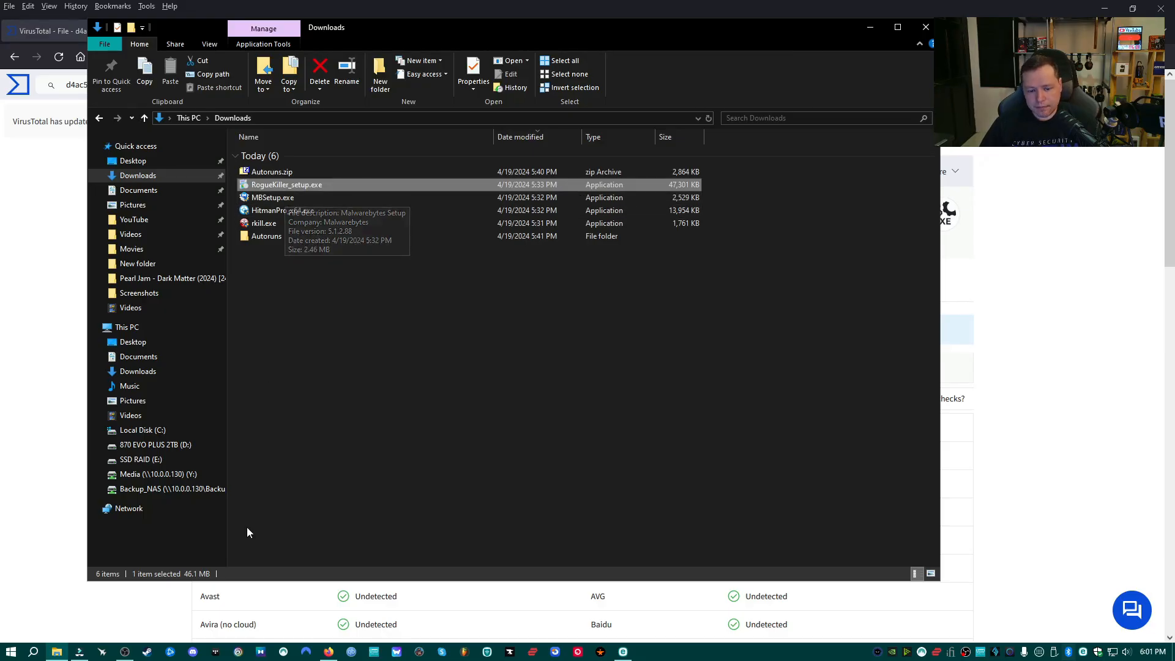
double_click(273, 197)
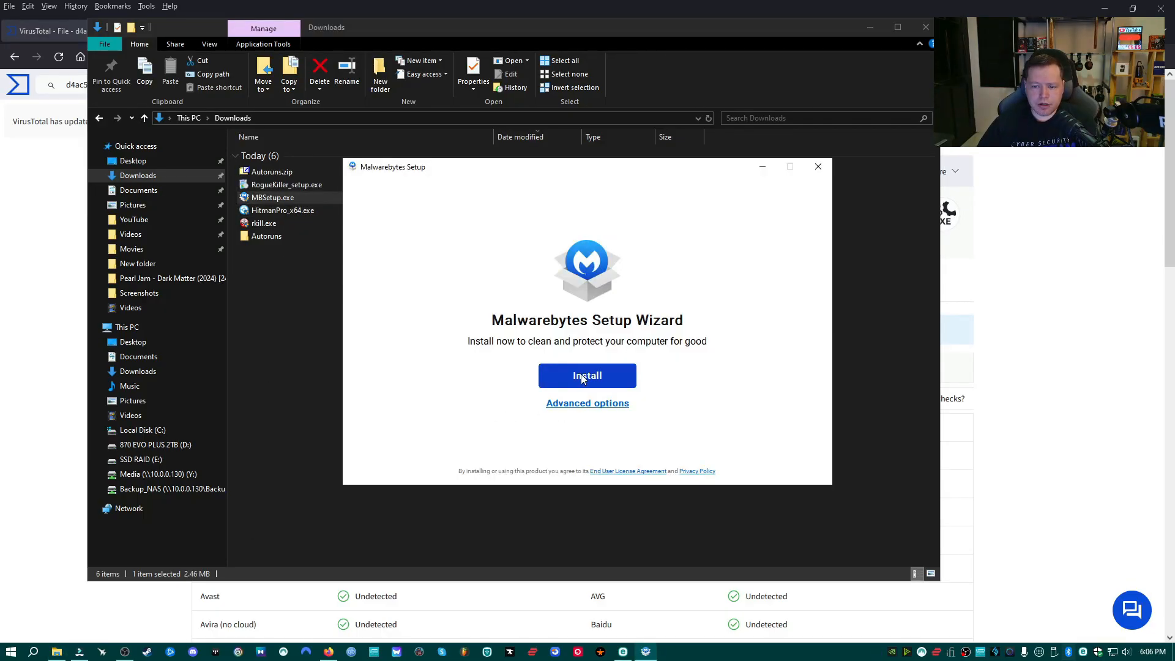
left_click(586, 375)
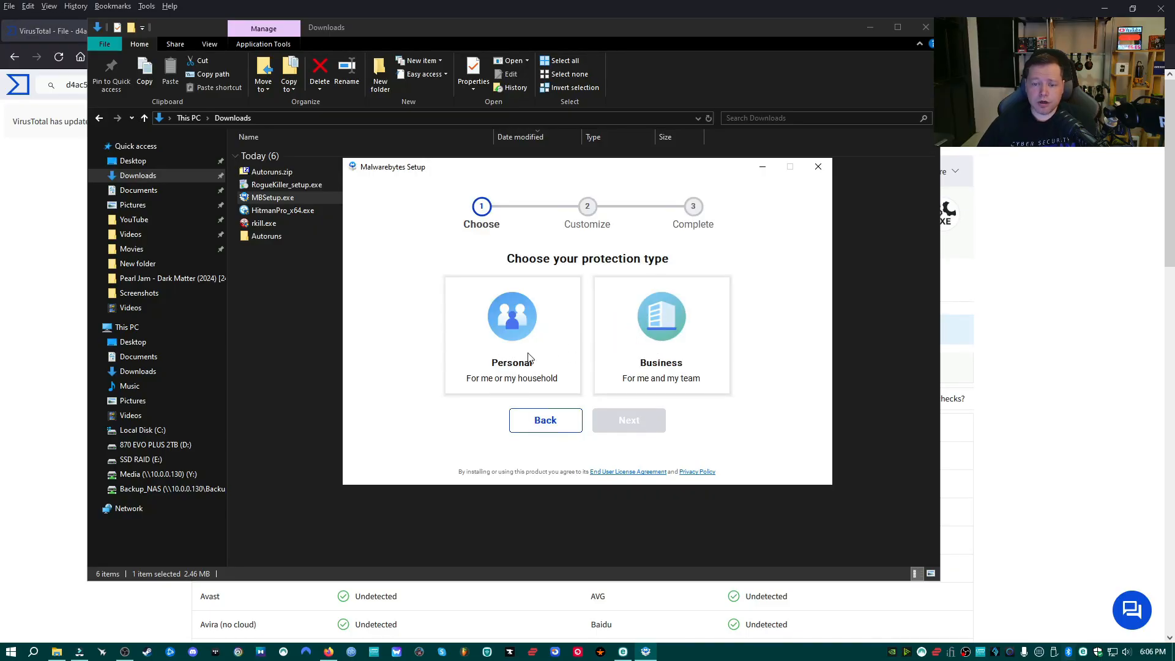
Choose Personal protection and skip adding the browser extension.
left_click(512, 336)
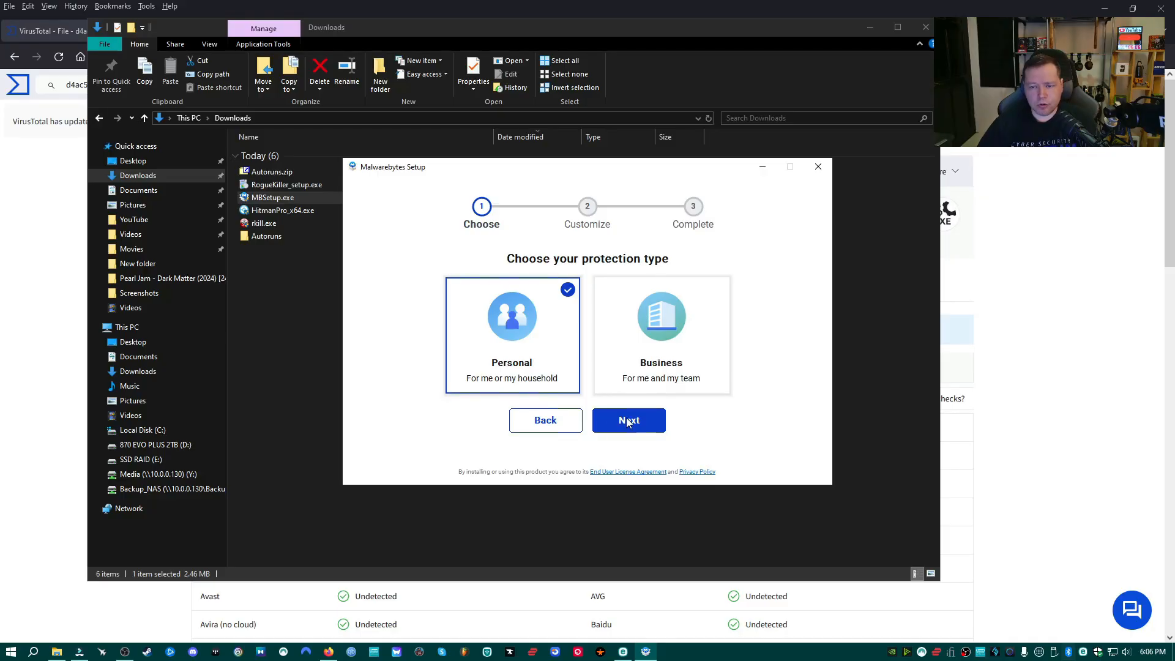
left_click(629, 419)
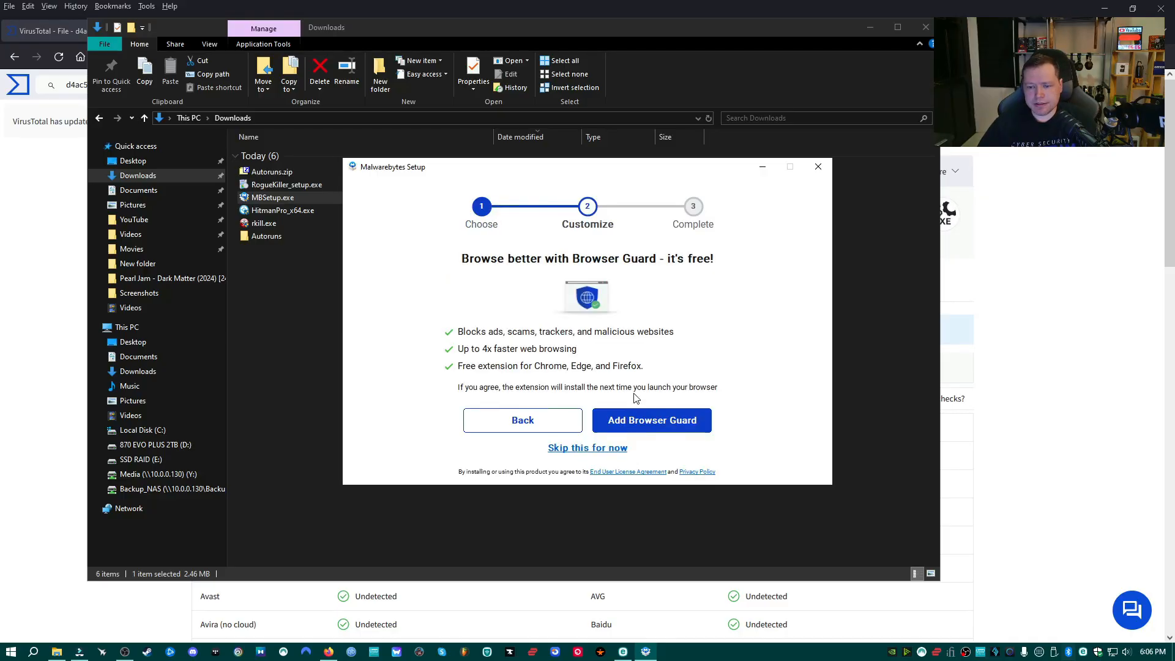
mouse_move(588, 448)
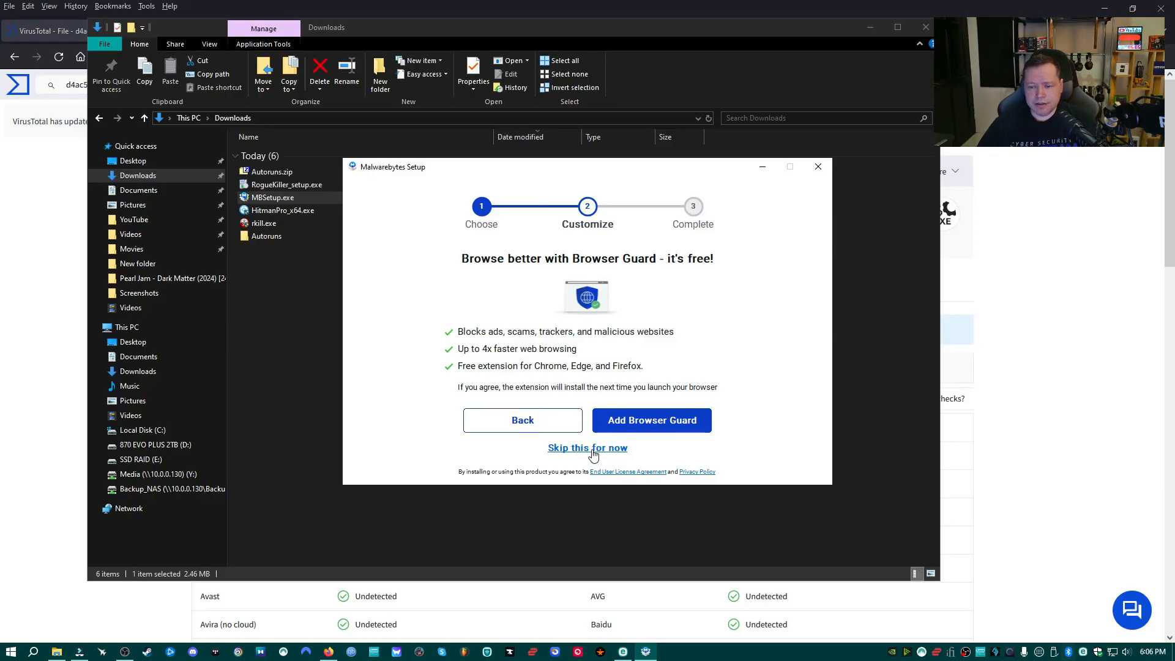
left_click(588, 448)
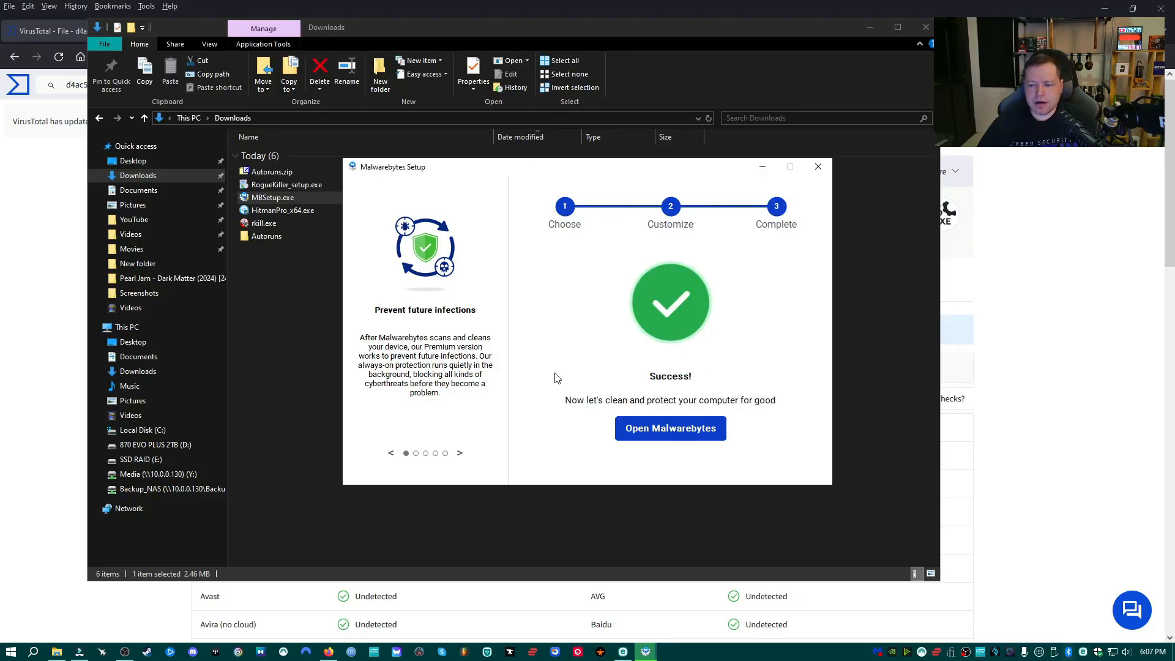
mouse_move(670, 428)
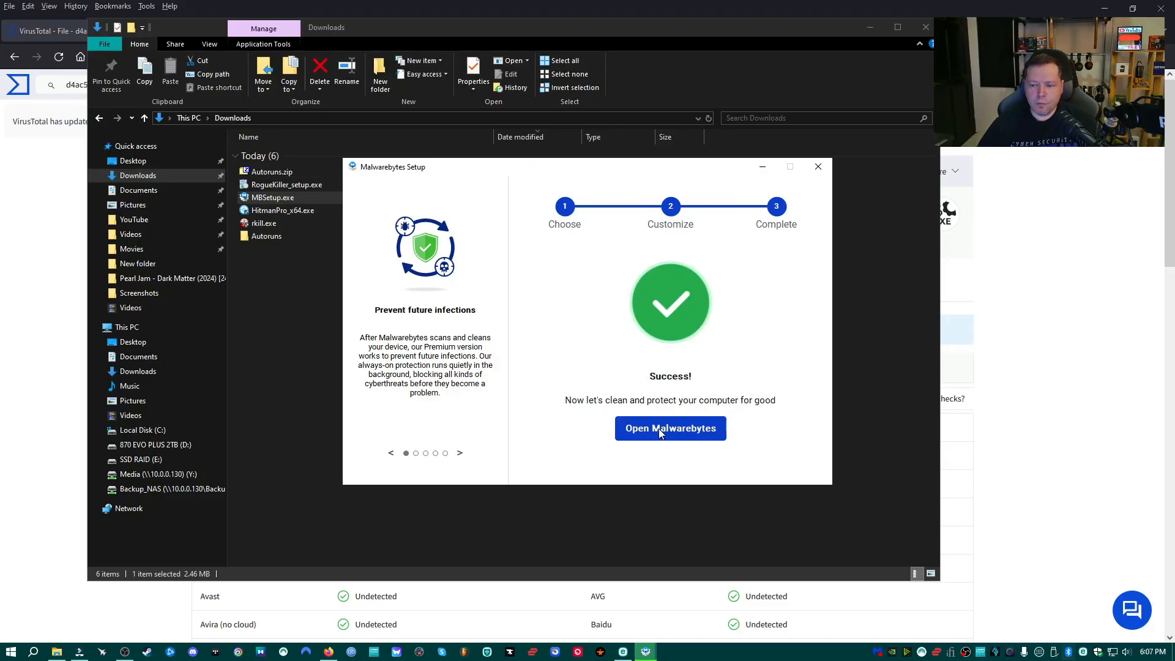
Skip the premium offer, start the free trial and dismiss the welcome intro.
left_click(669, 428)
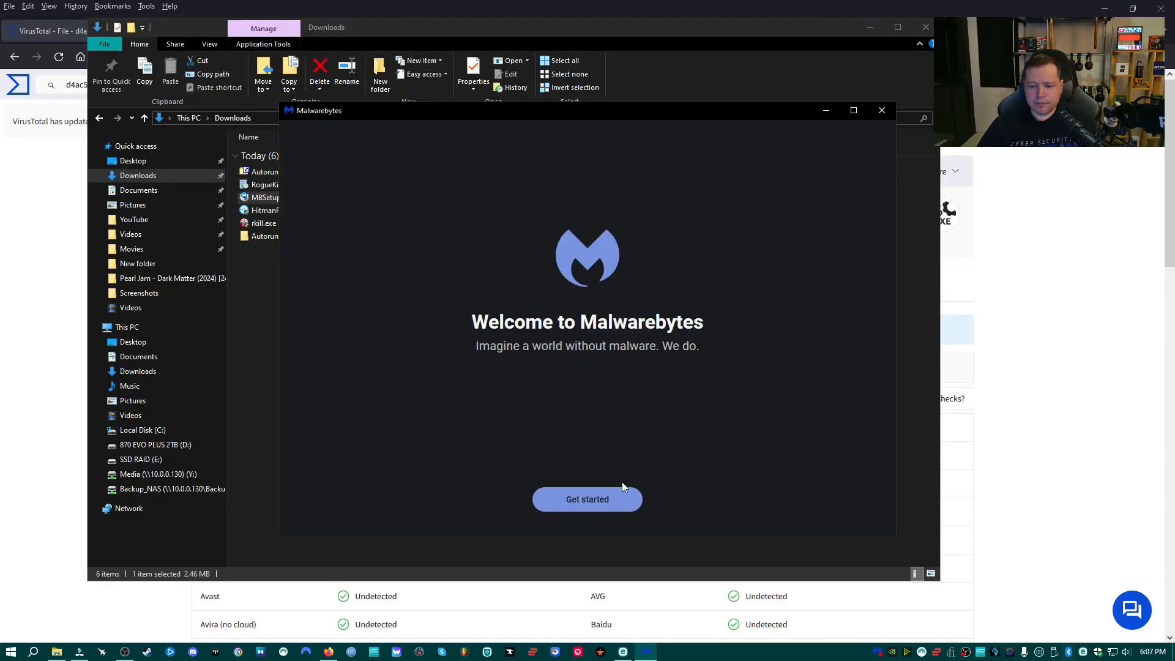
left_click(587, 500)
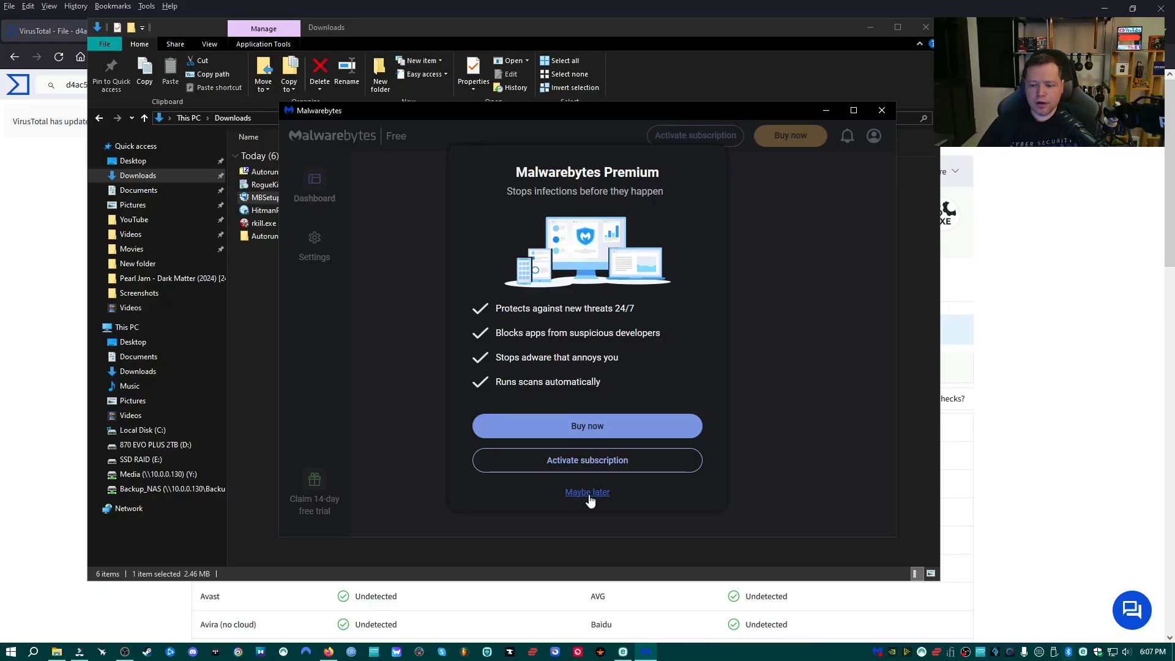
left_click(587, 492)
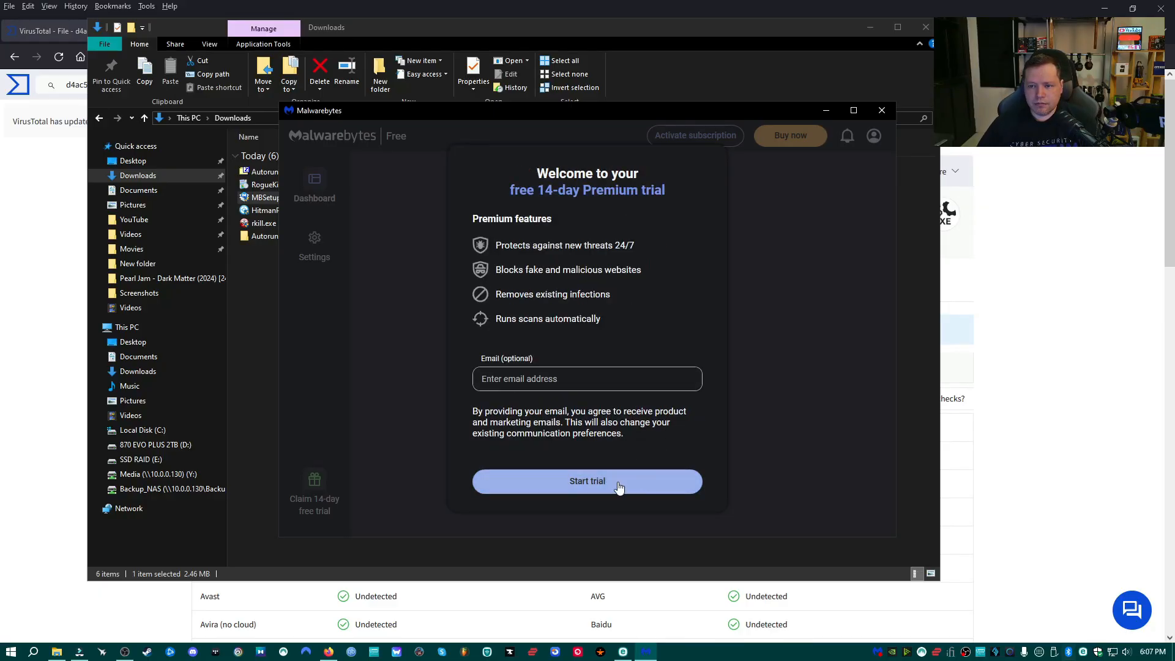
mouse_move(591, 446)
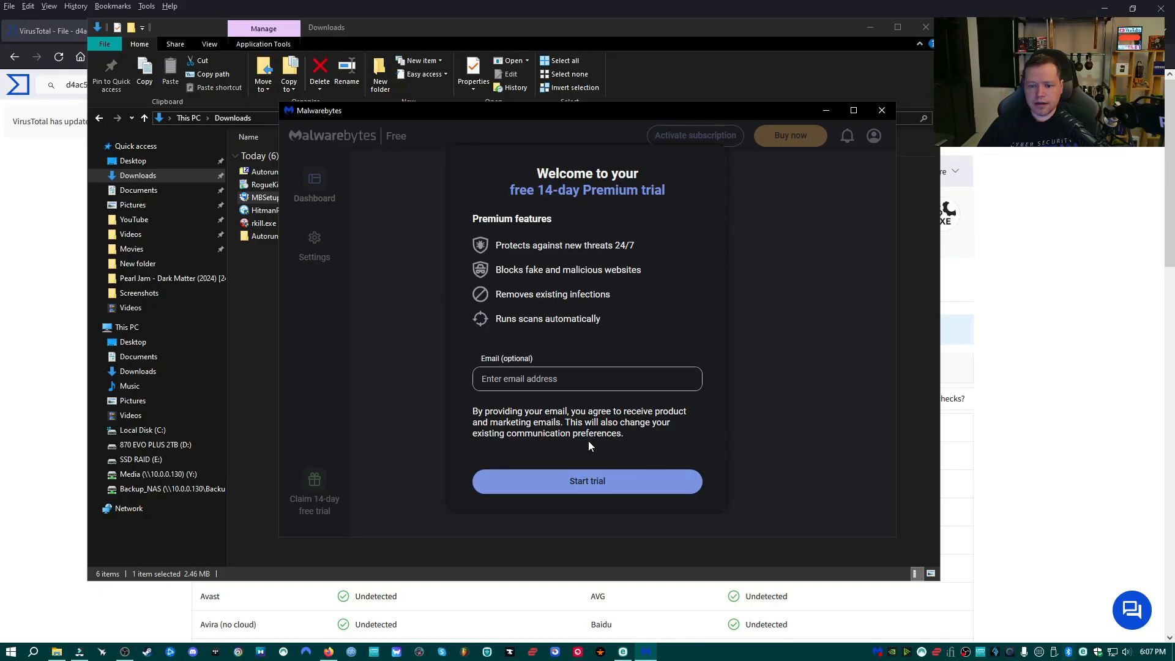
left_click(587, 480)
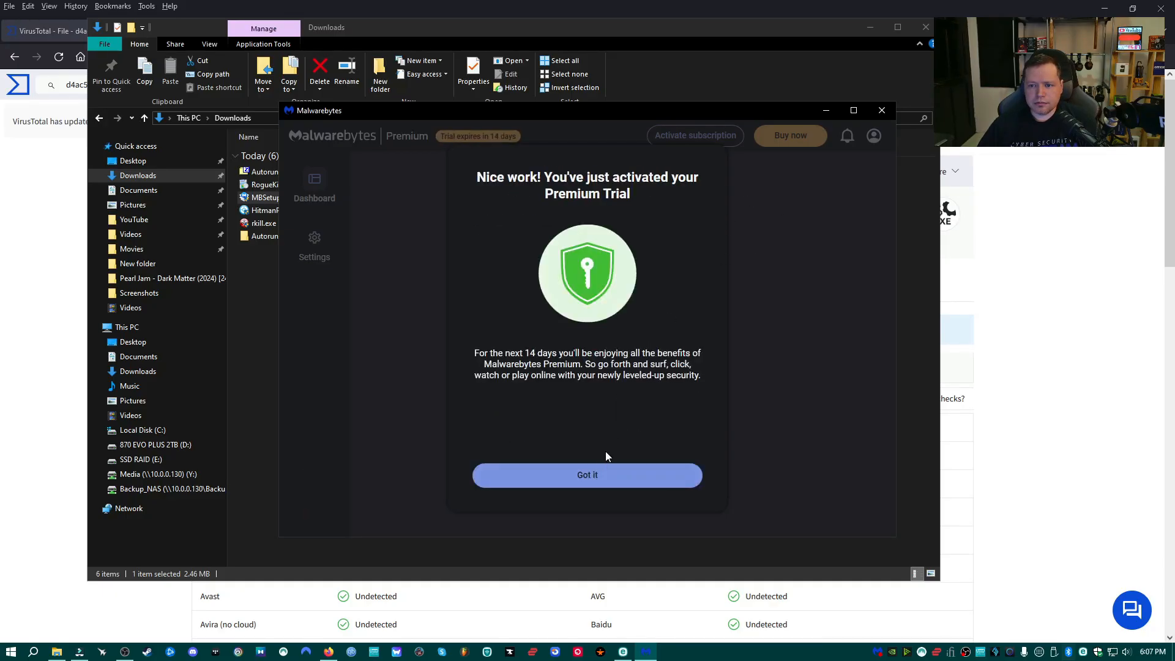
left_click(587, 475)
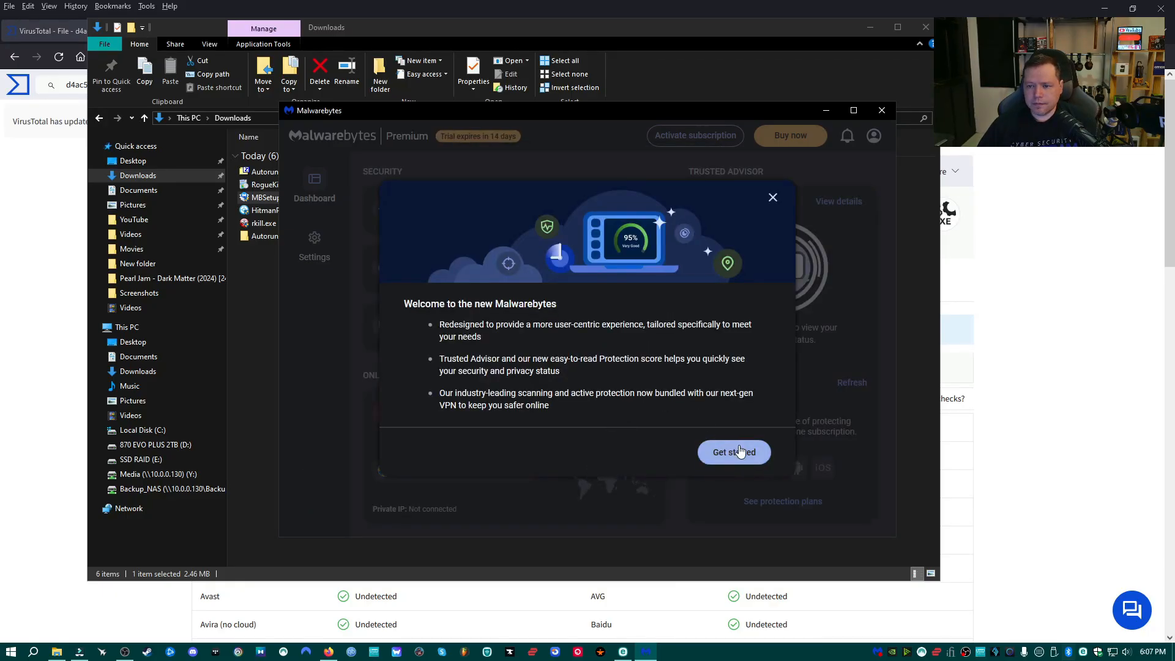
left_click(733, 452)
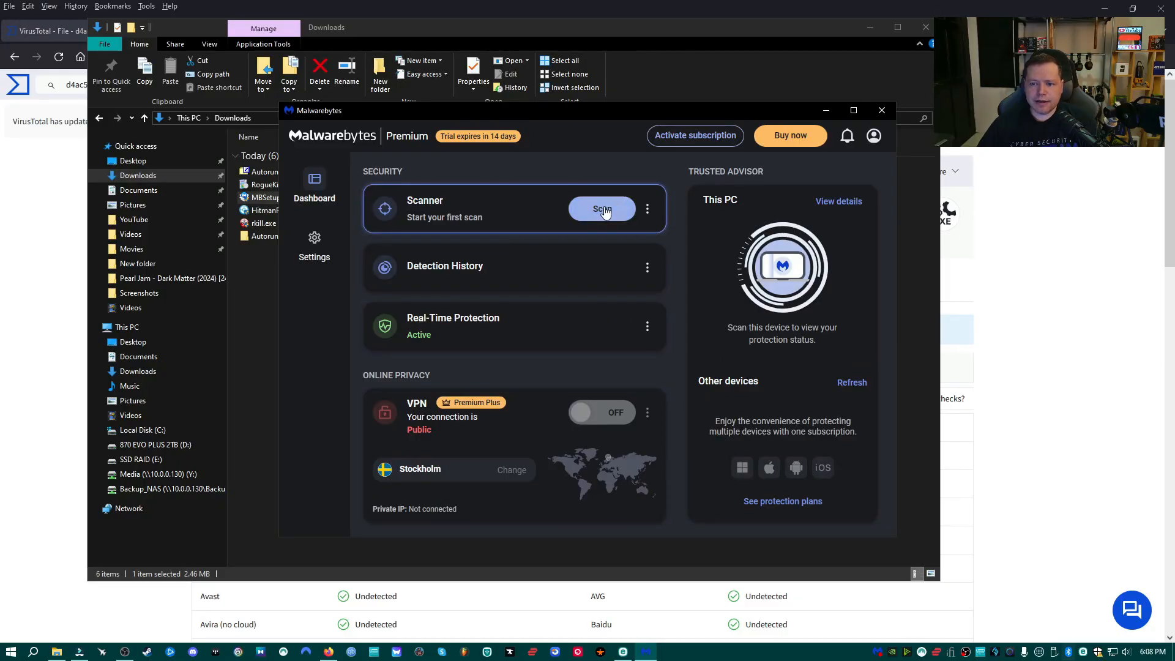
Configure a custom scan with Scan for rootkits enabled.
left_click(602, 208)
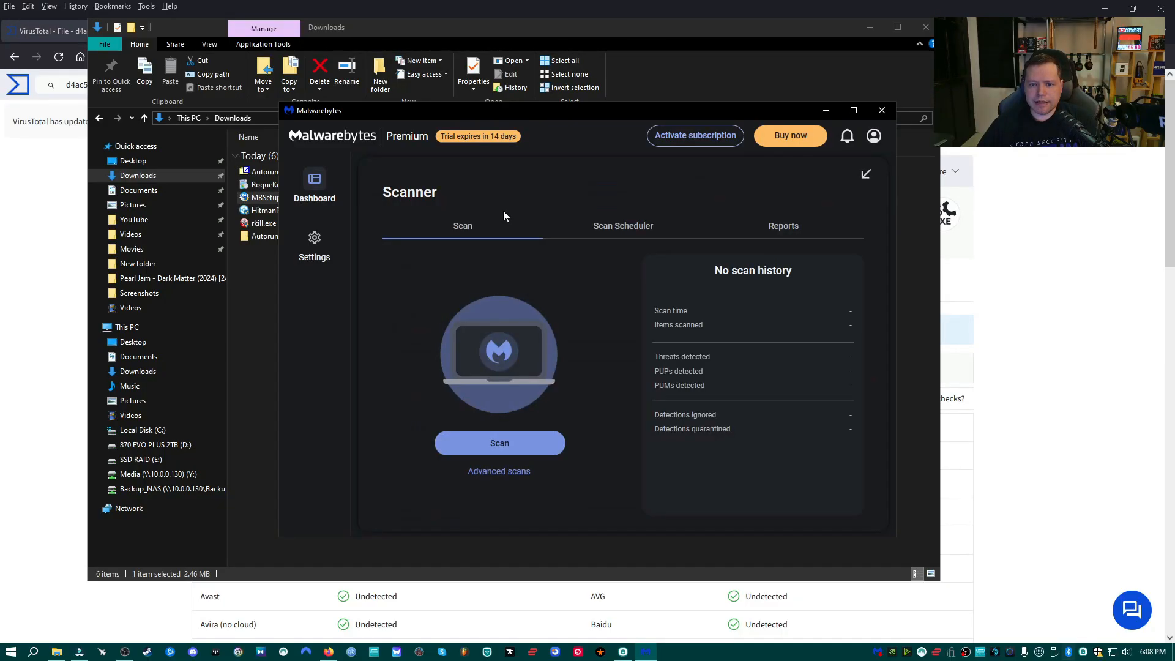
left_click(499, 471)
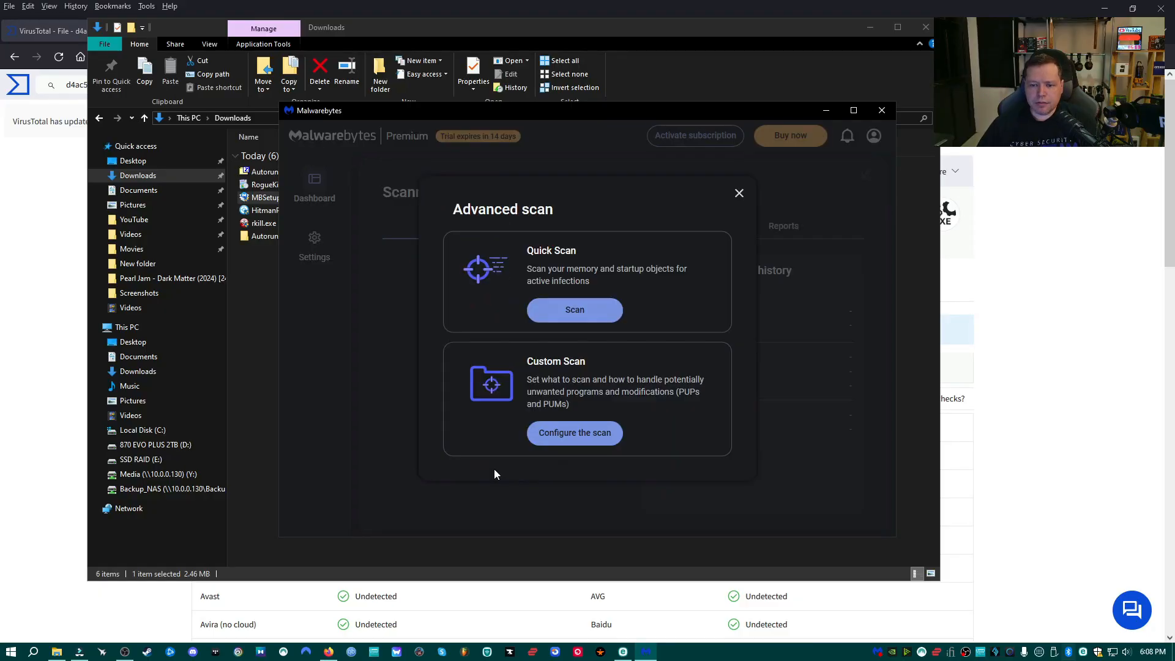
mouse_move(575, 310)
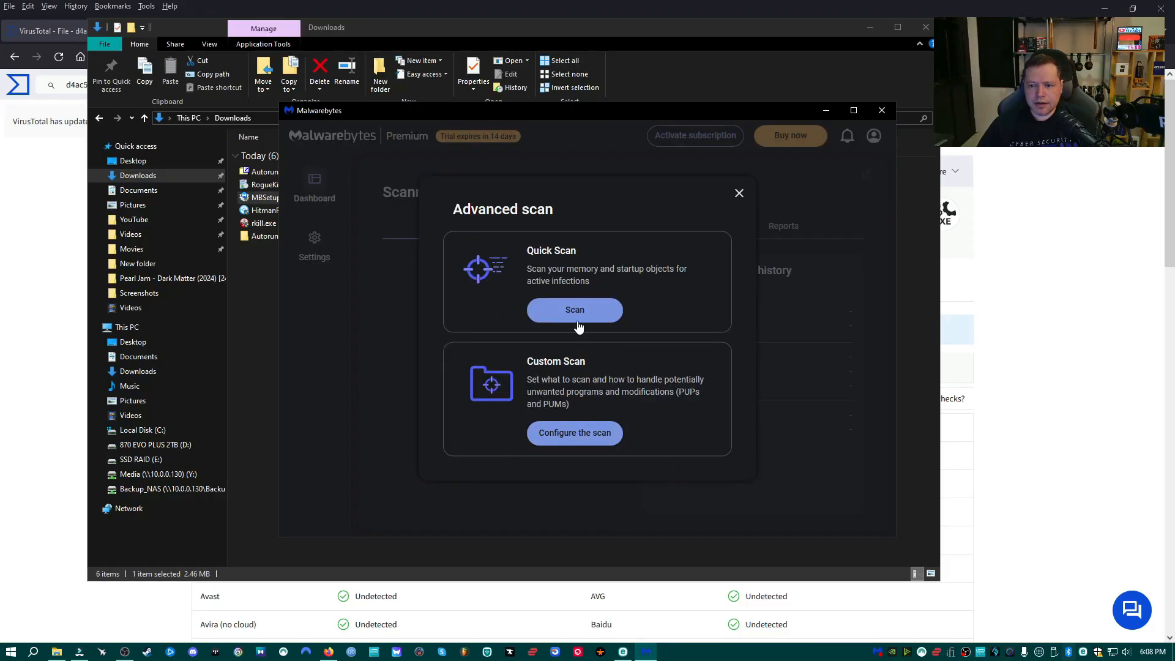
left_click(574, 432)
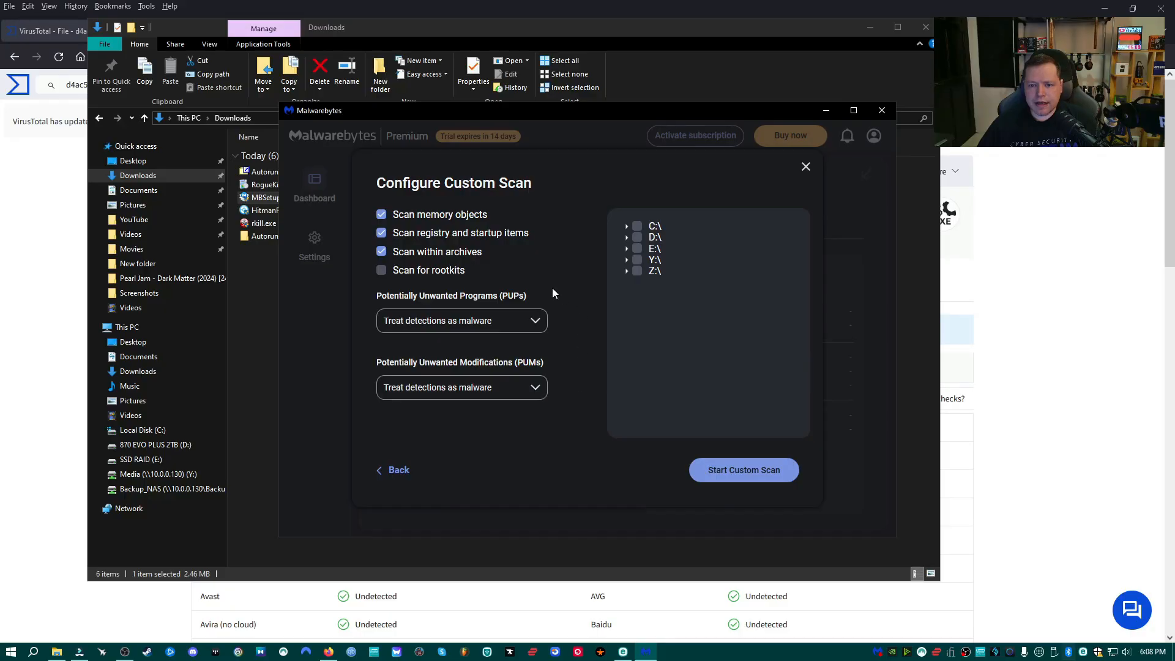
left_click(380, 269)
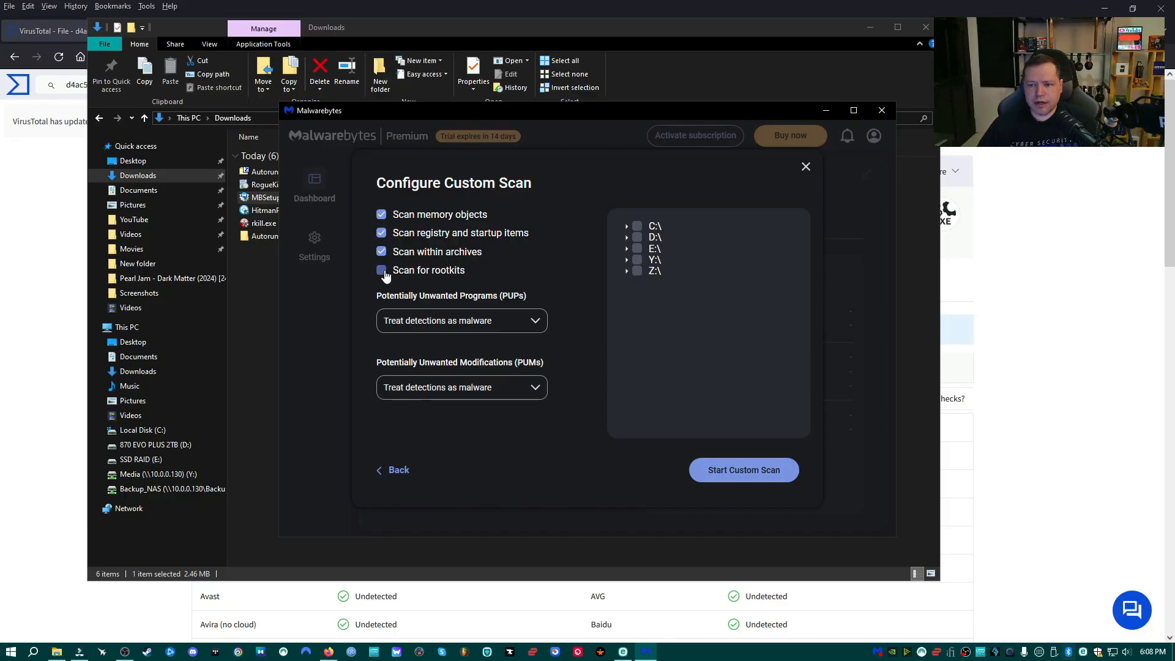
left_click(382, 270)
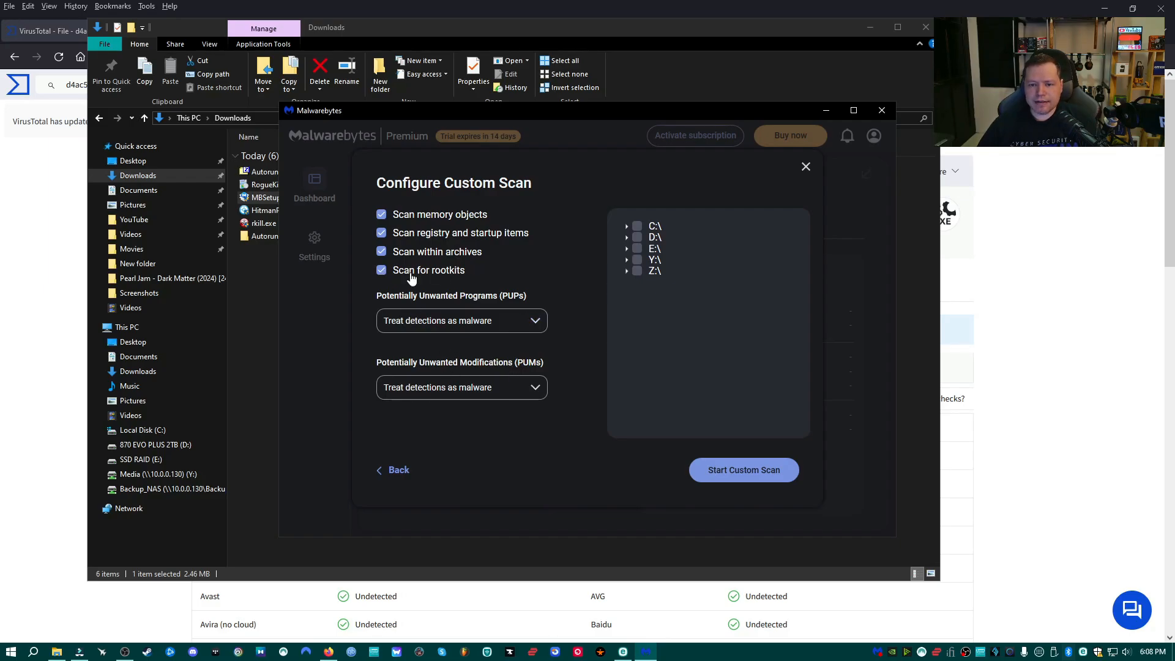
mouse_move(456, 282)
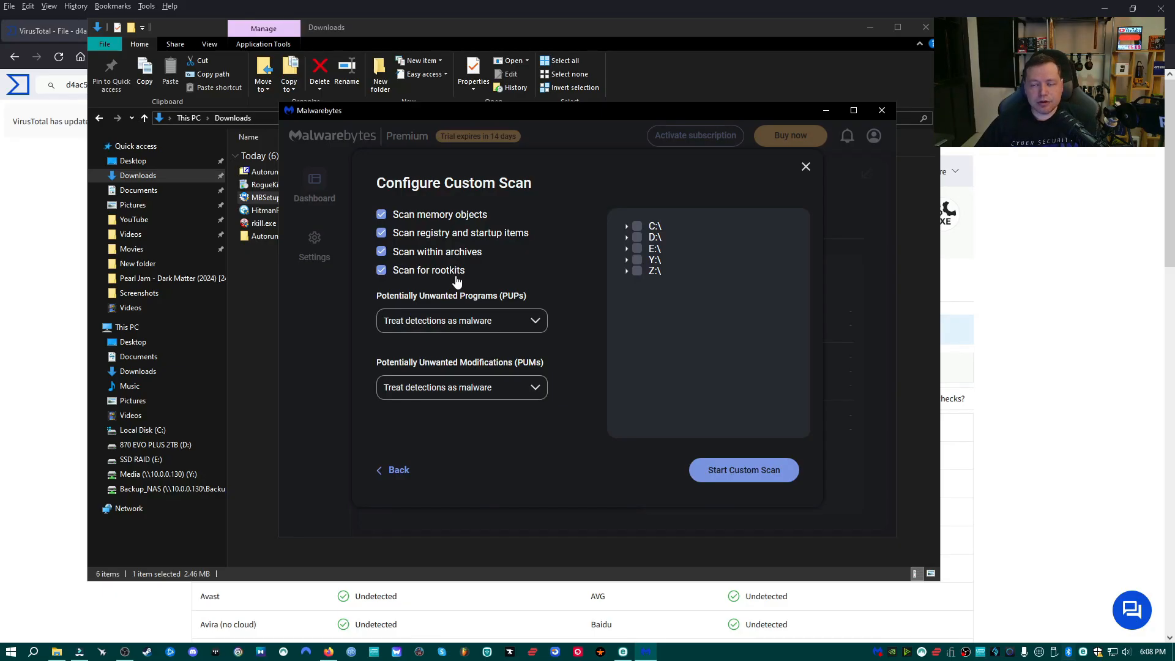
mouse_move(564, 271)
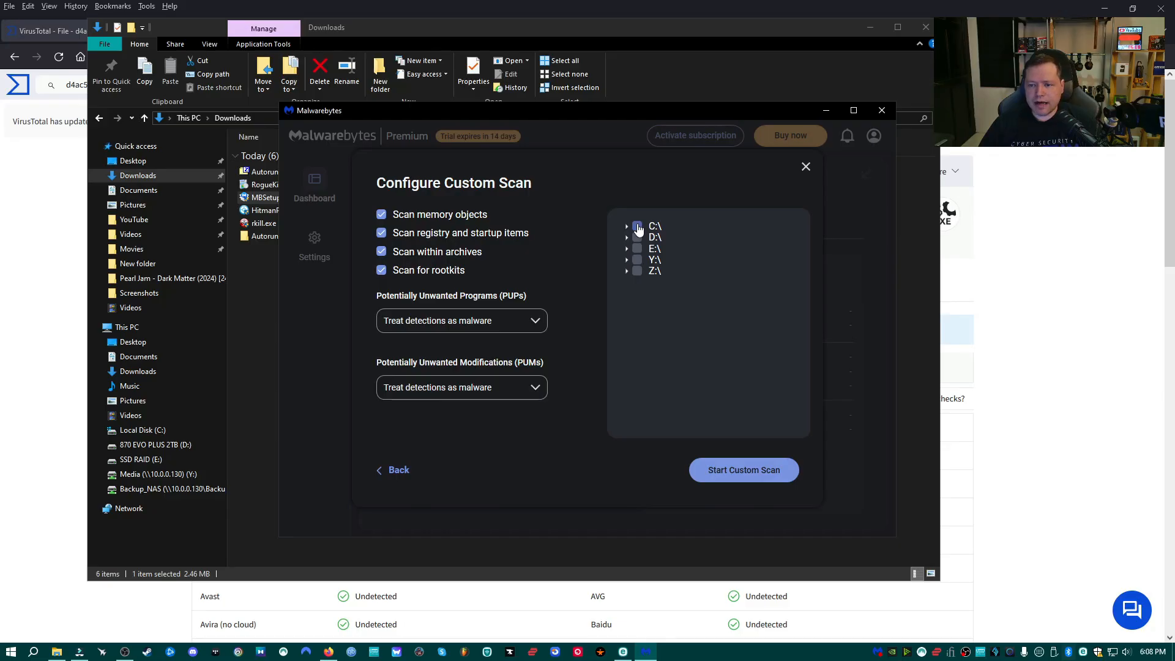
Include the C: drive in the scan and start the custom scan.
left_click(637, 226)
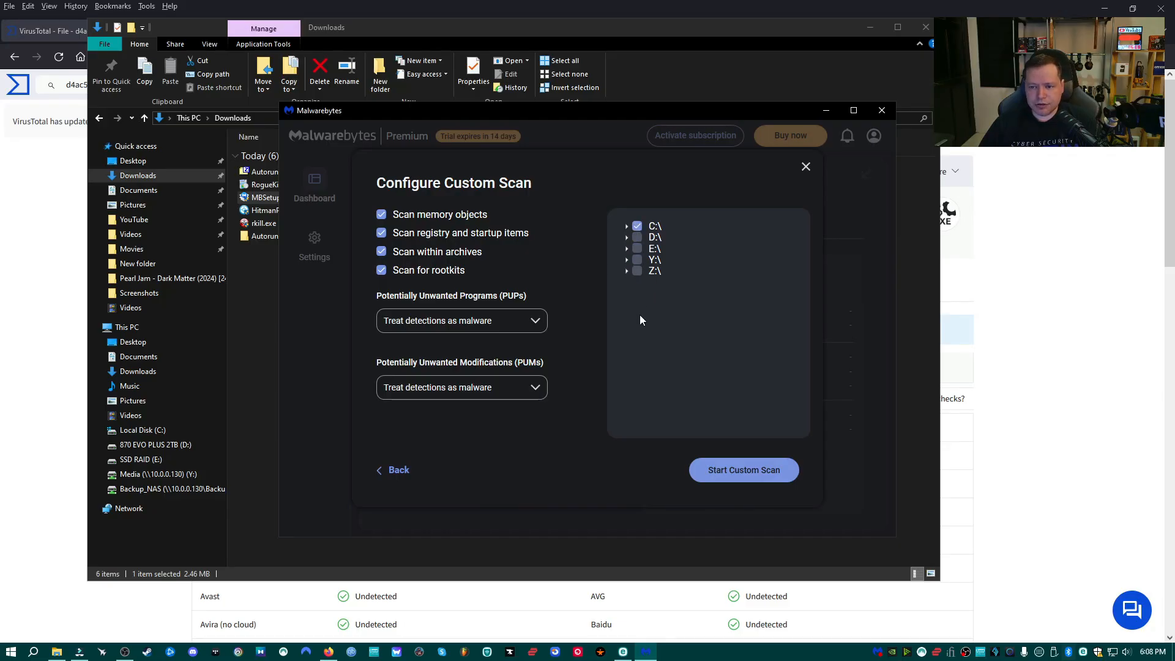
mouse_move(640, 328)
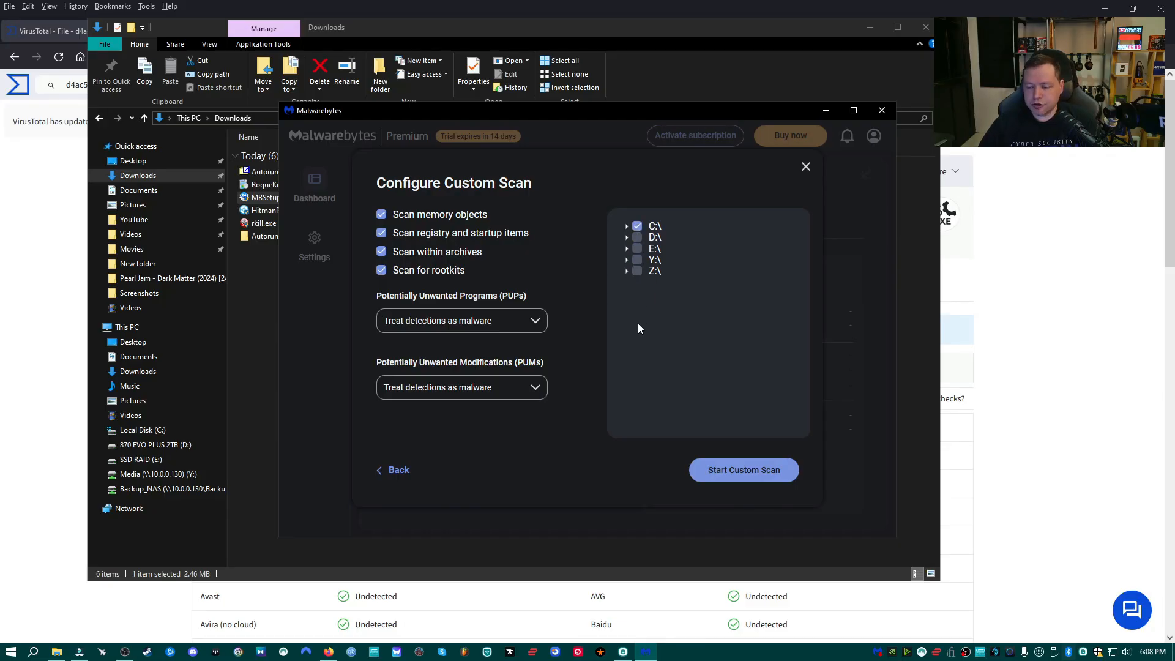
mouse_move(693, 472)
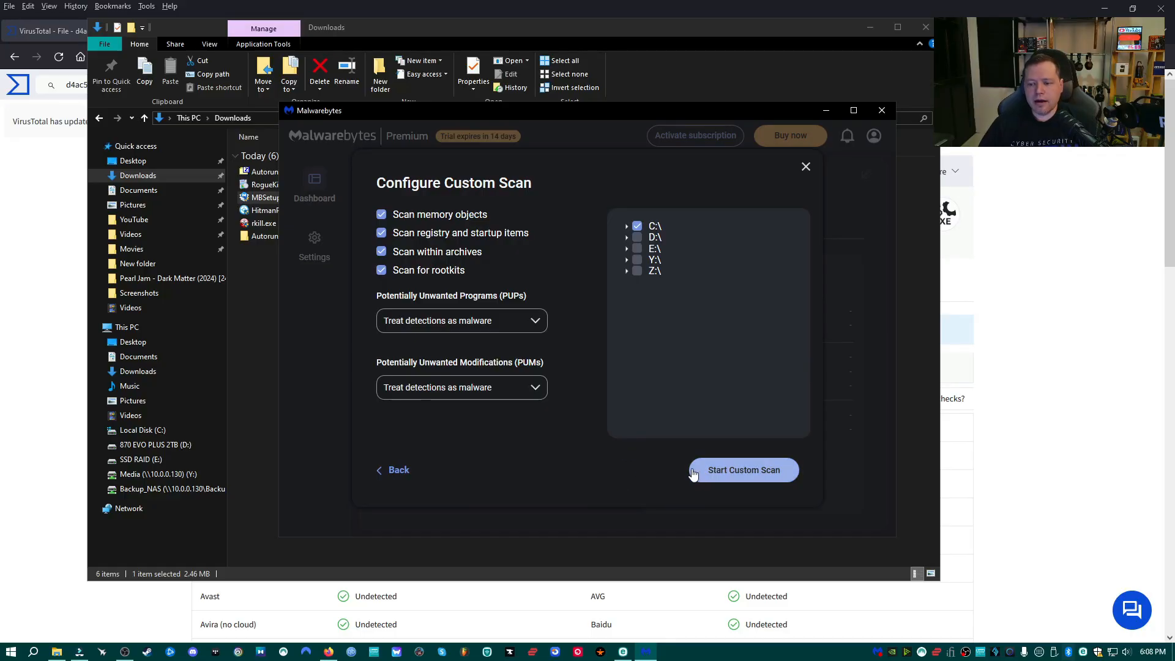
left_click(637, 271)
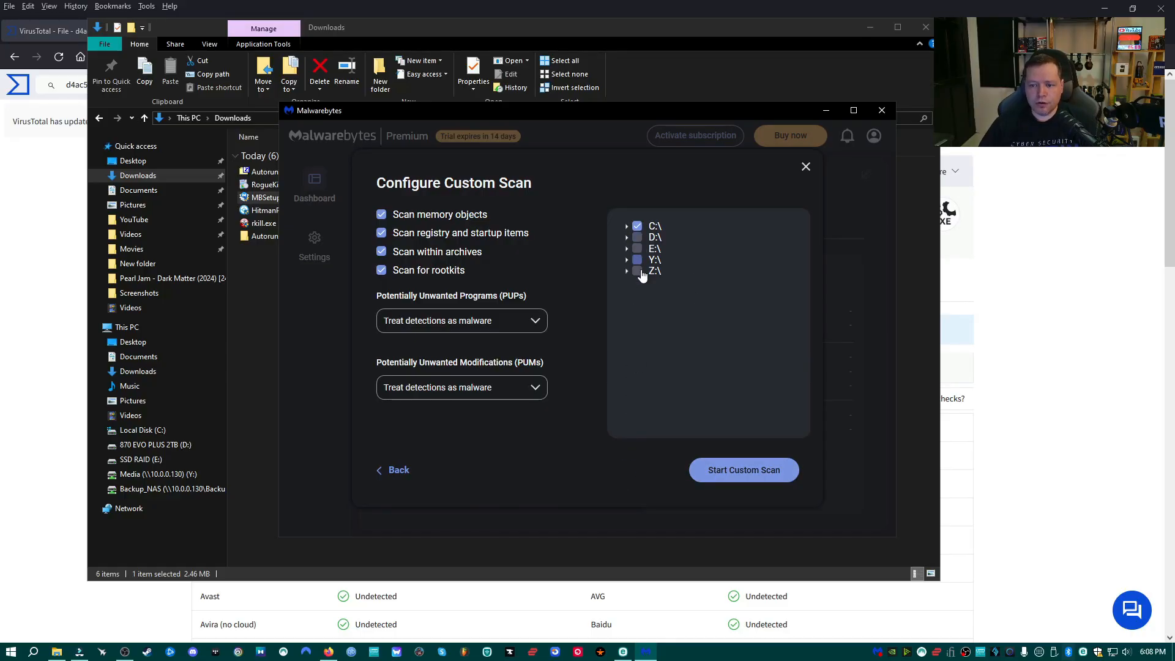
left_click(636, 272)
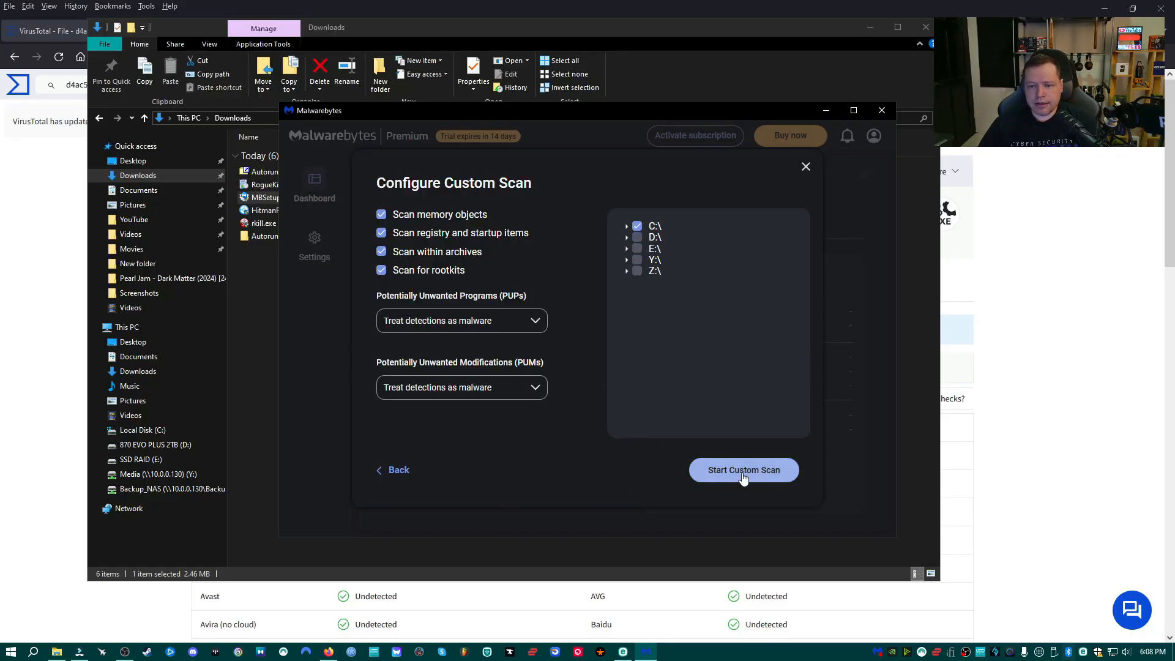
left_click(743, 470)
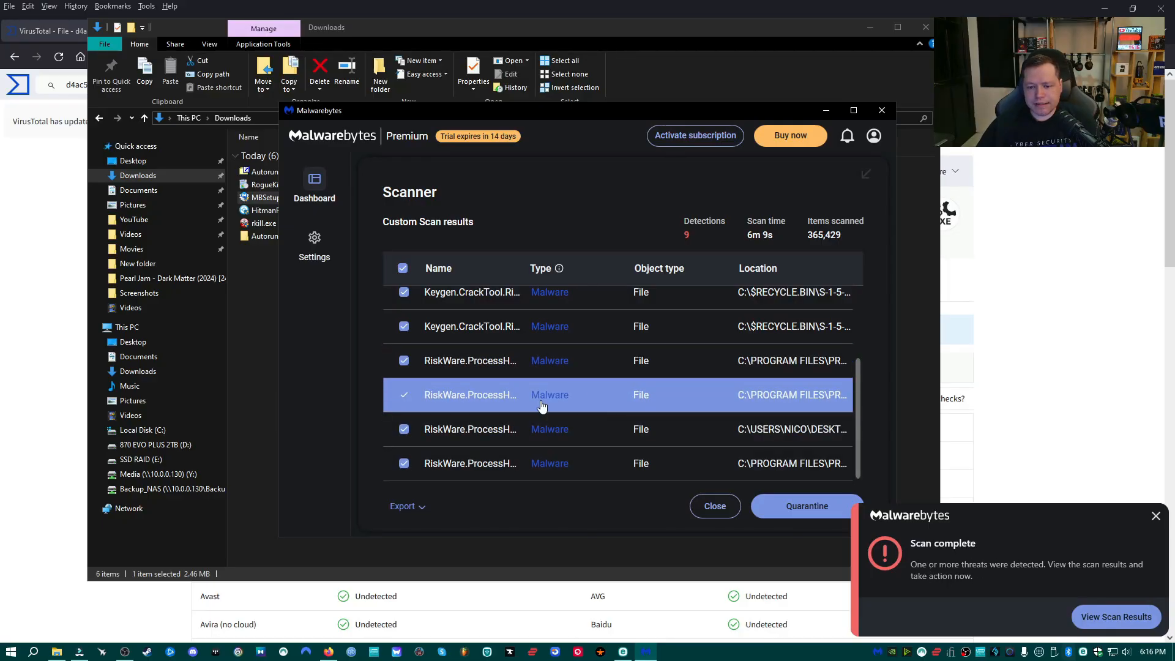
Review the nine detections and quarantine all of them.
scroll("down", 3)
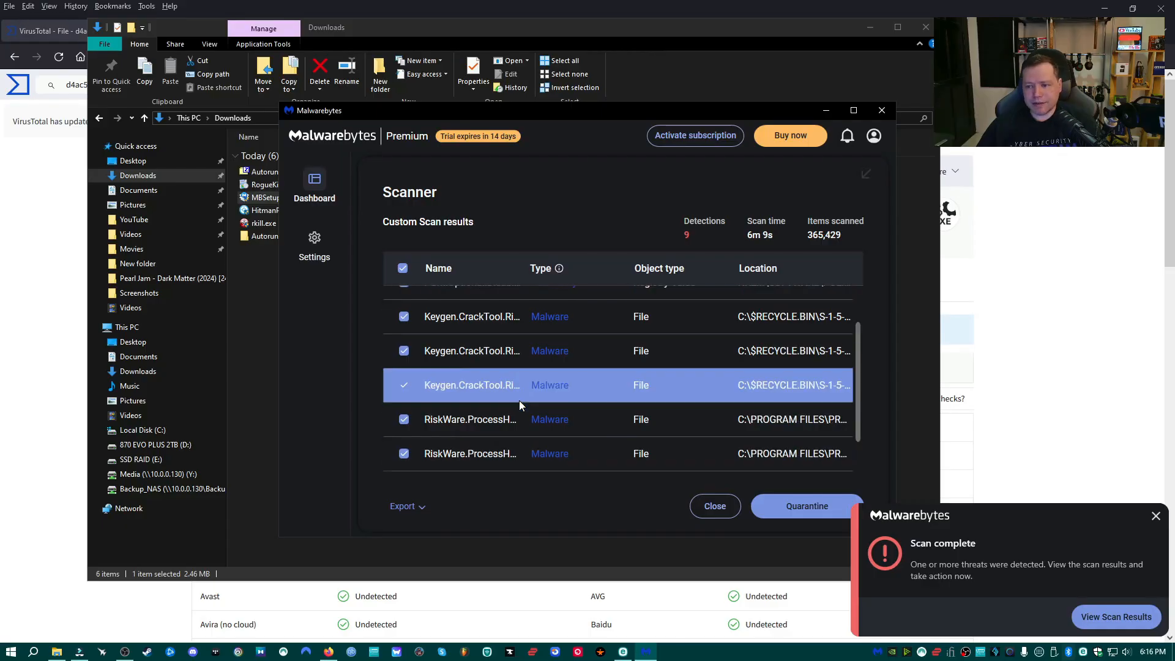
scroll("down", 3)
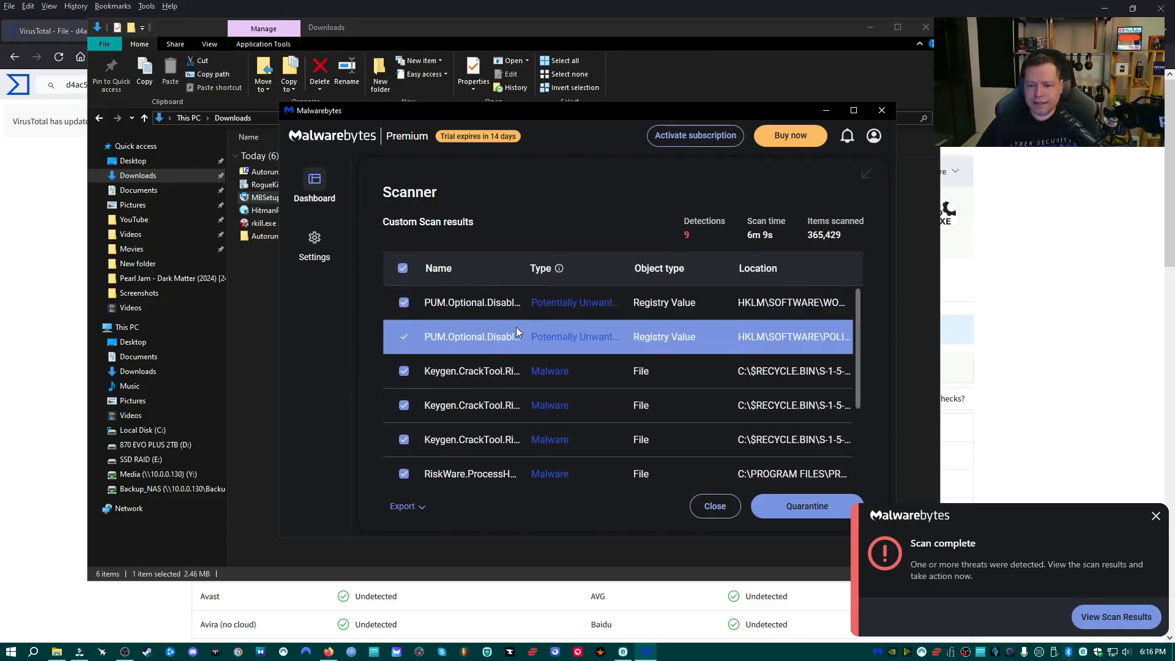
scroll("down", 3)
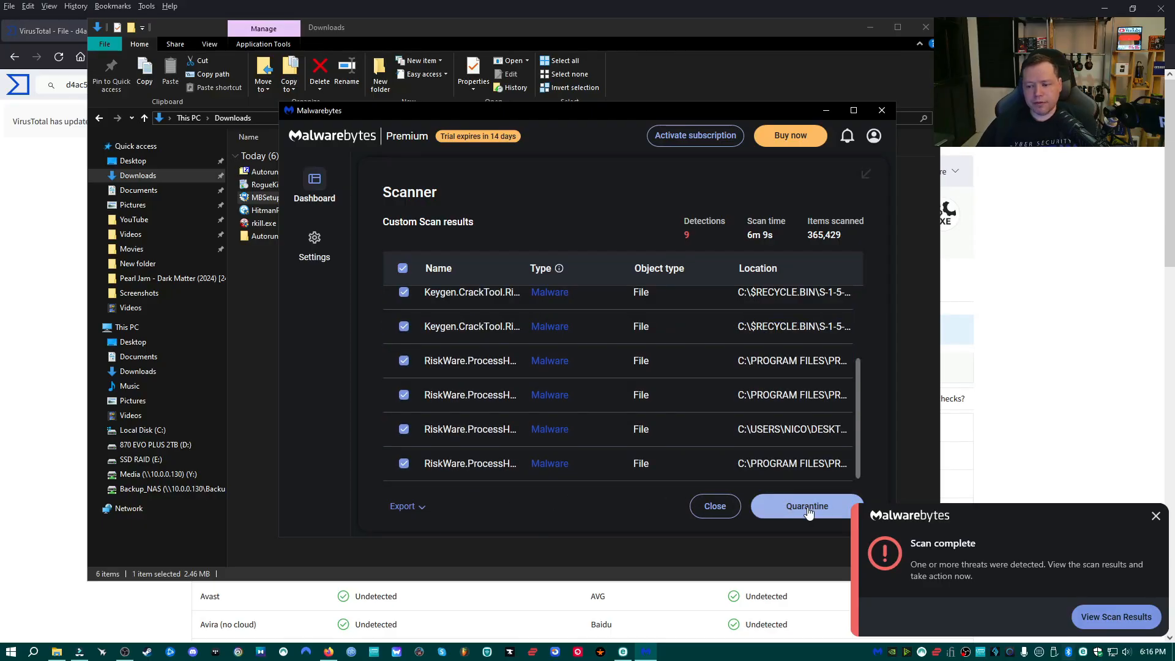
left_click(806, 506)
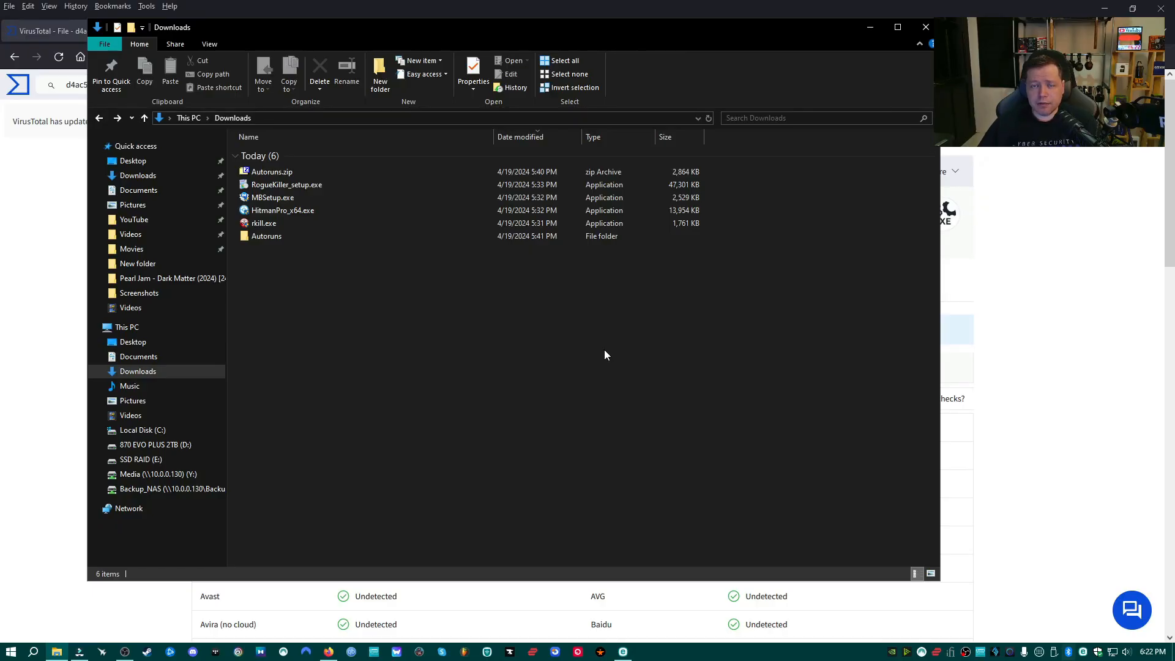
mouse_move(384, 326)
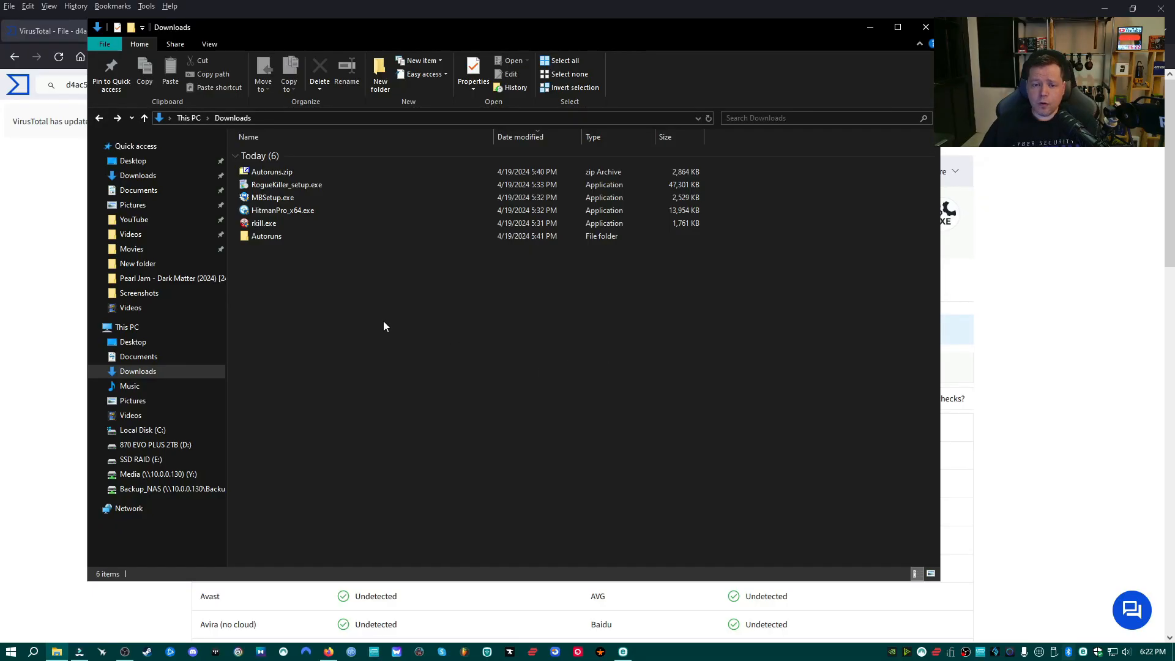
Open the extracted Autoruns folder in Downloads.
left_click(266, 236)
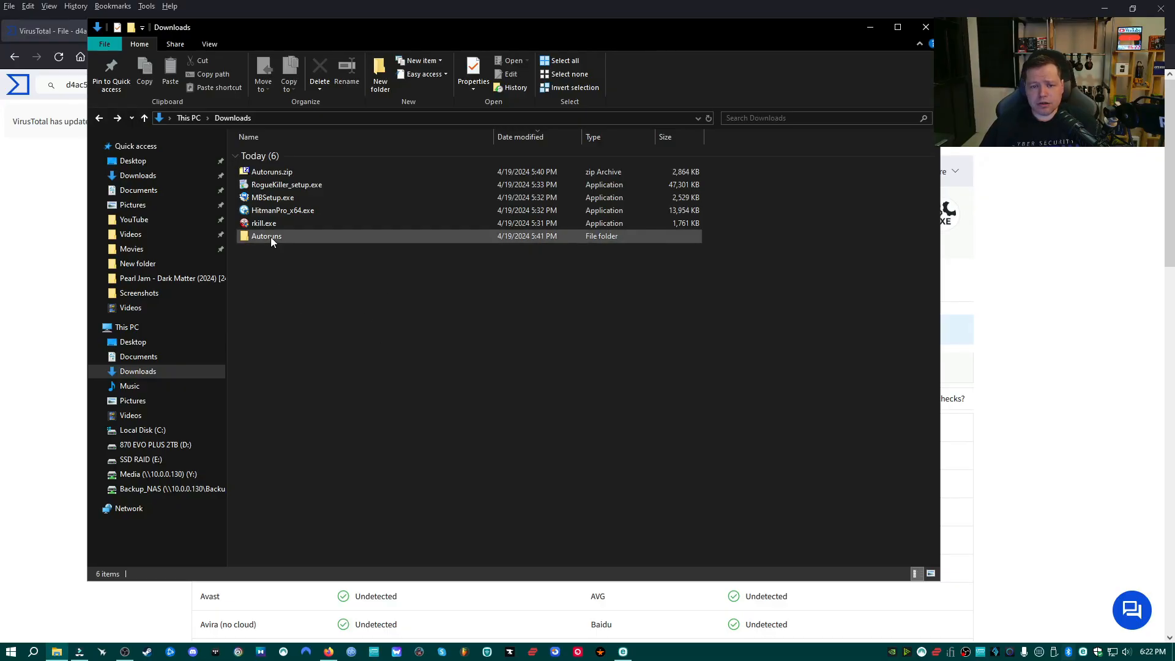
mouse_move(265, 237)
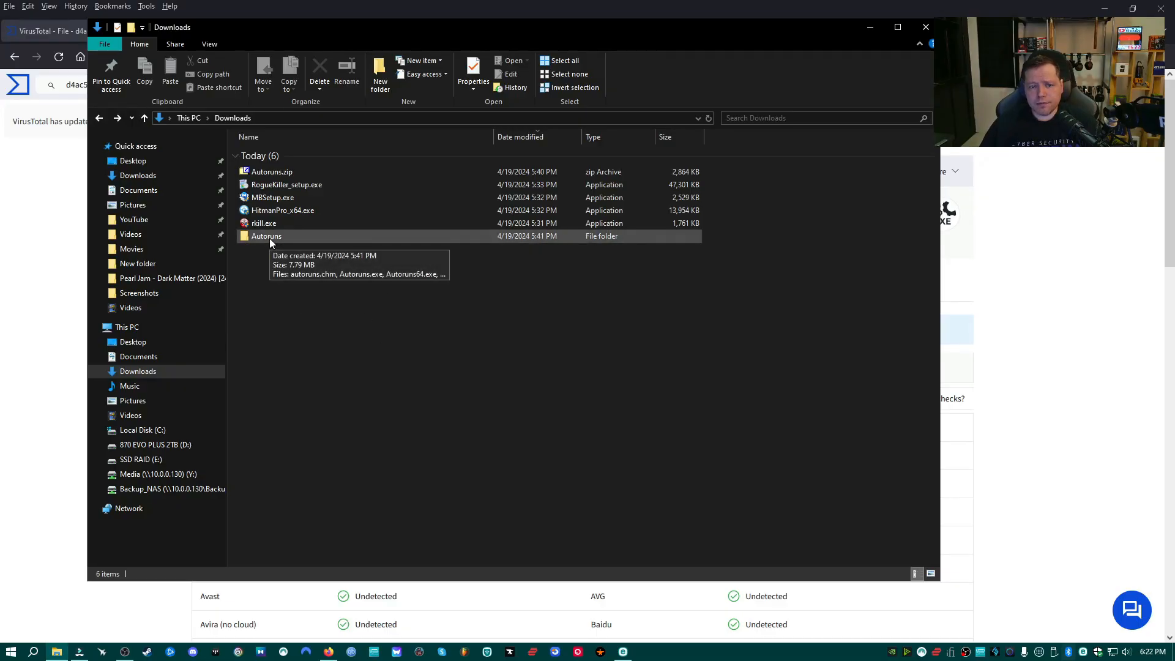
left_click(272, 171)
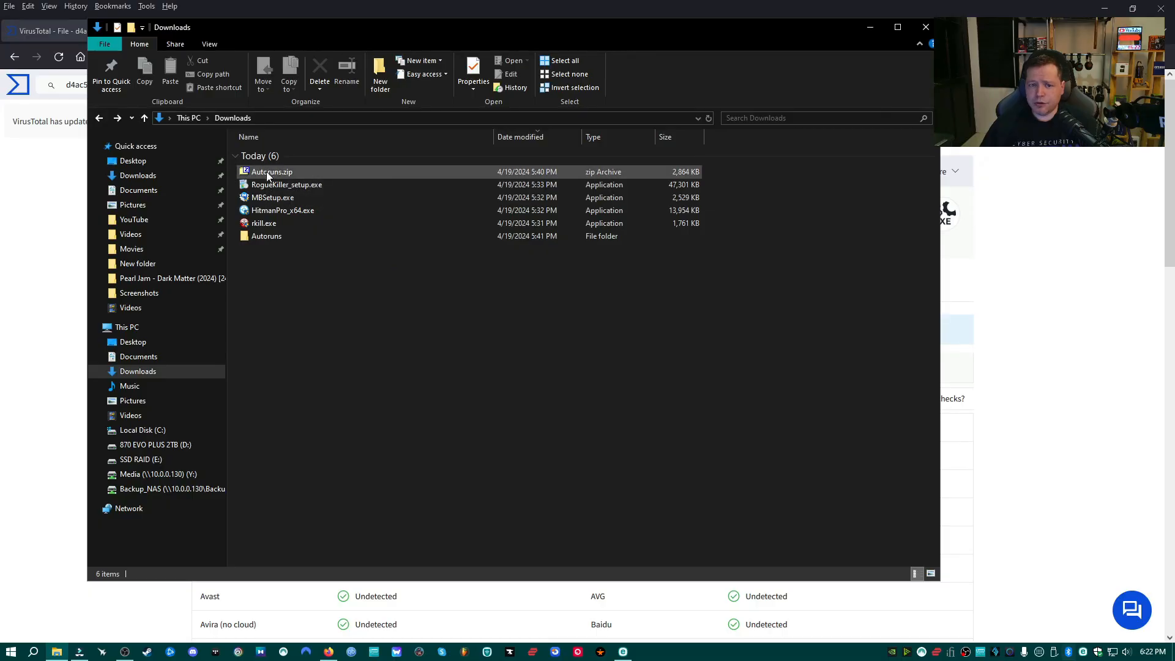
left_click(265, 237)
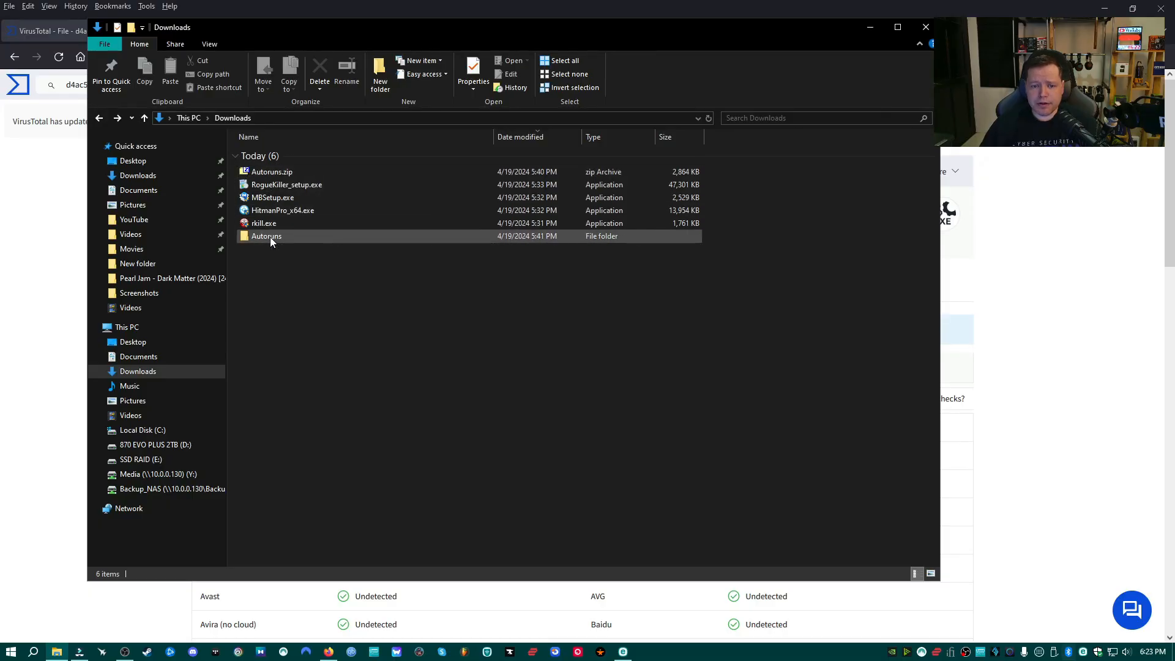
double_click(266, 236)
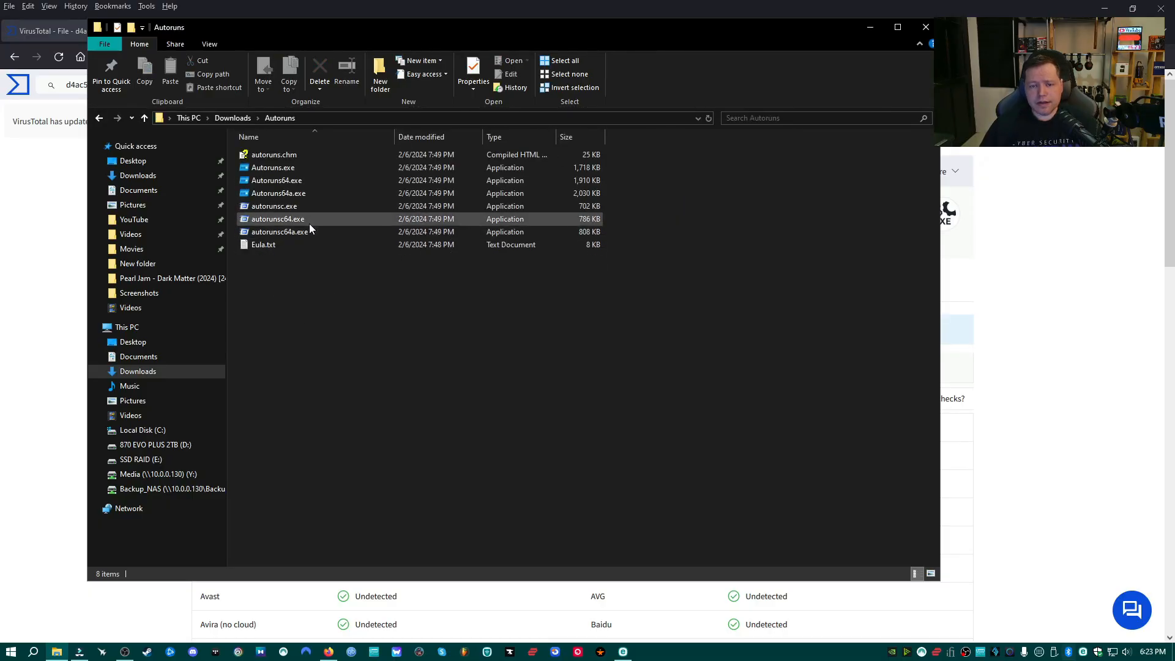
Run Autoruns64.exe as administrator.
left_click(273, 168)
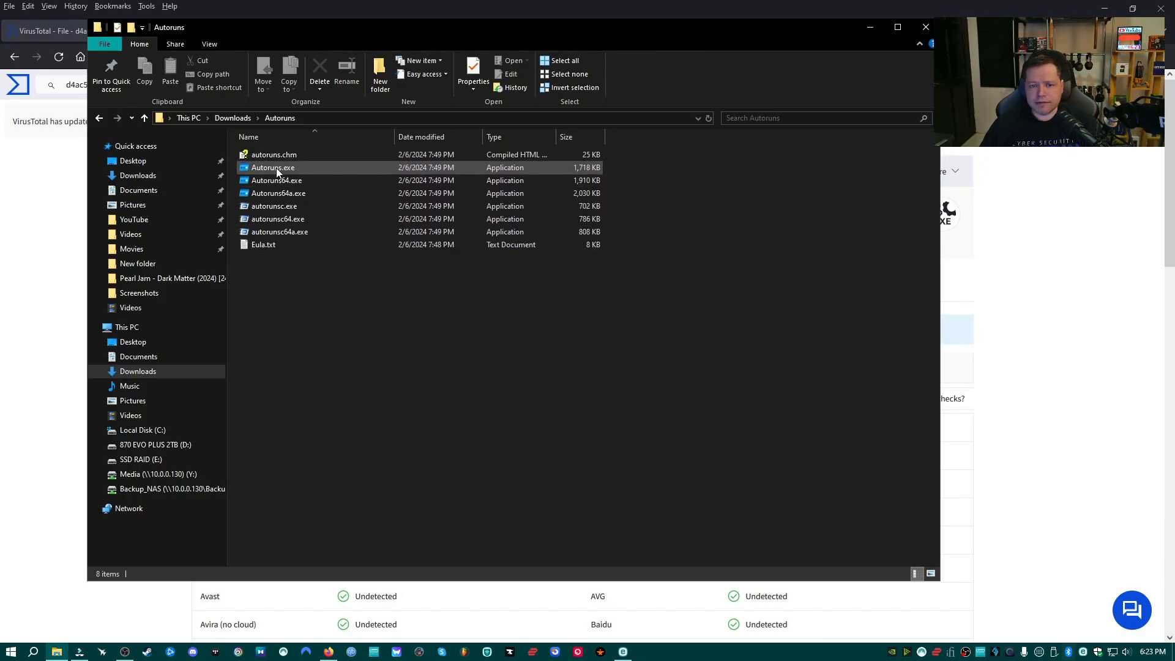
left_click(315, 231)
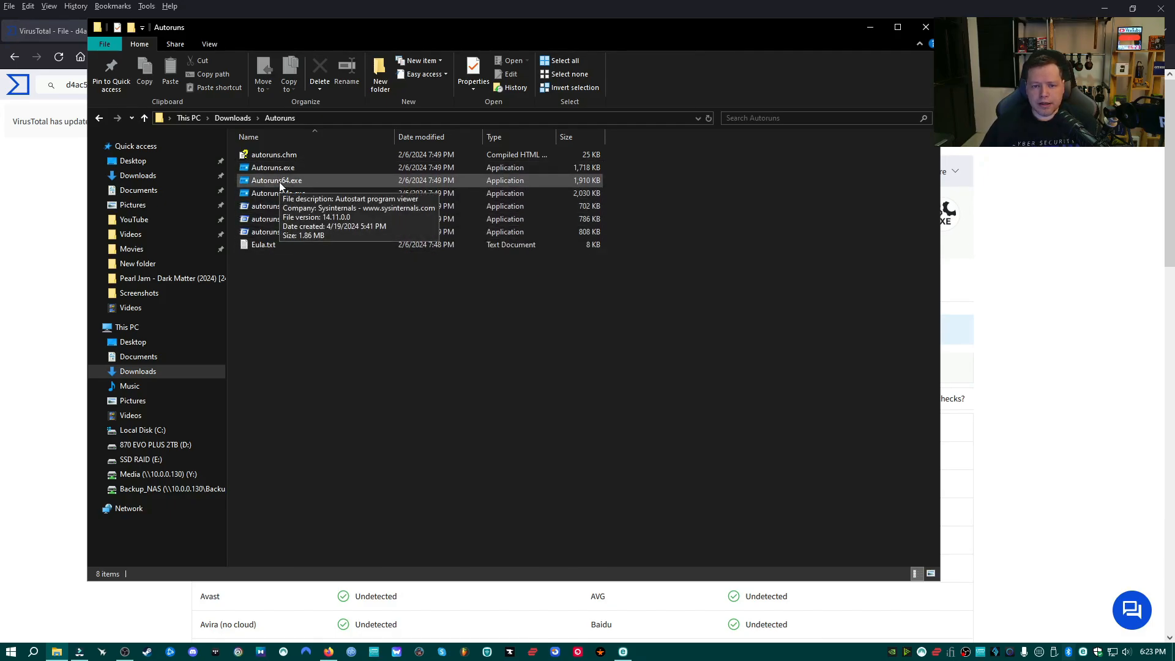
right_click(277, 180)
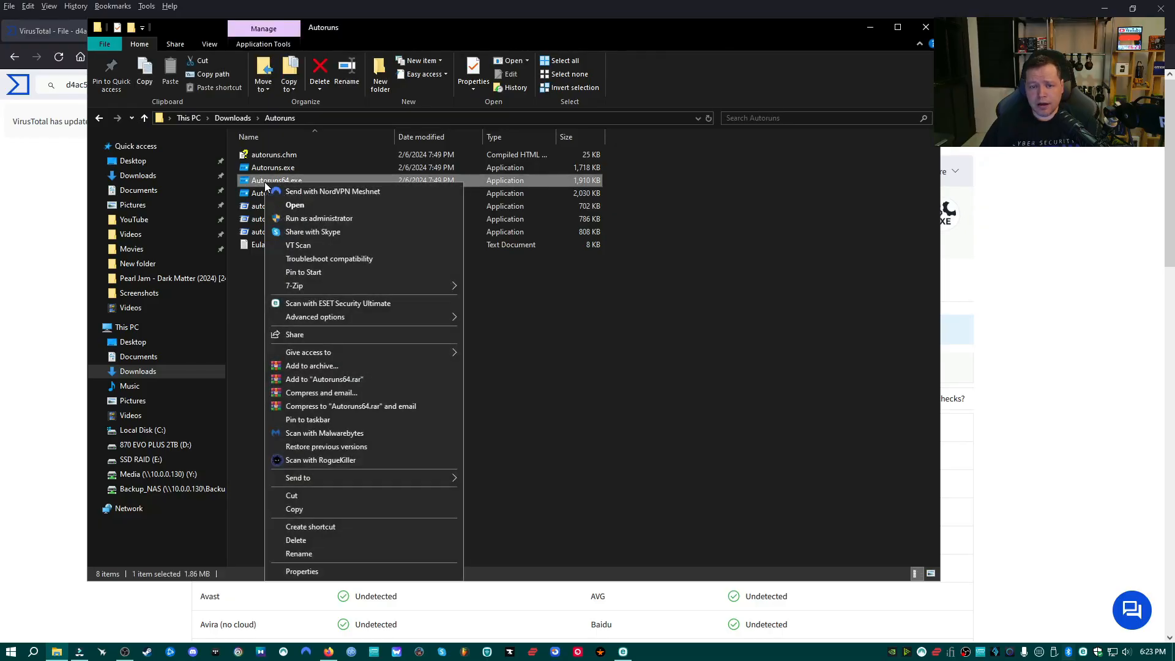
left_click(121, 22)
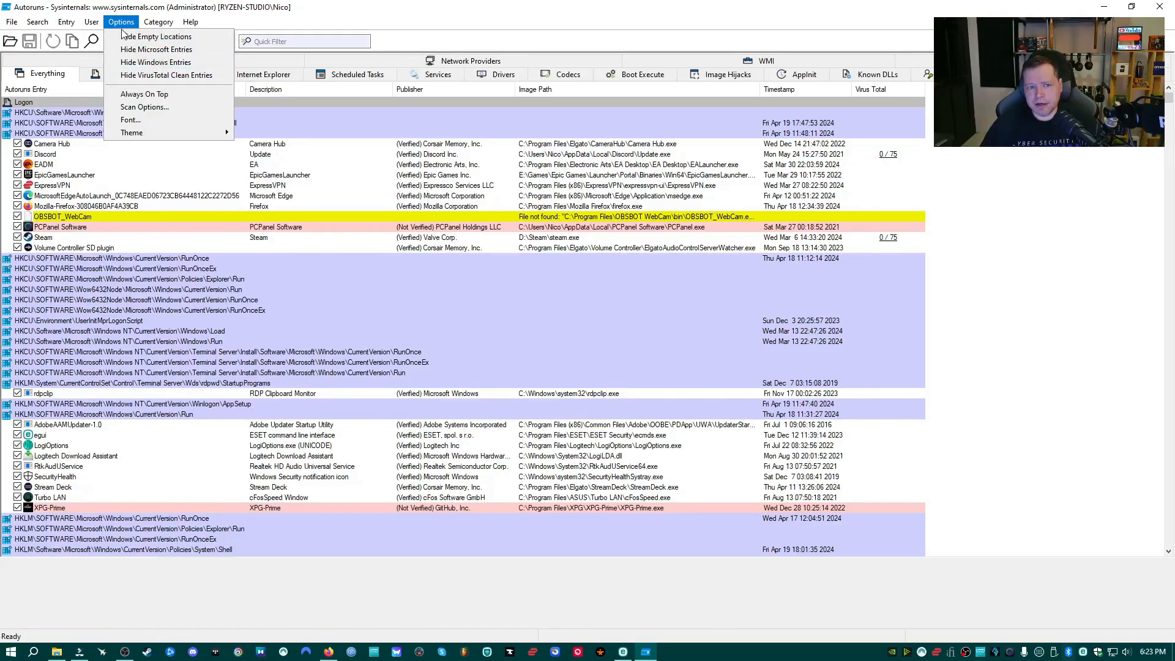
mouse_move(166, 74)
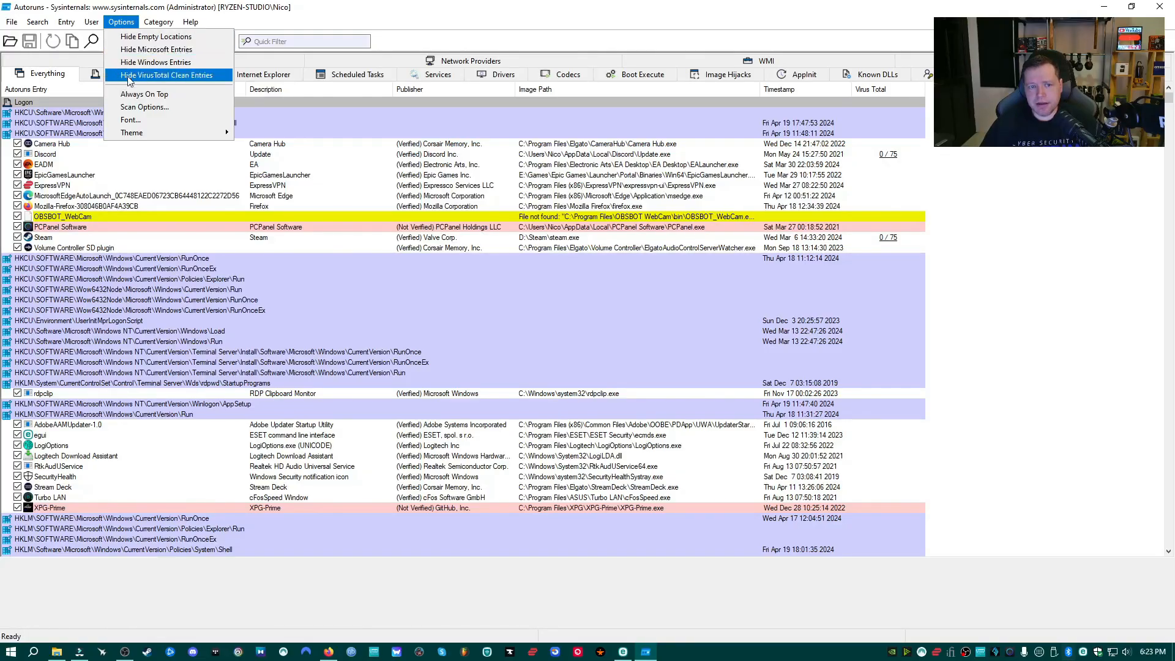
Enable Check VirusTotal.com in Scan Options and rescan the startup entries.
left_click(144, 107)
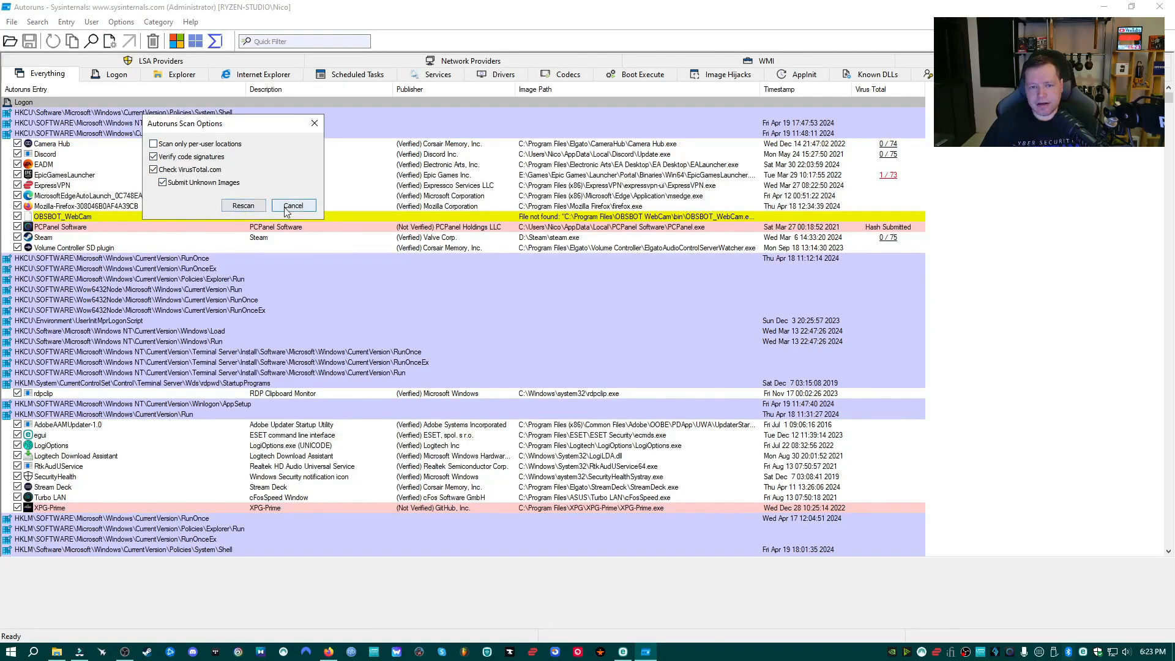
left_click(293, 205)
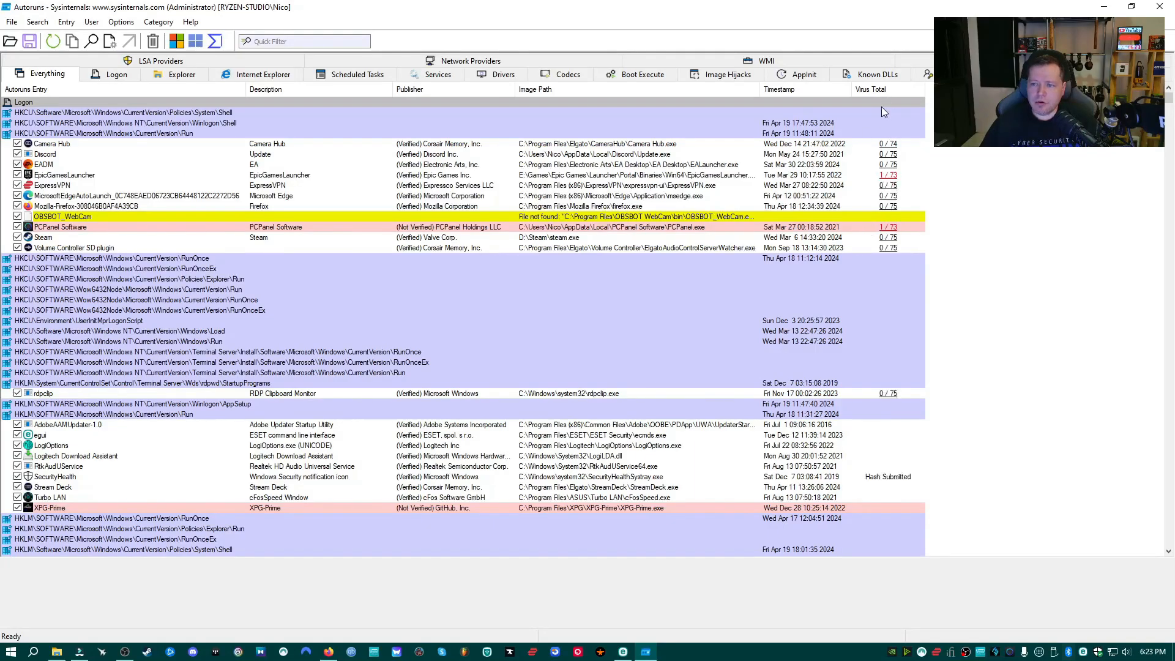
mouse_move(846, 98)
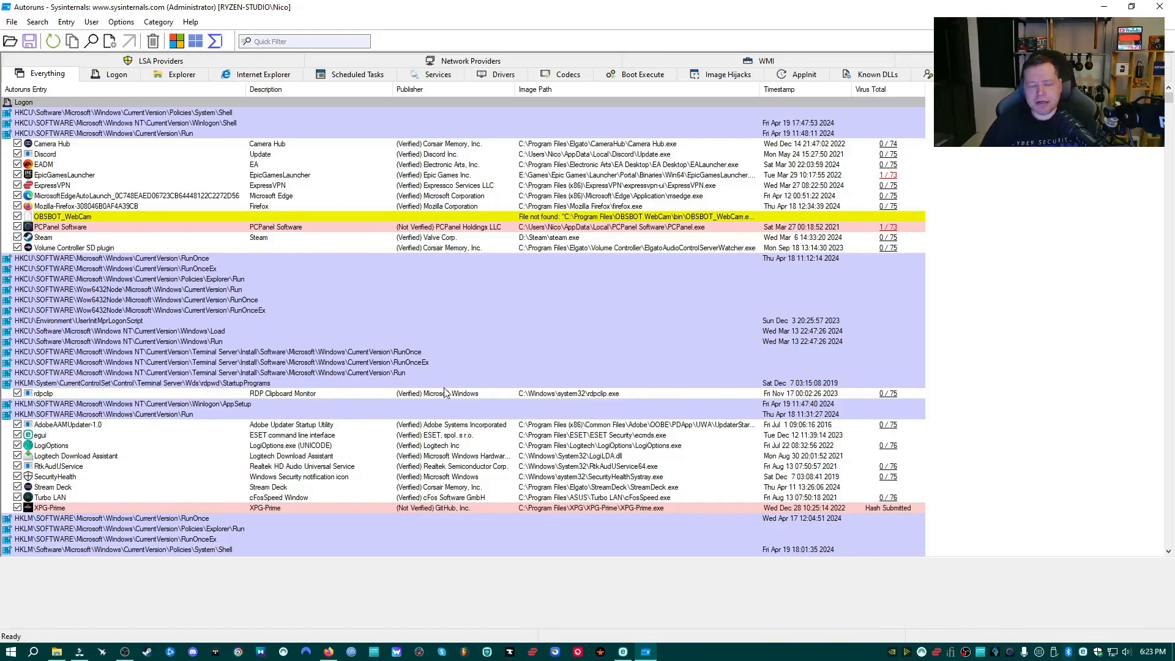
mouse_move(460, 377)
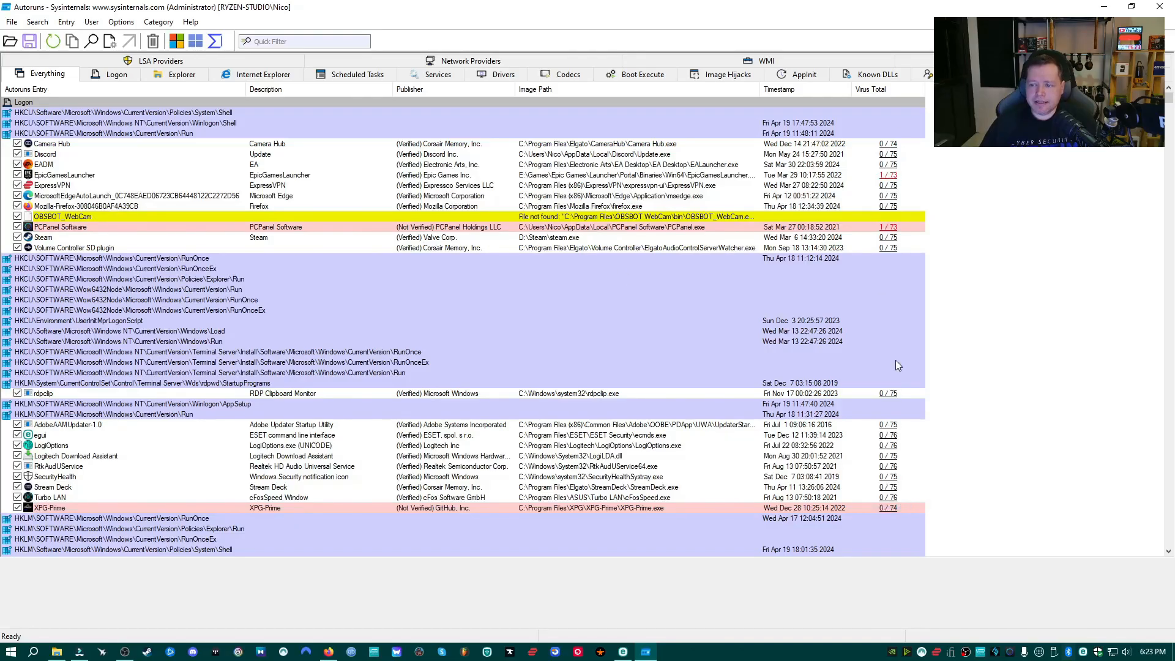
mouse_move(780, 381)
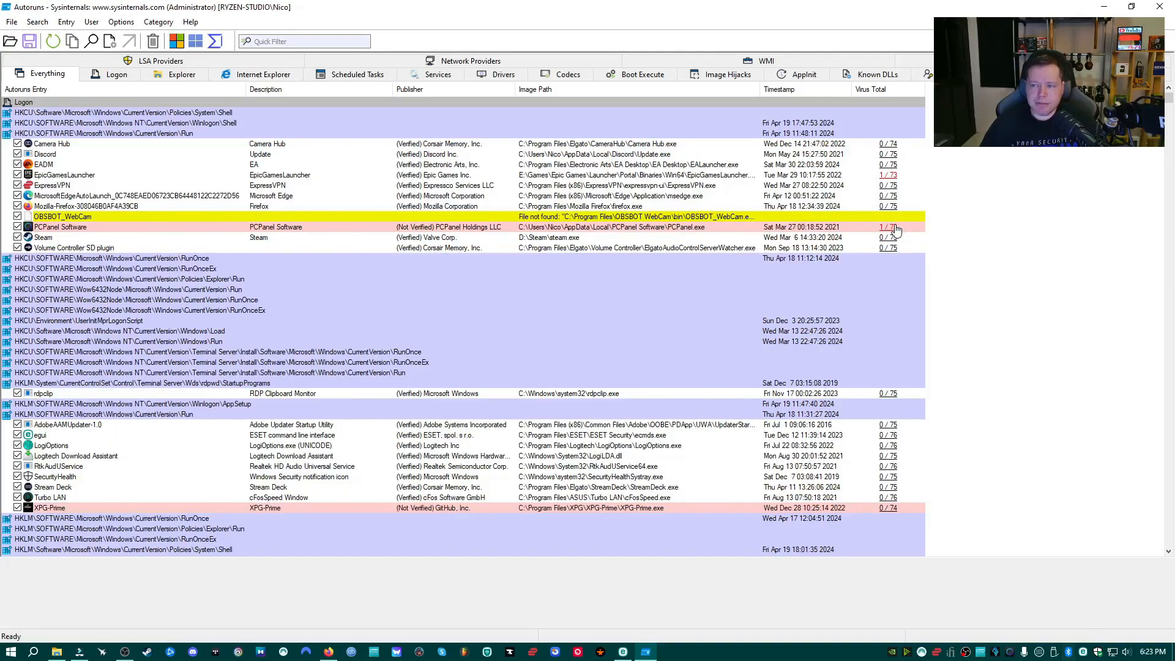
scroll("down", 3)
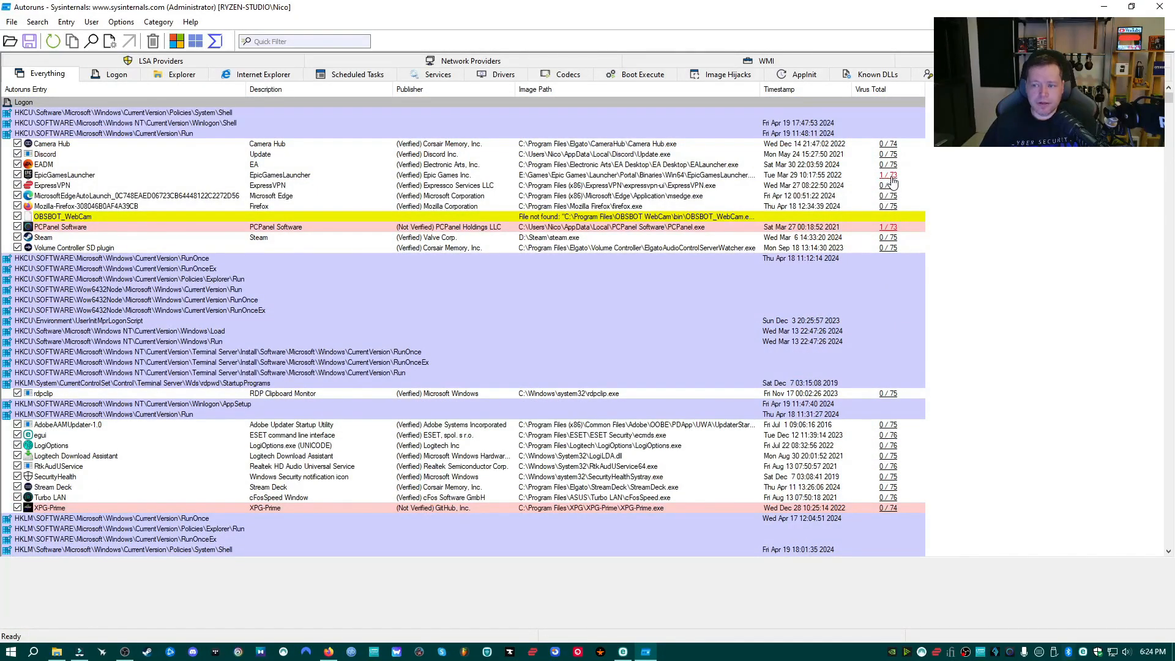
mouse_move(893, 222)
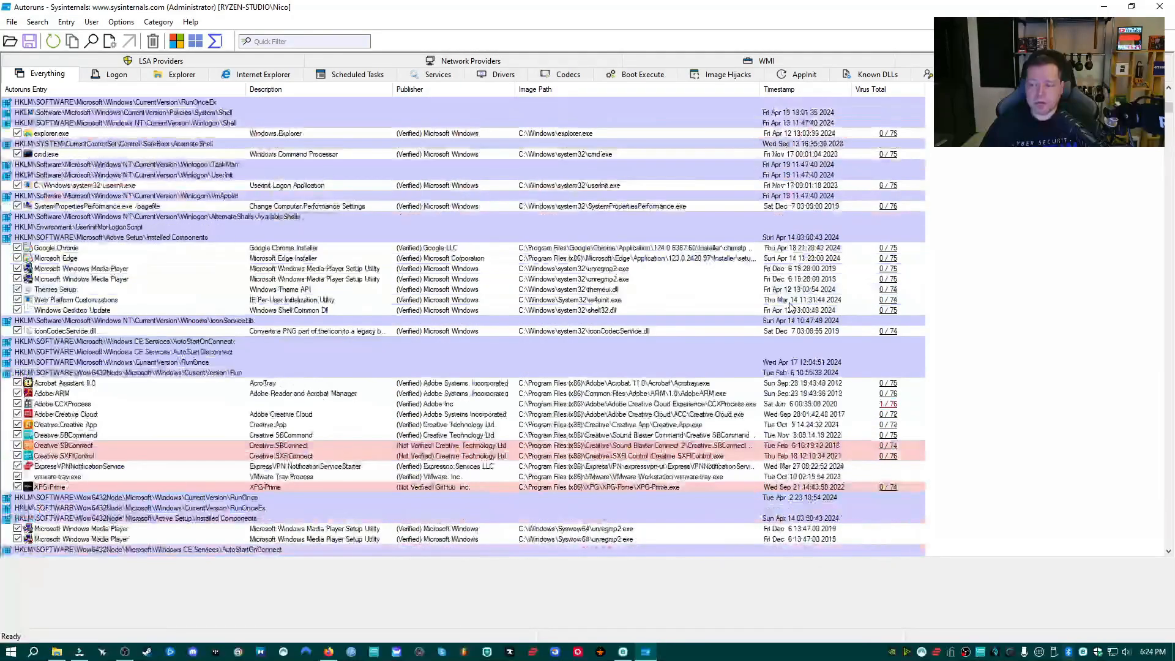
scroll("down", 3)
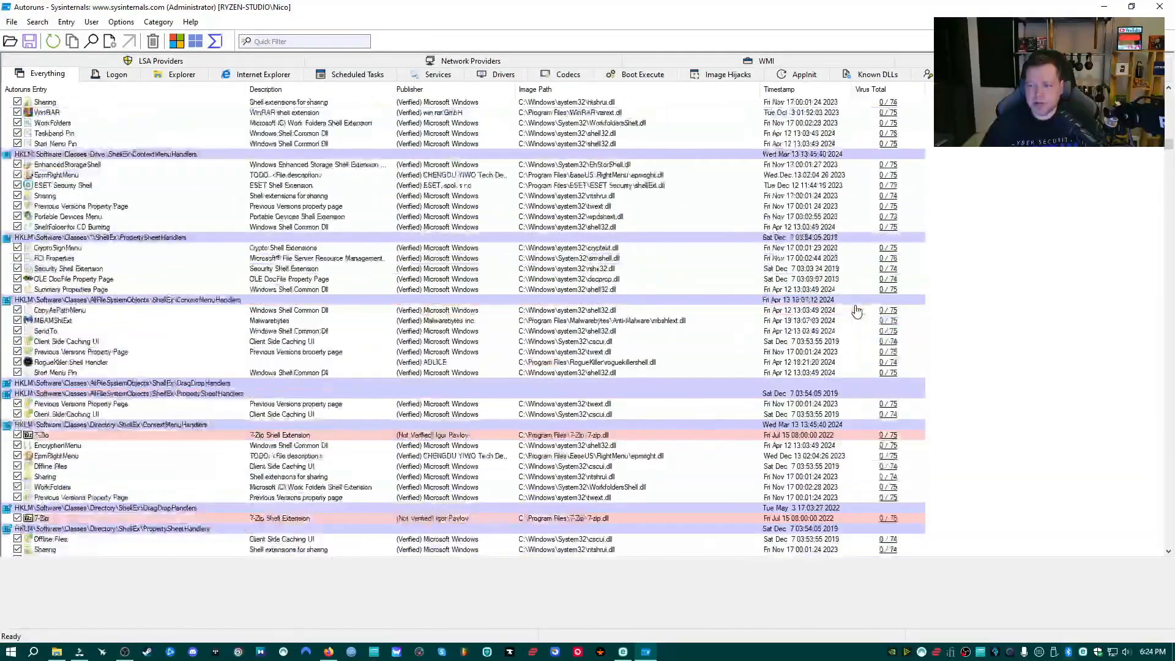
scroll("down", 3)
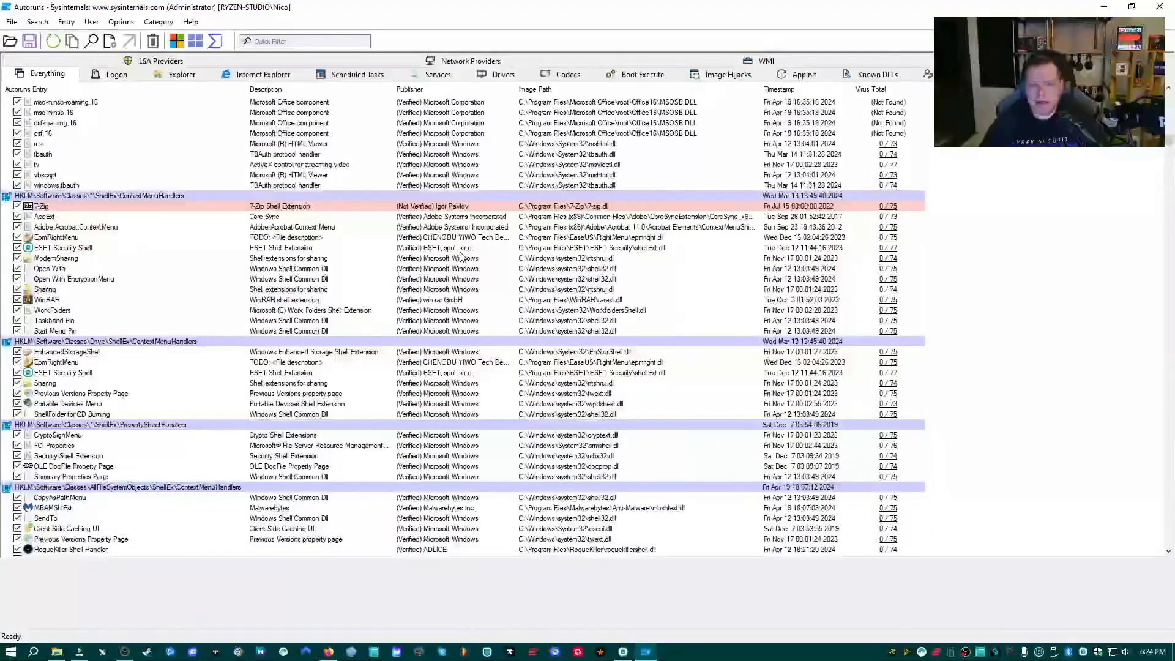
Review the unverified 7-Zip shell extension and EpmRightMenu entries.
left_click(43, 206)
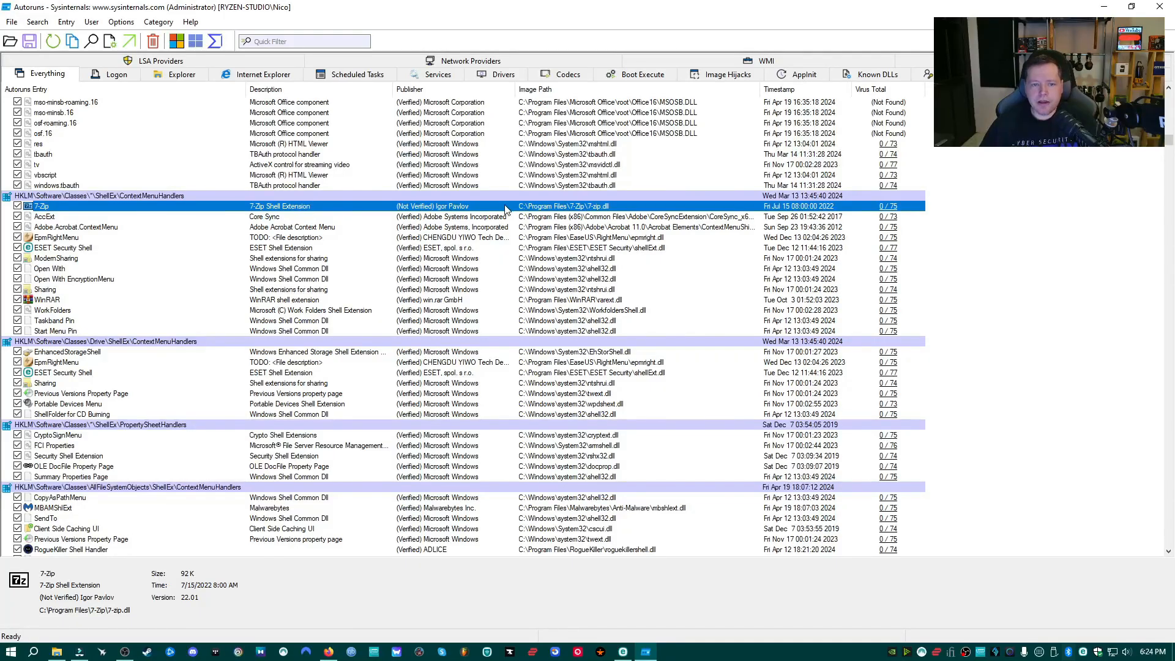
left_click(56, 238)
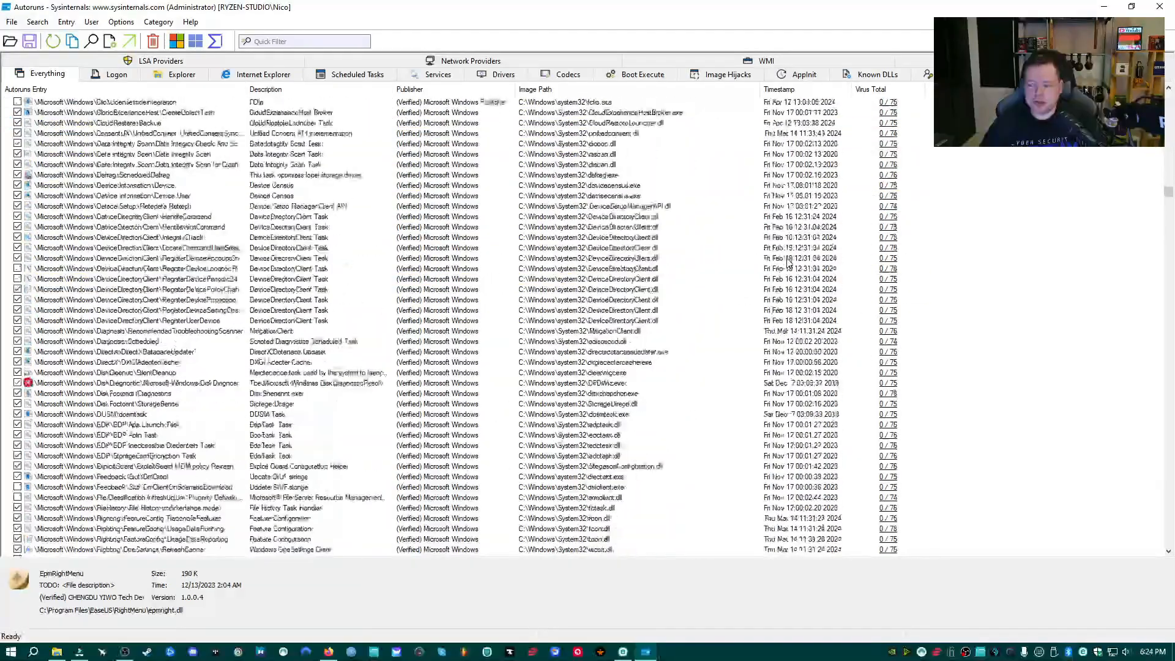
scroll("down", 3)
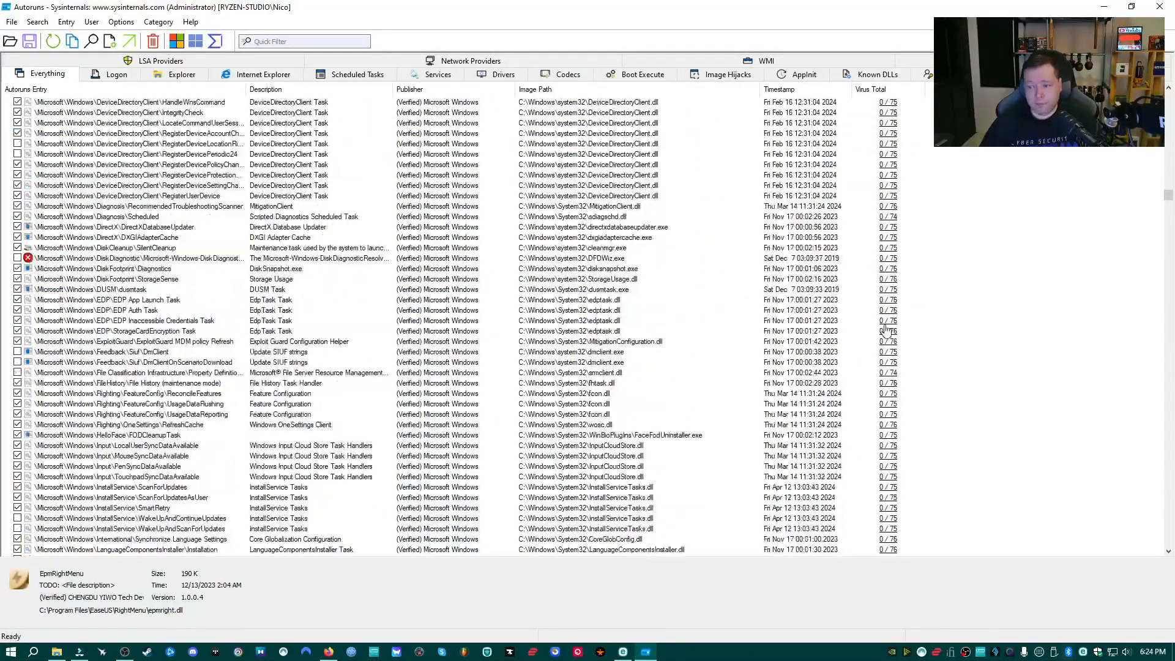
scroll("down", 3)
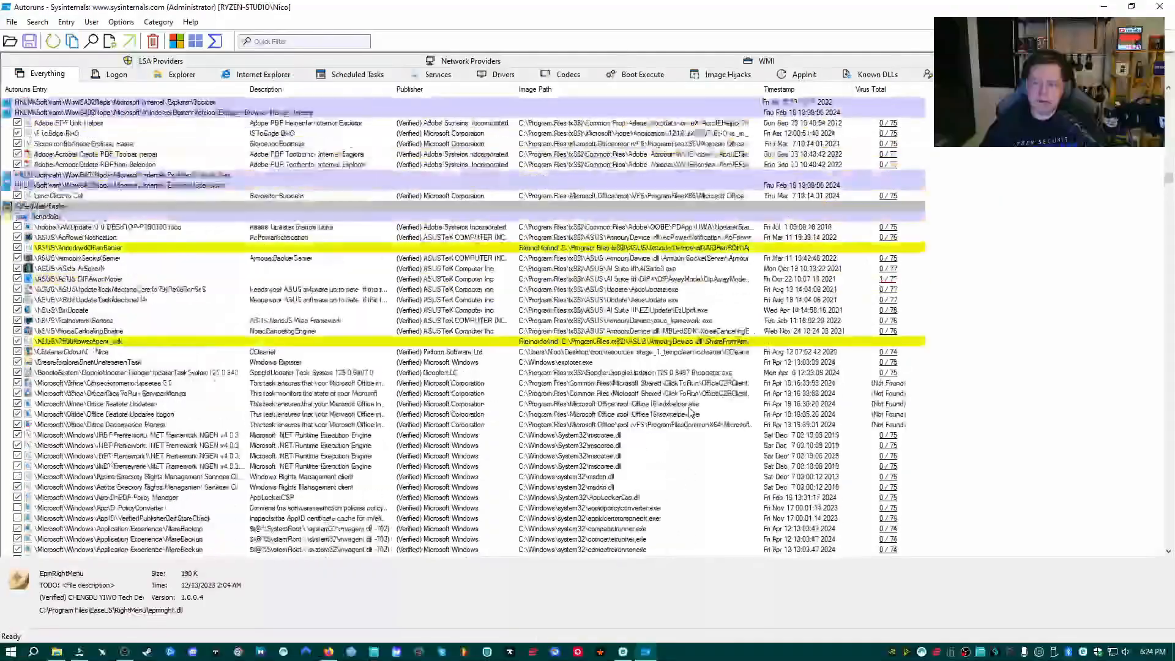
Check the VirusTotal report for the ccxprocess.exe 1/72 hit flagged by Jiangmin.
left_click(181, 74)
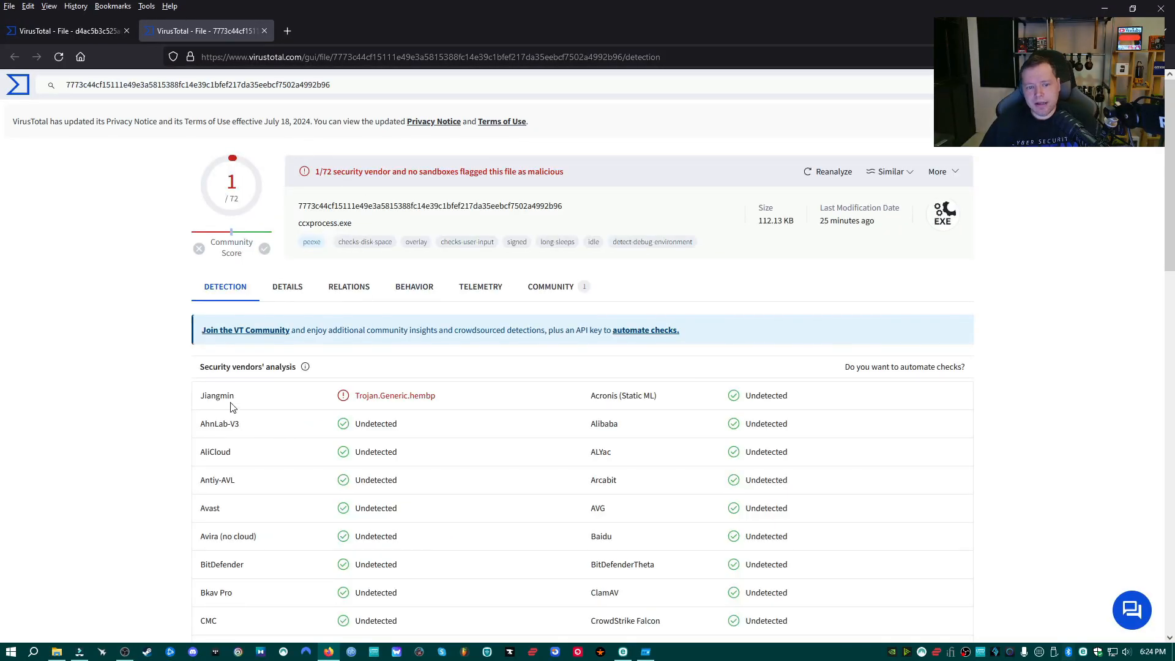
double_click(216, 396)
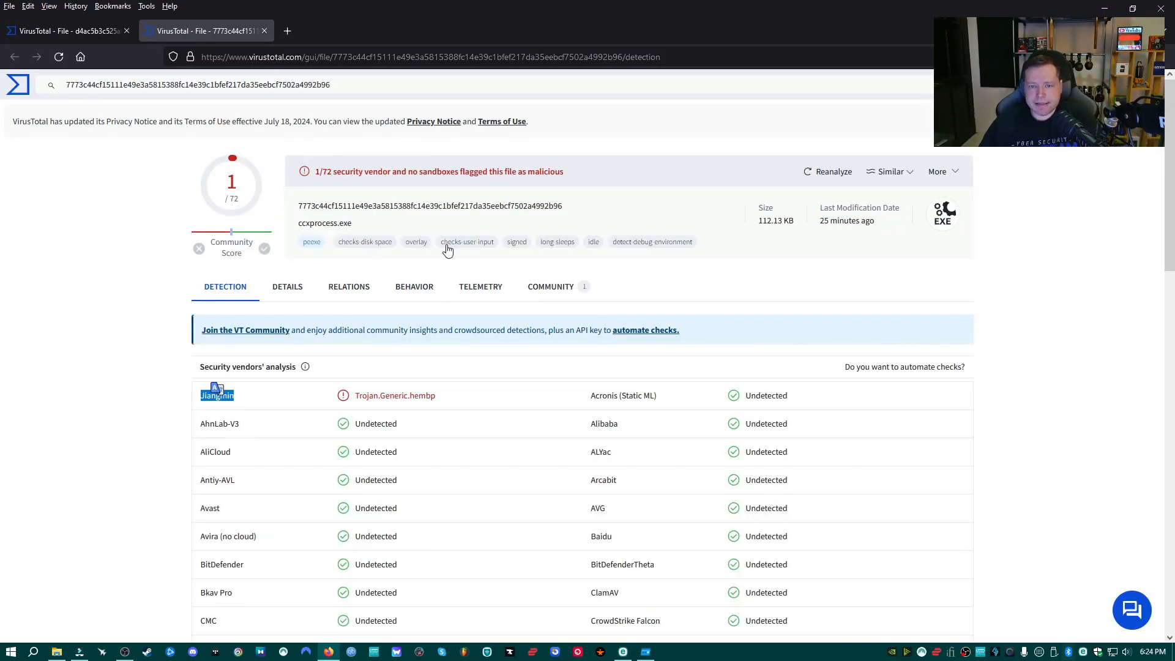
scroll("down", 3)
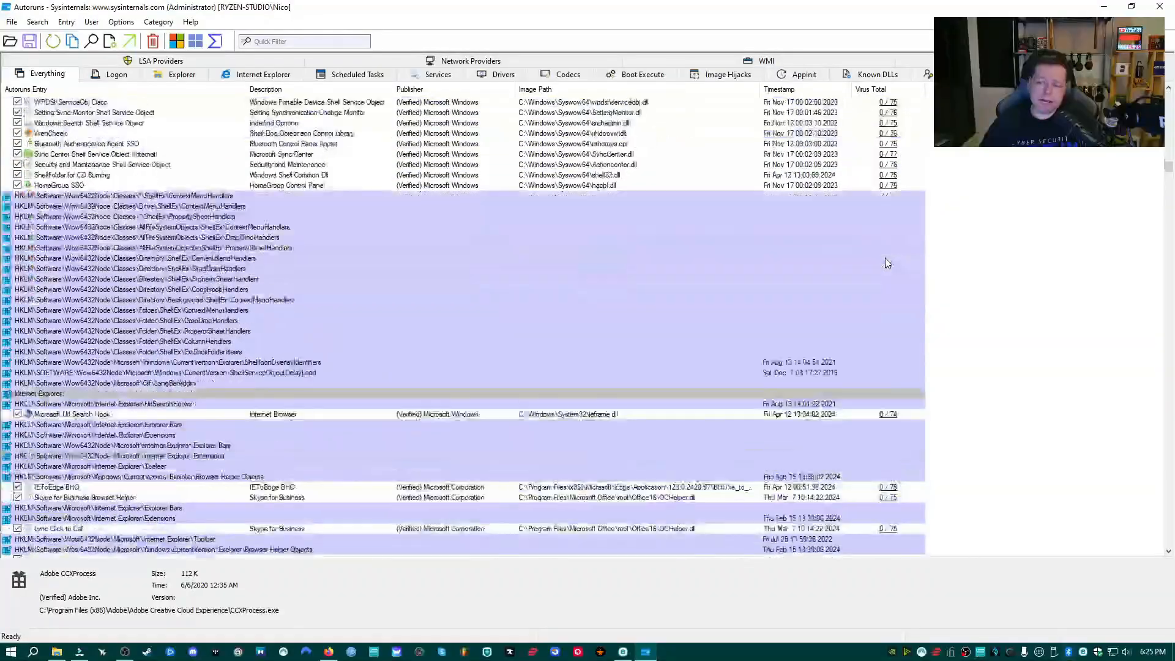
scroll("down", 3)
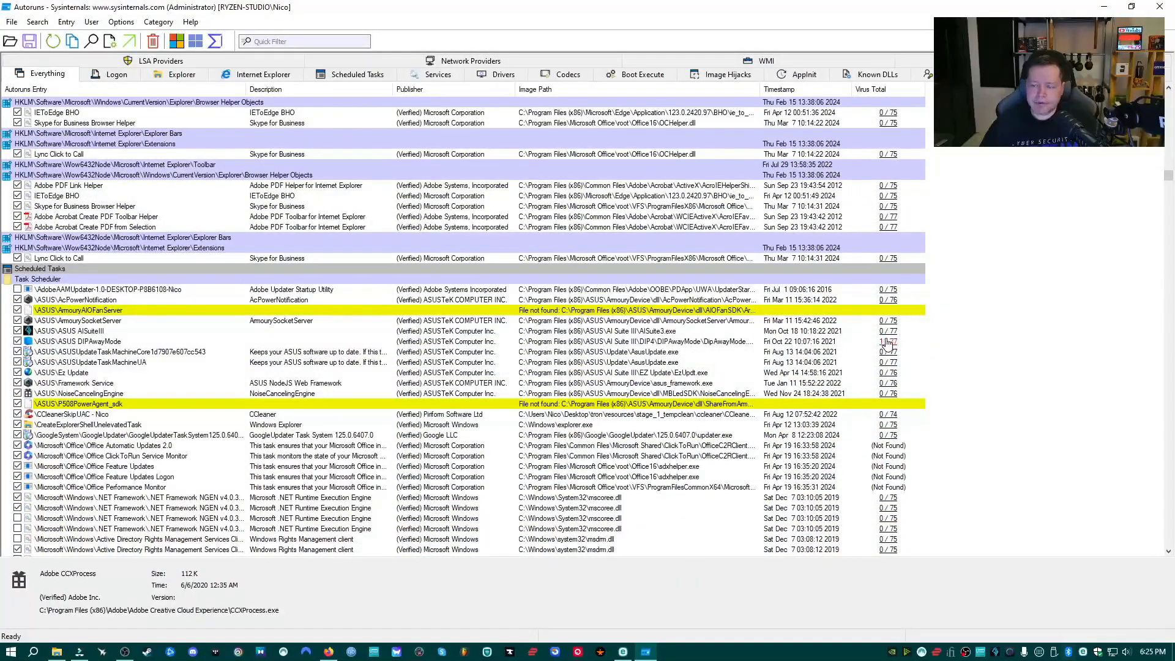
scroll("down", 3)
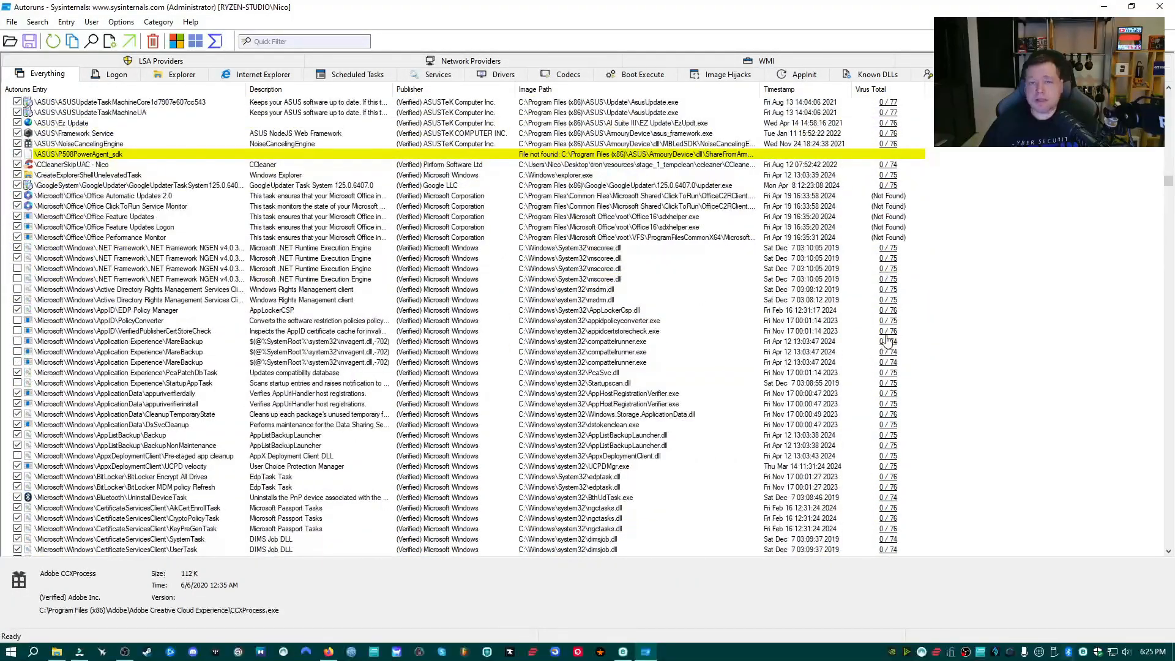